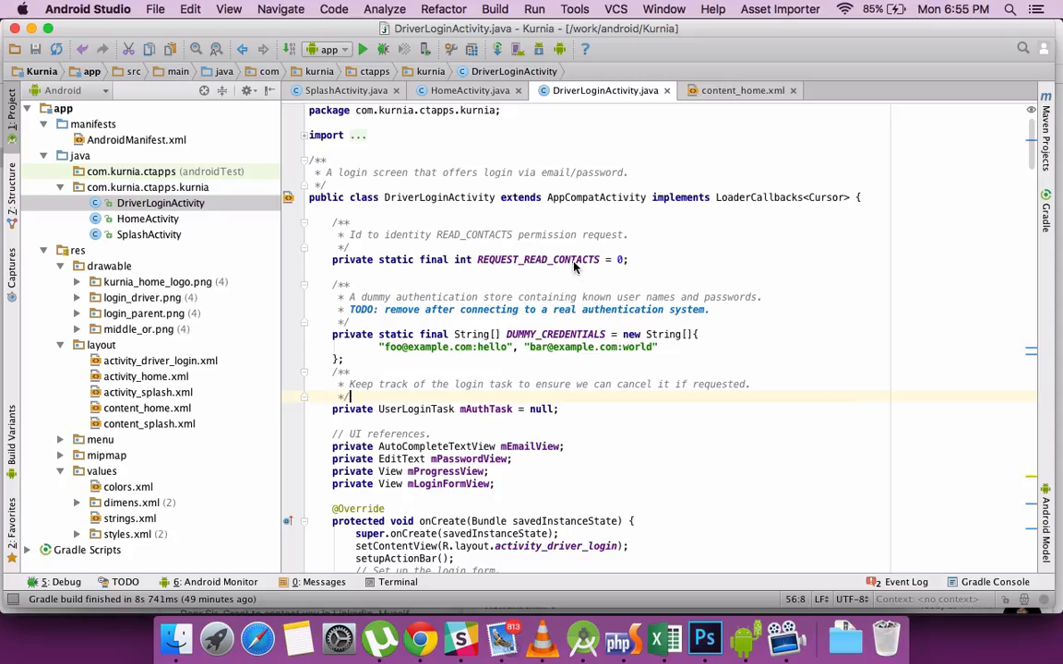
Start a new Login Activity in the main package, titled 'Parent Login'.
click(148, 186)
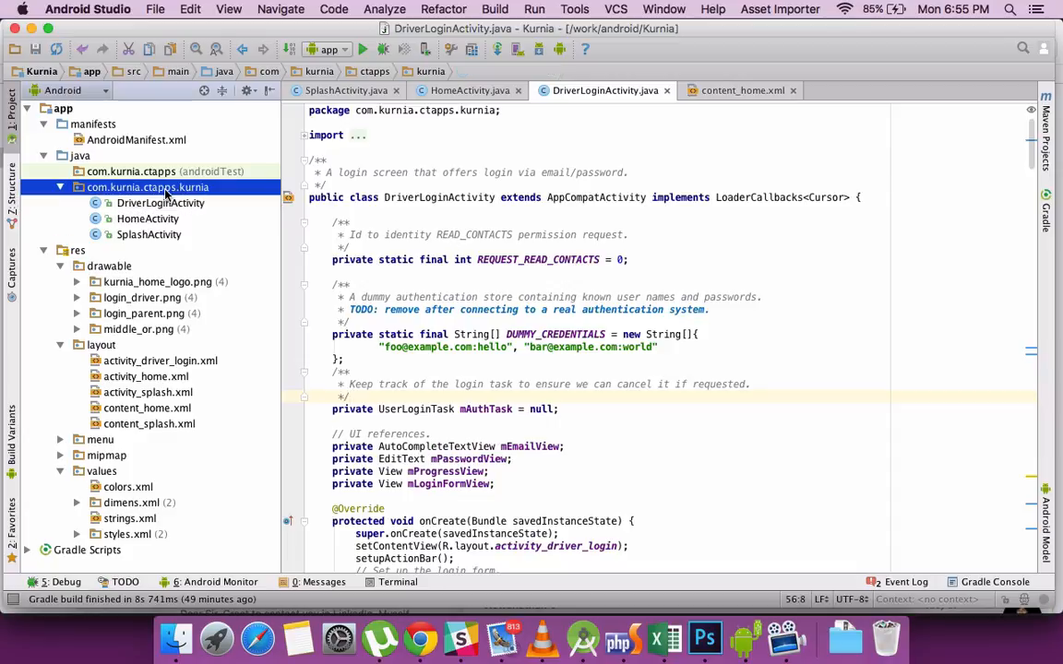
right_click(148, 187)
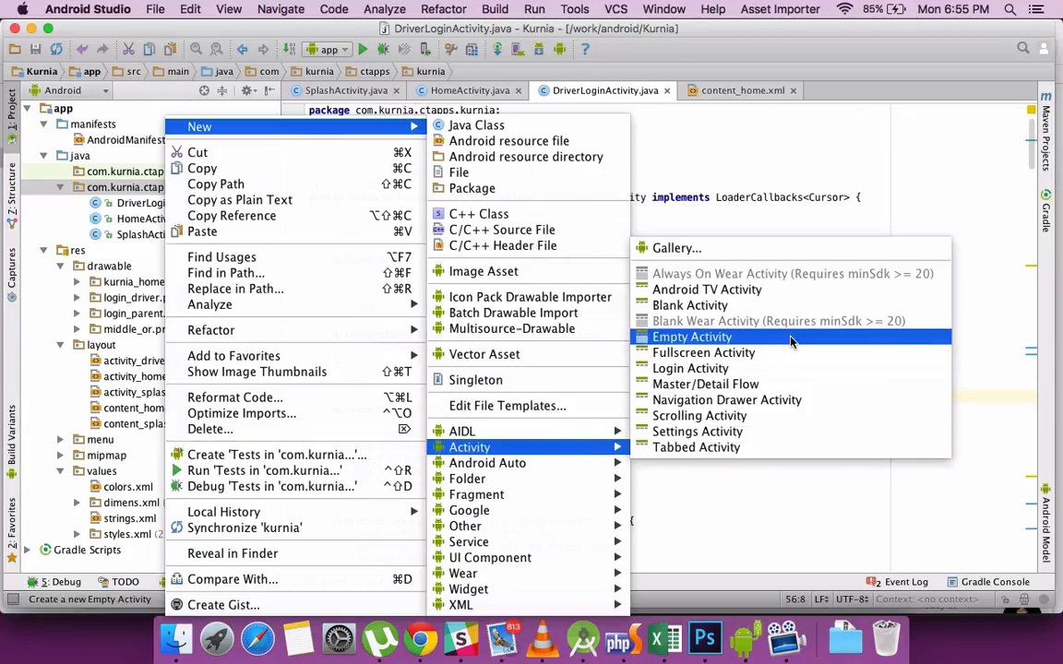
click(703, 369)
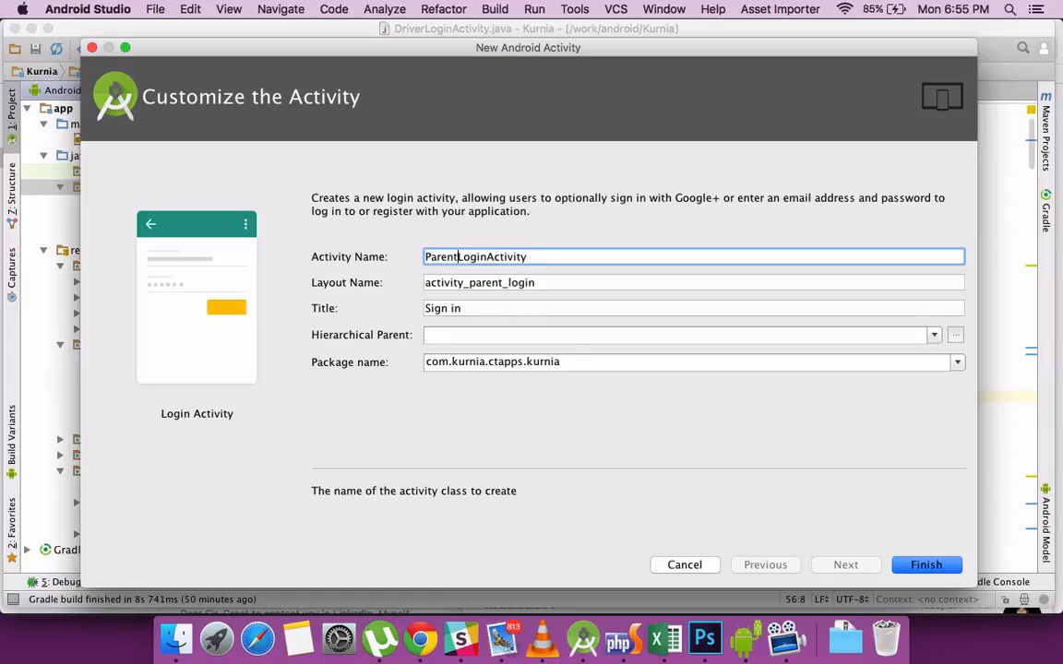
mouse_move(609, 307)
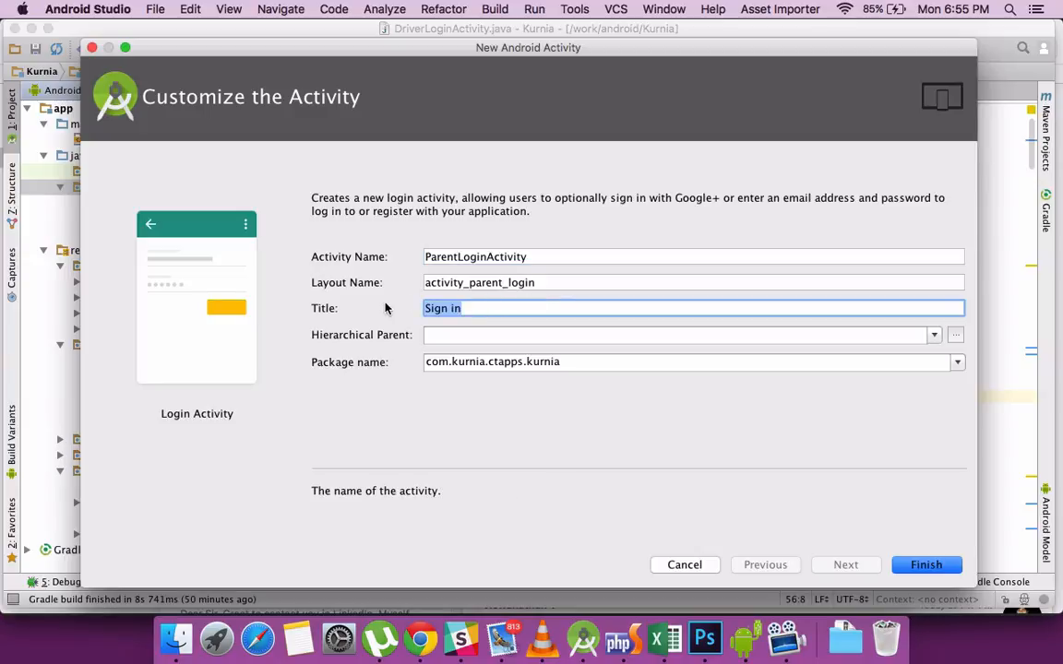
text(Parent Login)
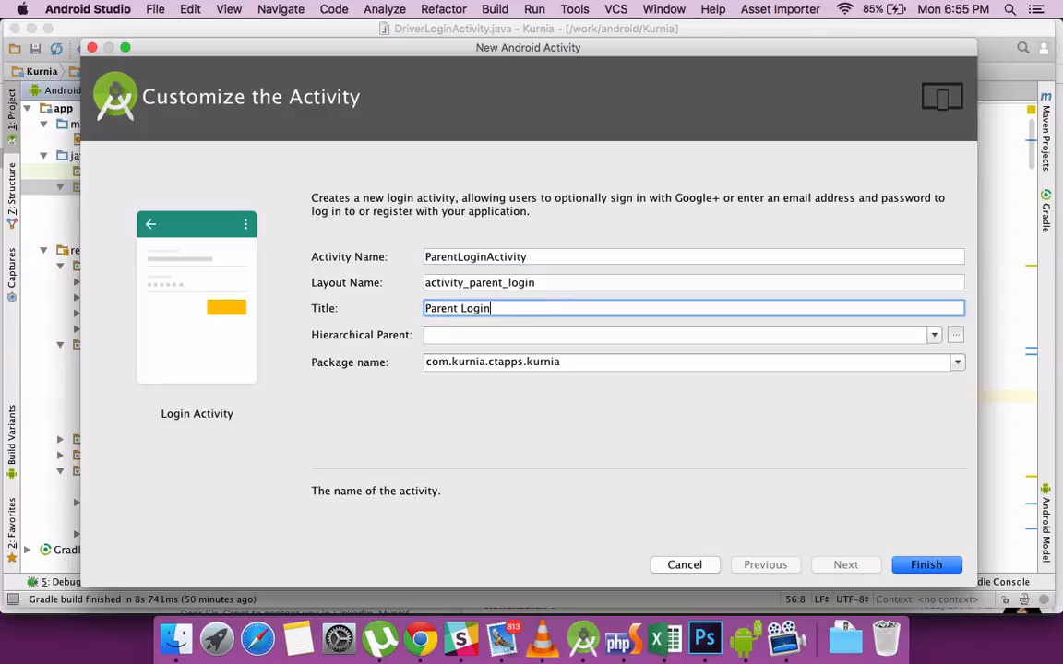
Set HomeActivity as the hierarchical parent and finish creating ParentLoginActivity.
click(956, 336)
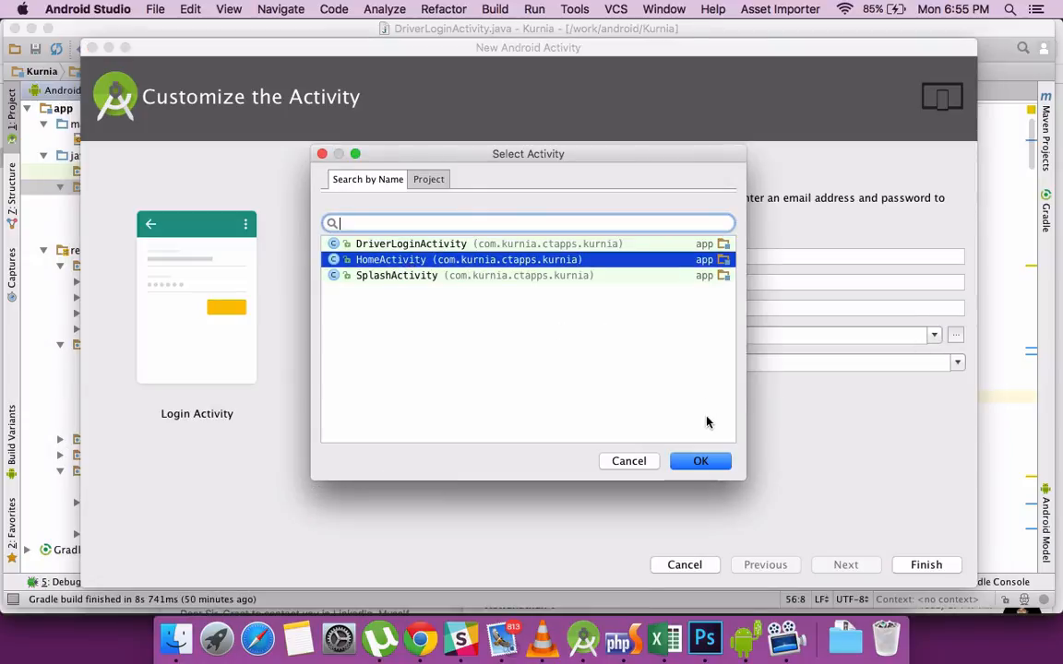
click(701, 461)
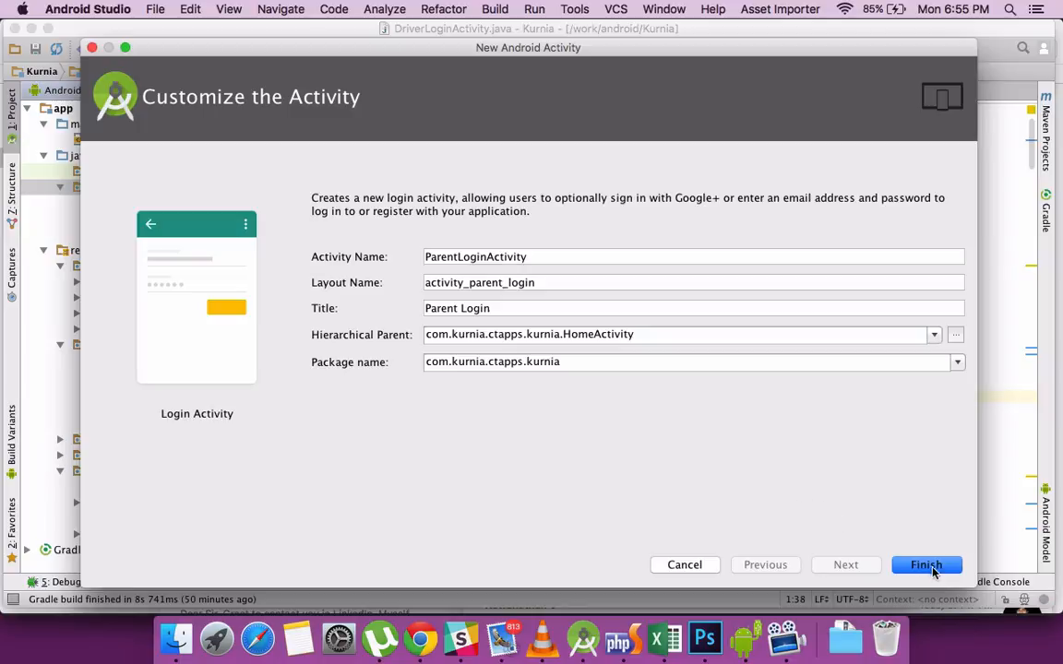
click(926, 565)
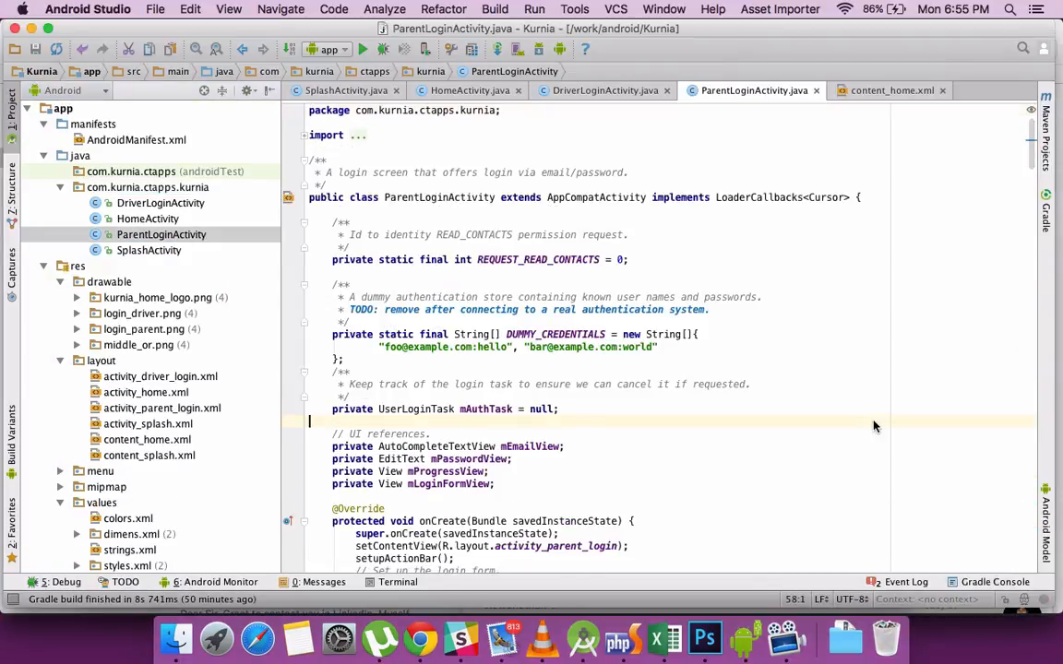
mouse_move(236, 380)
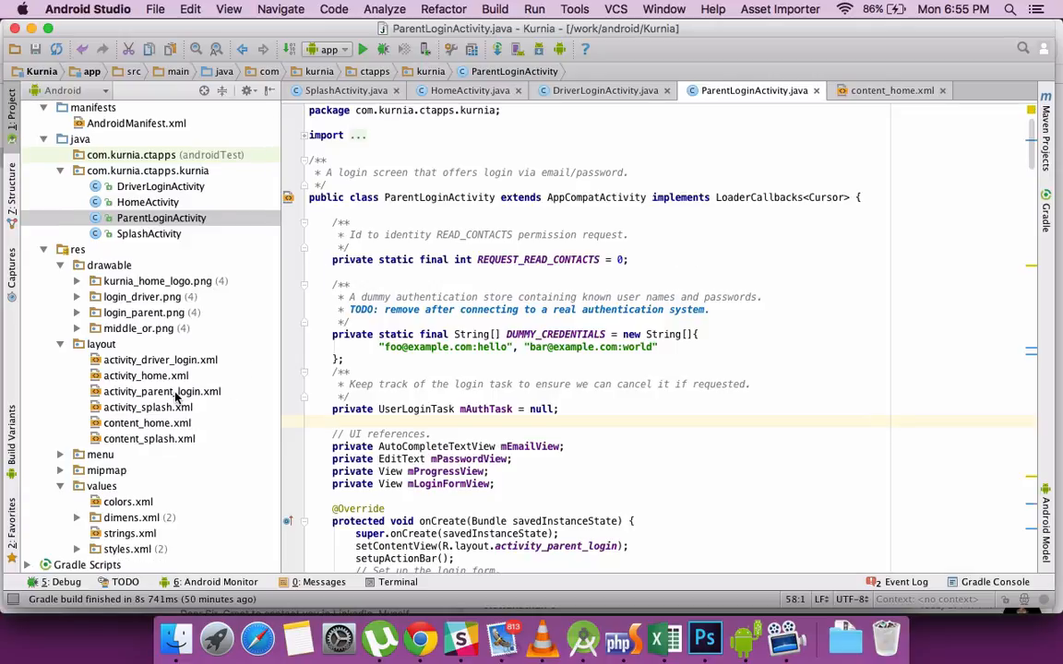
Show activity_parent_login.xml in the editor with its Parent Login preview.
double_click(162, 391)
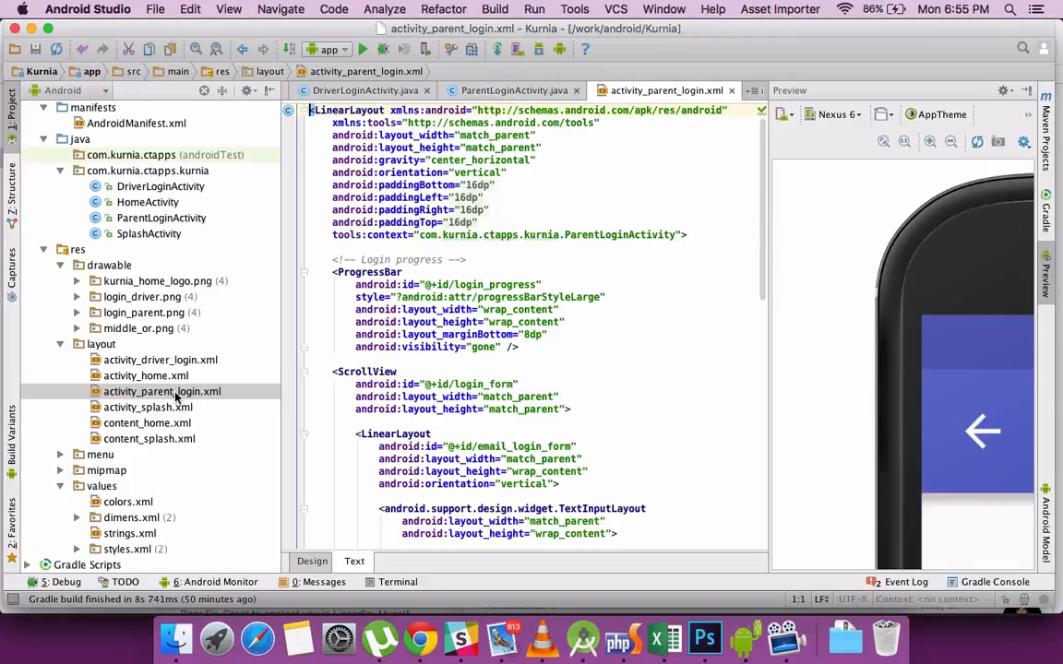
mouse_move(962, 188)
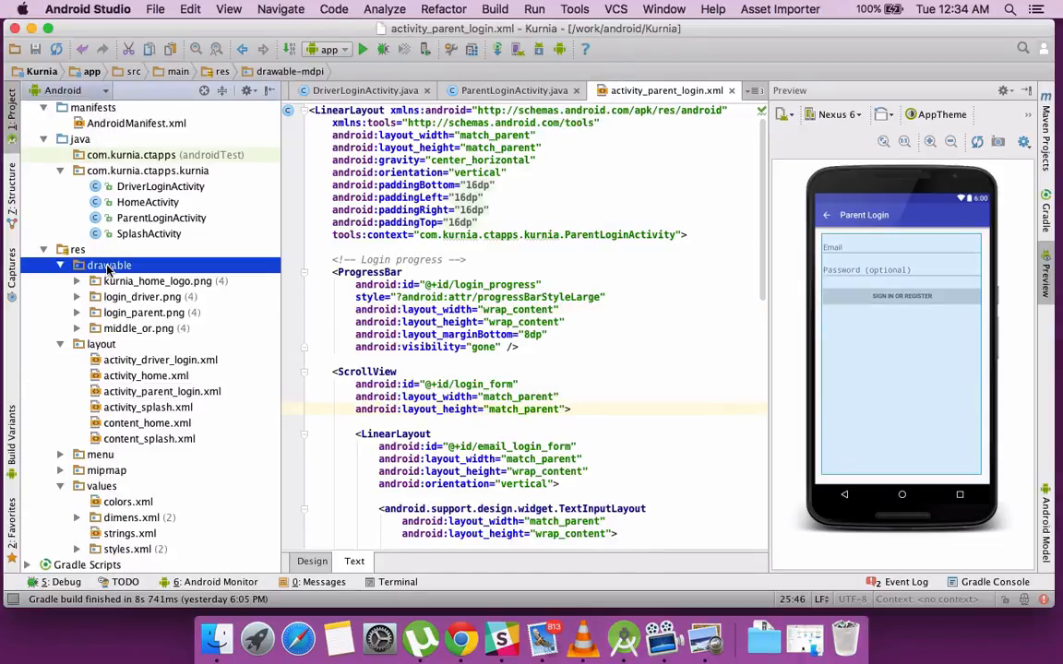
Start a Batch Drawable Import with login_parent_logo.png as the source image.
right_click(109, 266)
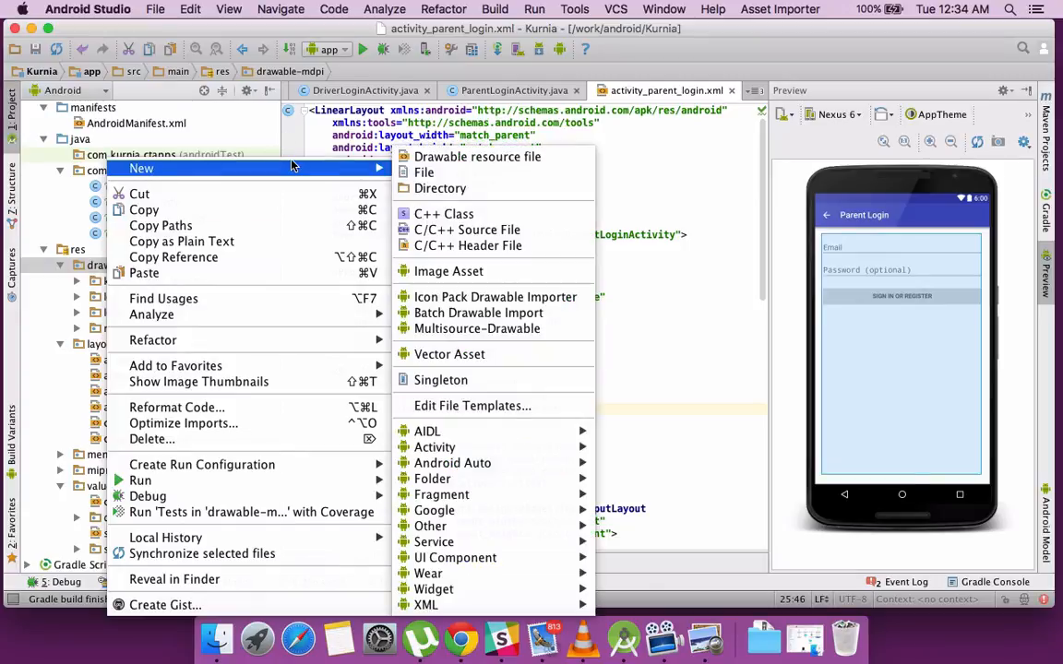
mouse_move(472, 406)
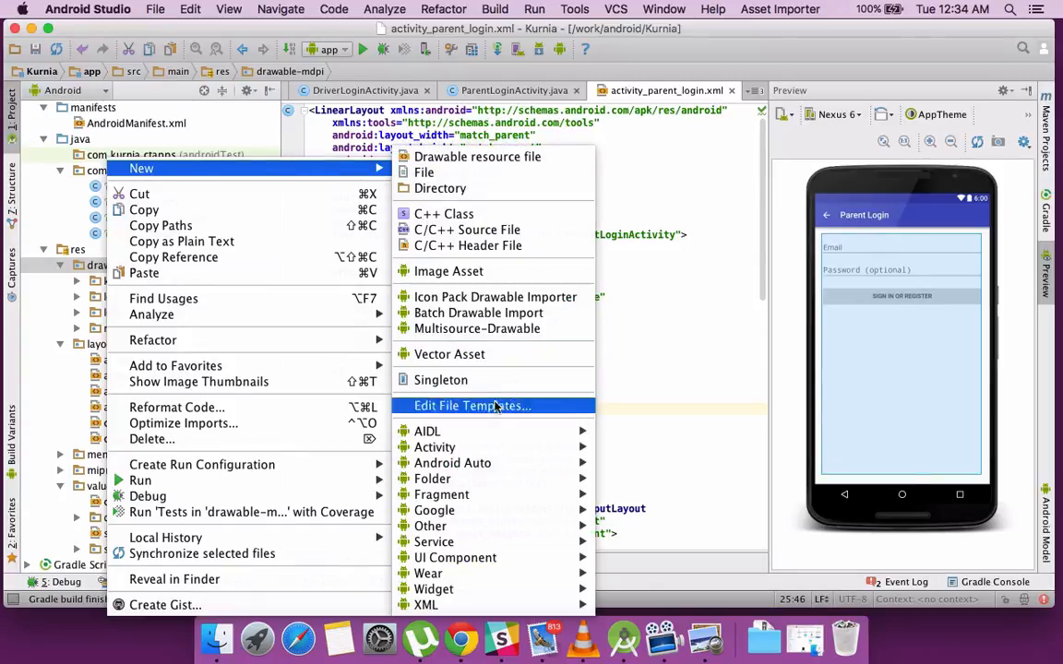
click(476, 313)
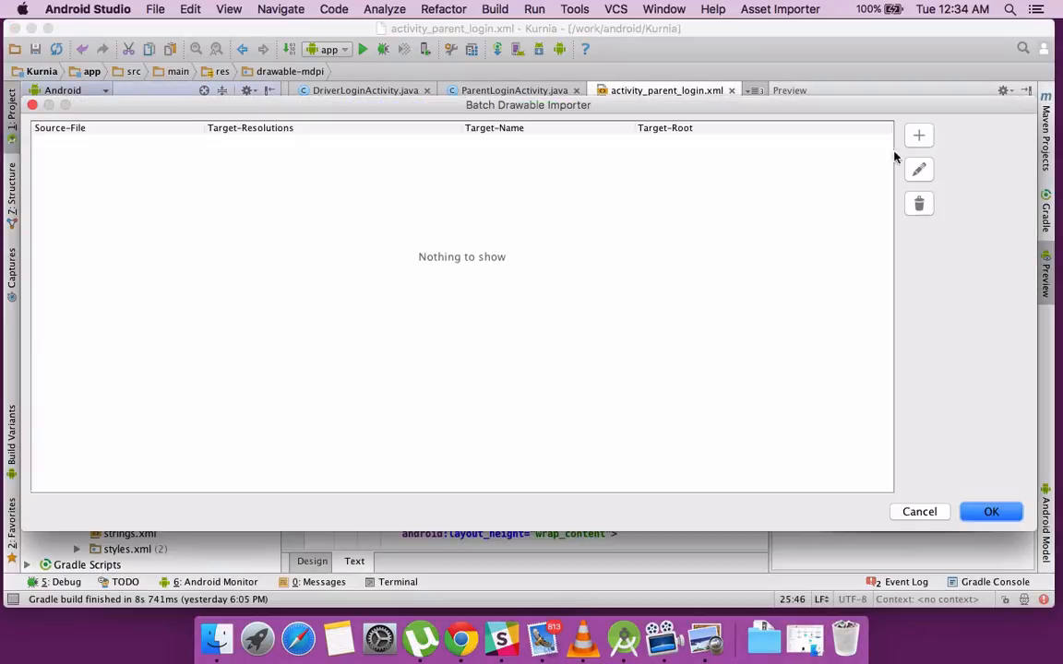
click(919, 135)
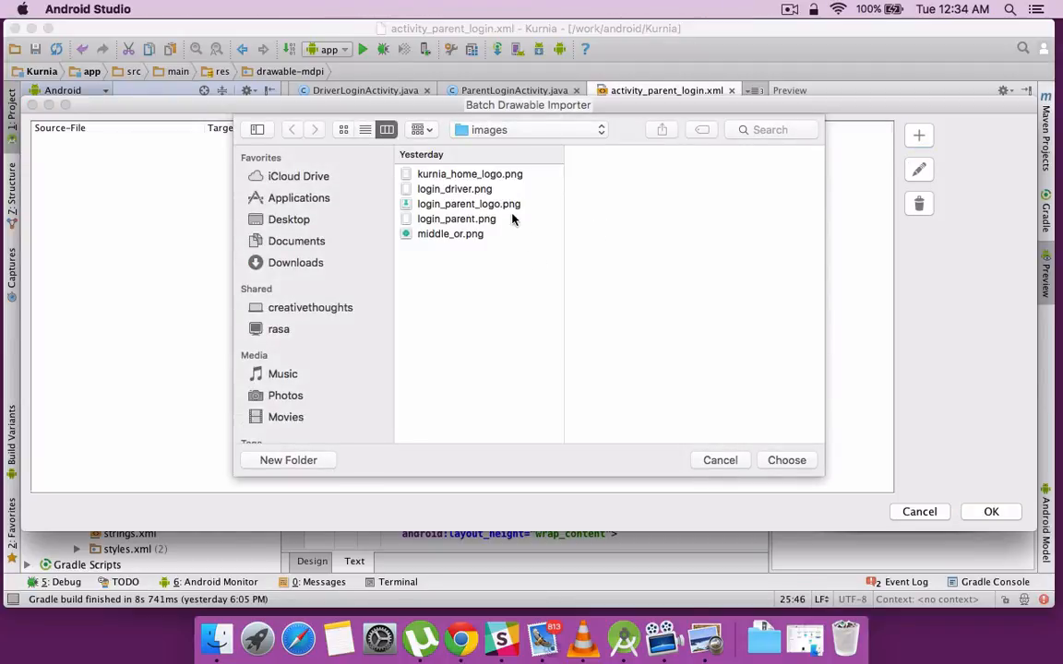
click(469, 203)
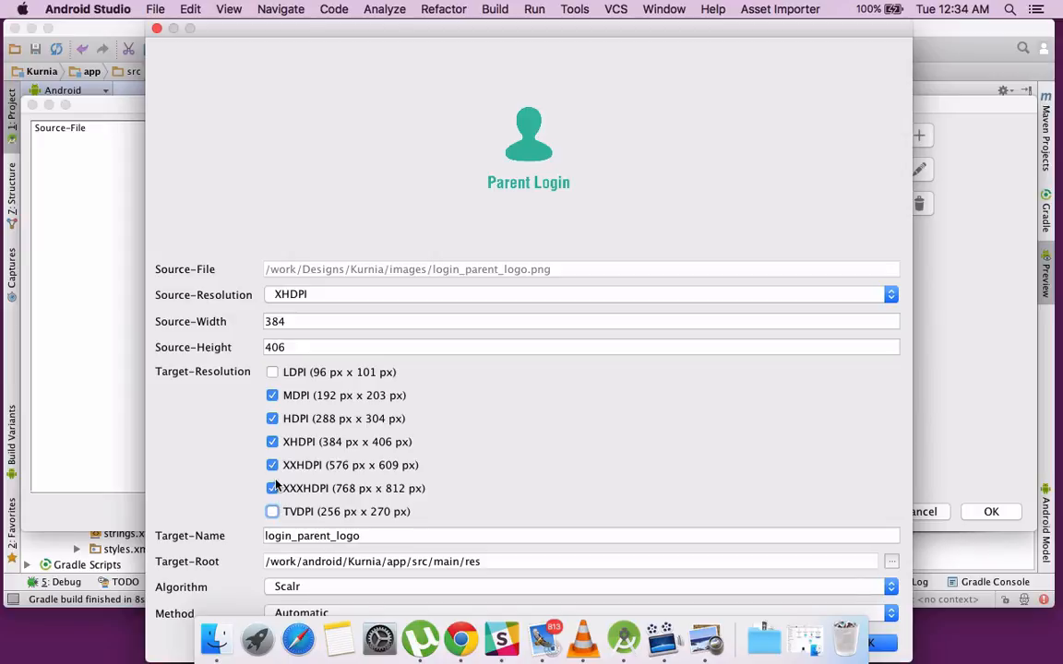
Exclude XXXHDPI and run the import at MDPI, HDPI, XHDPI and XXHDPI sizes.
click(273, 489)
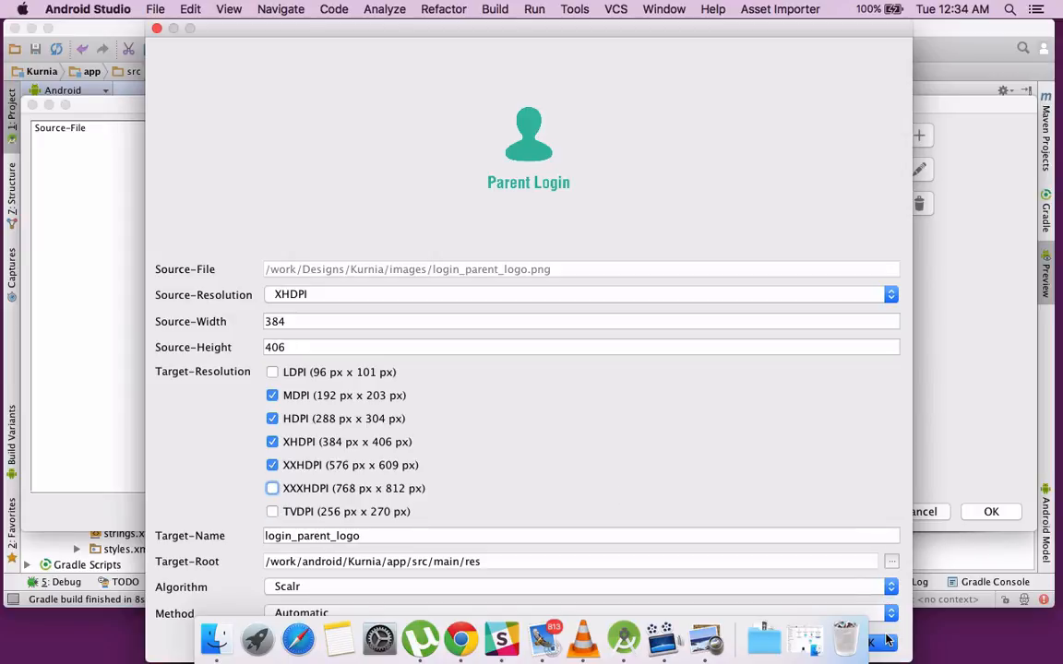
click(989, 513)
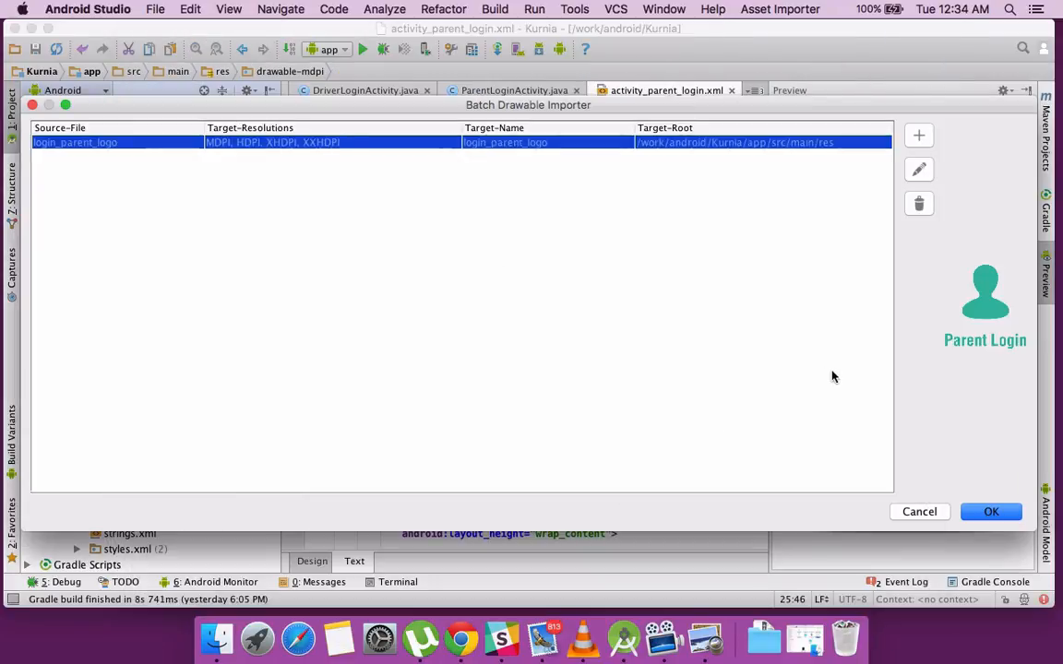
click(991, 511)
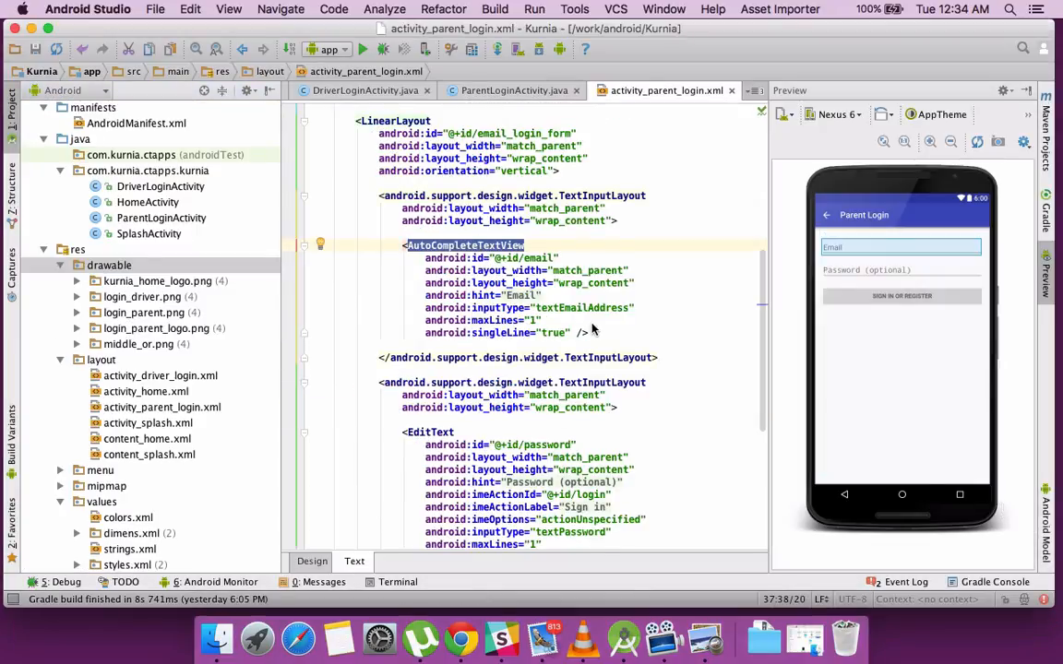
Replace the email AutoCompleteTextView tag with EditText, then view the login strings in strings.xml.
text(TextView)
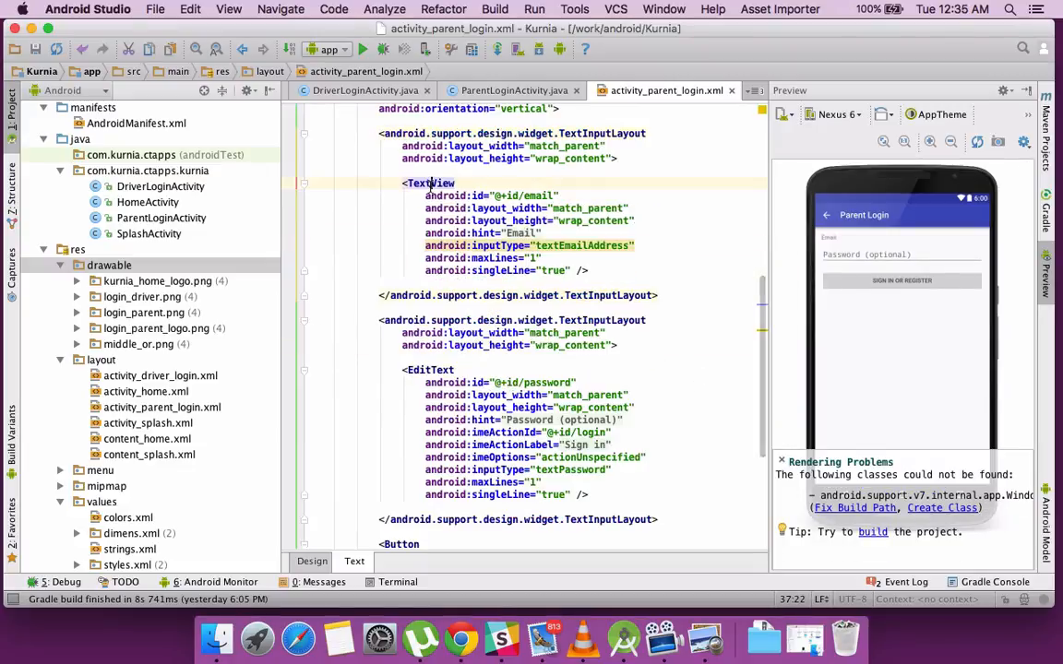
text(EditText)
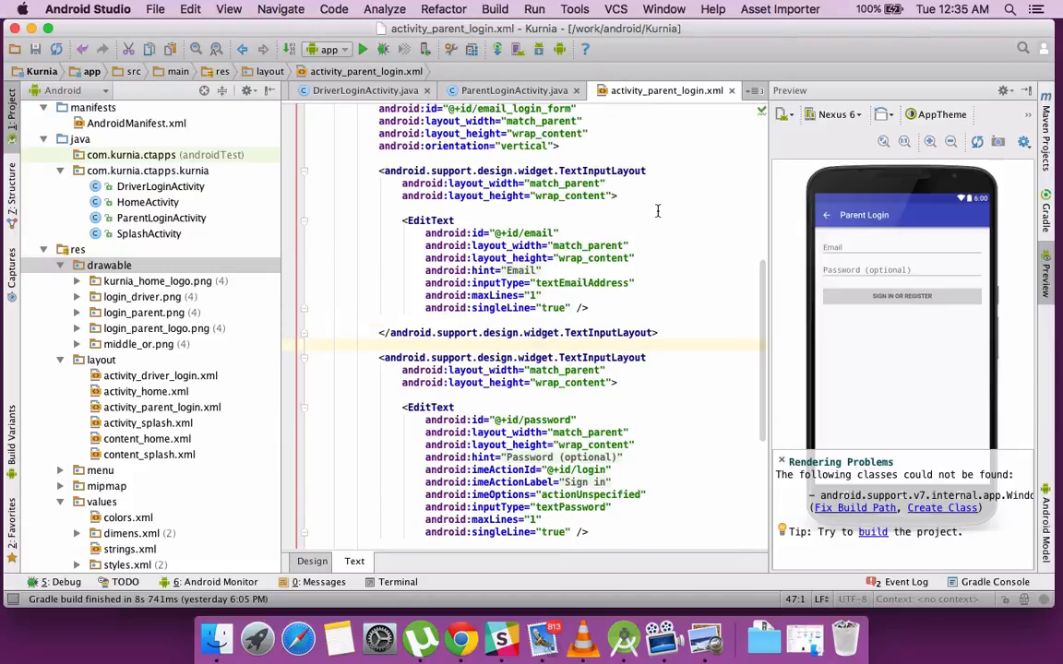
click(424, 183)
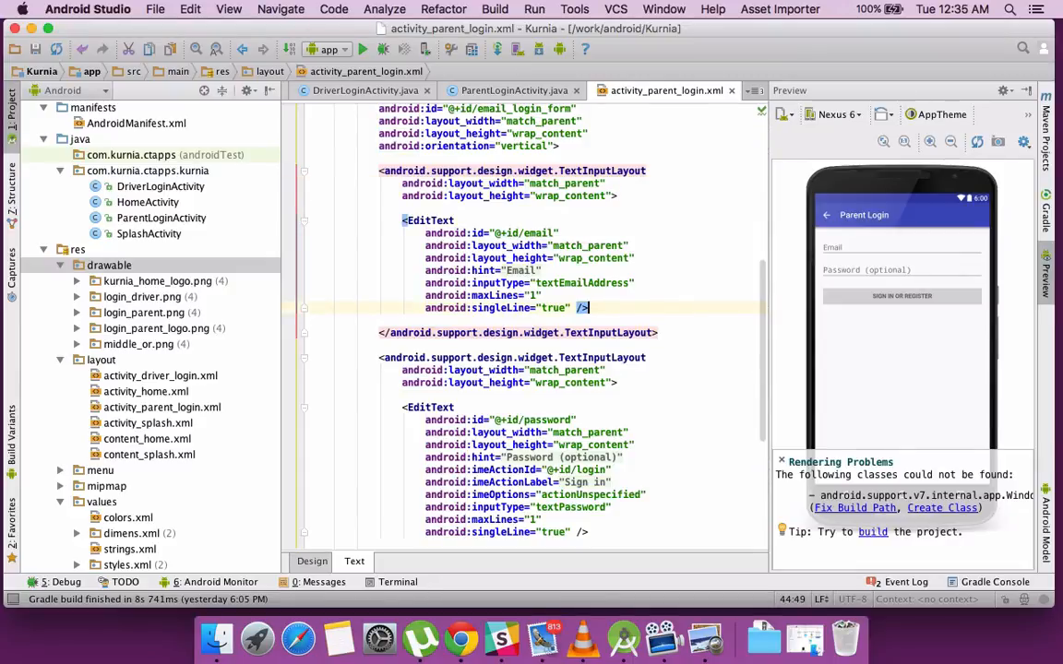
scroll(down, 3)
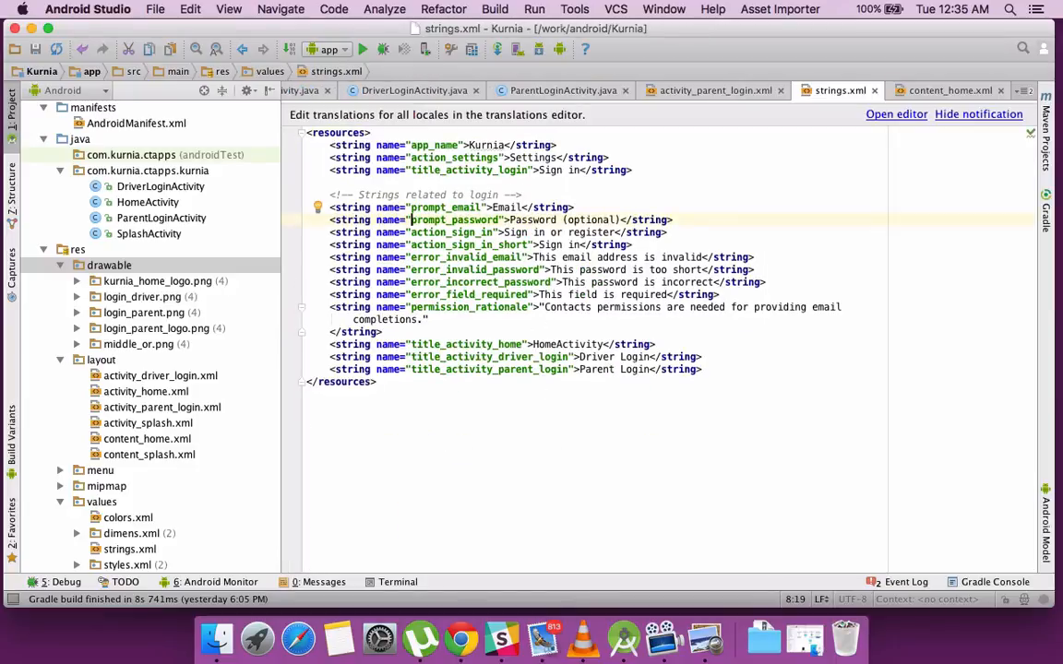
Back in the parent login layout, change the sign-in button text to 'Login'.
click(554, 219)
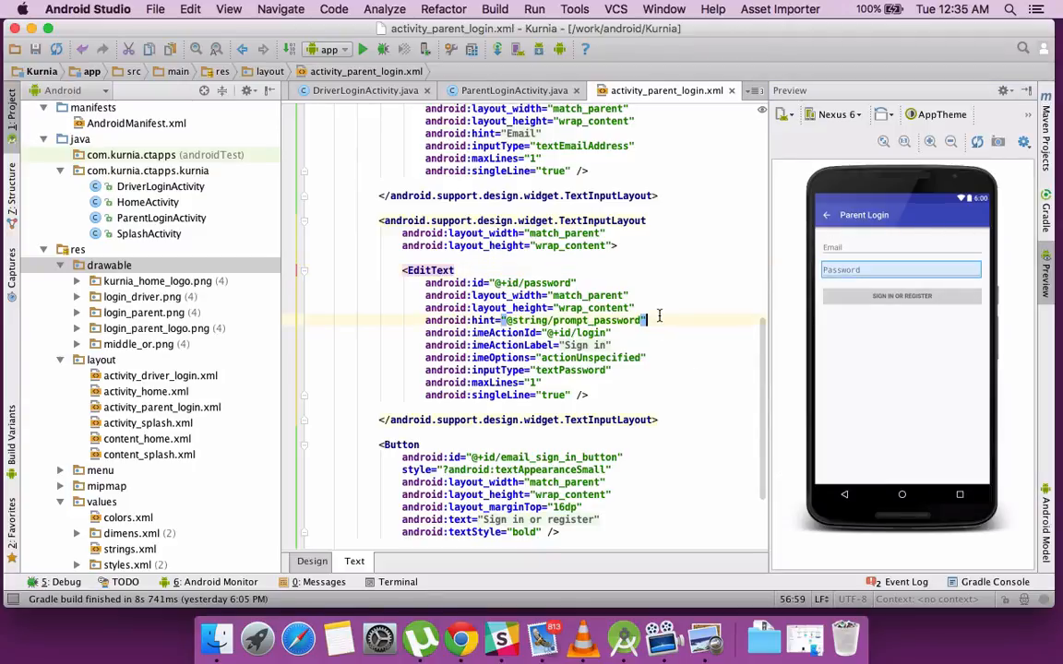
scroll(down, 3)
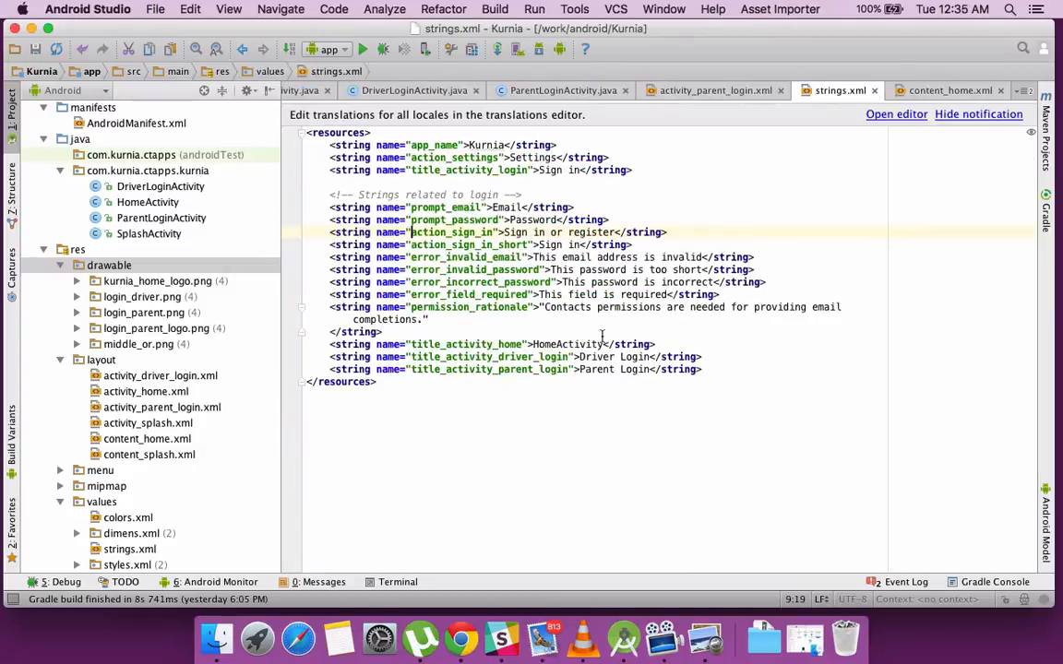
double_click(594, 232)
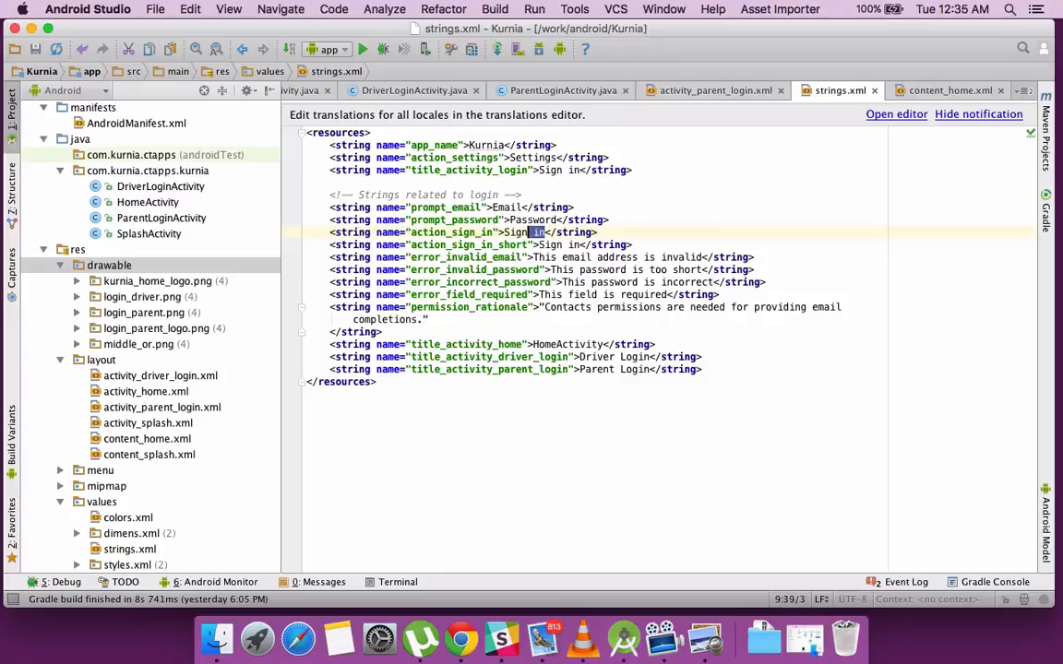
text(Login)
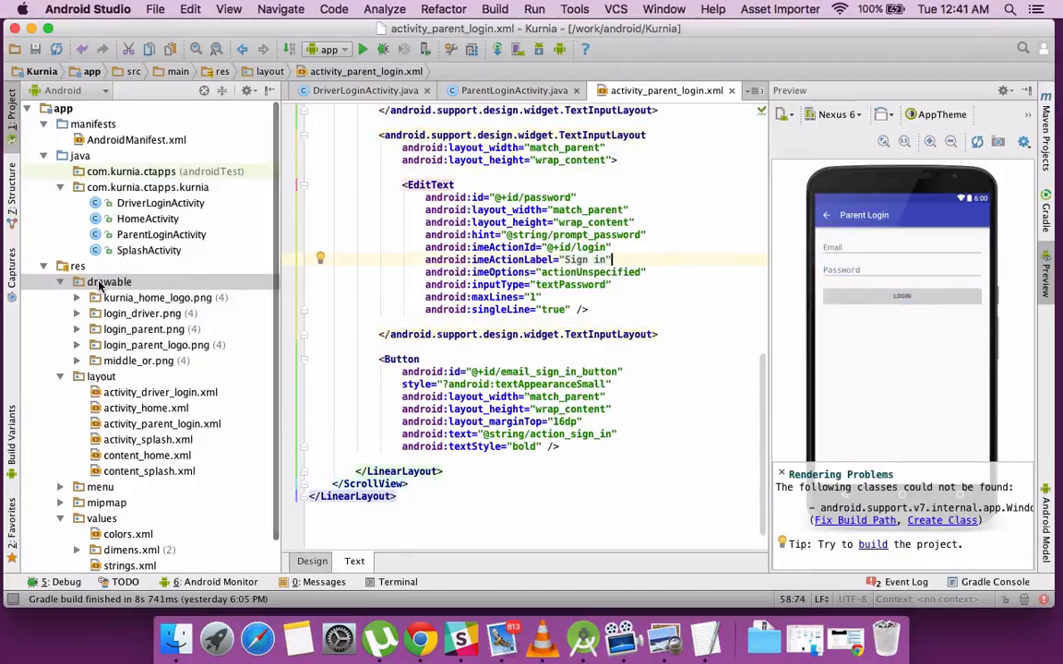
Create a new drawable resource file named edit_text_background in res/drawable.
right_click(108, 281)
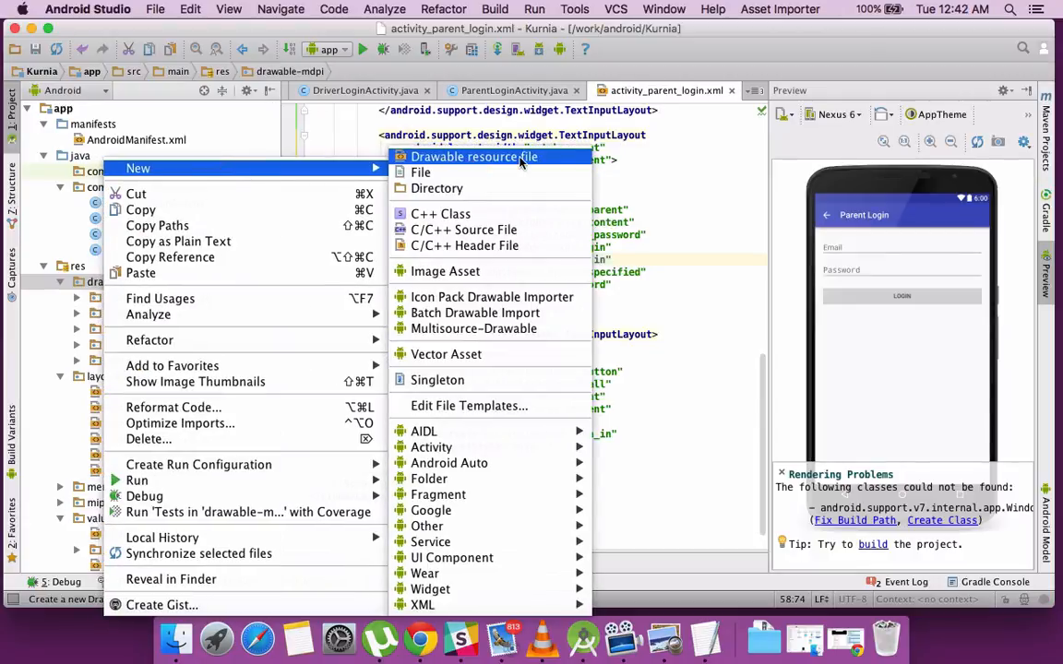
click(473, 155)
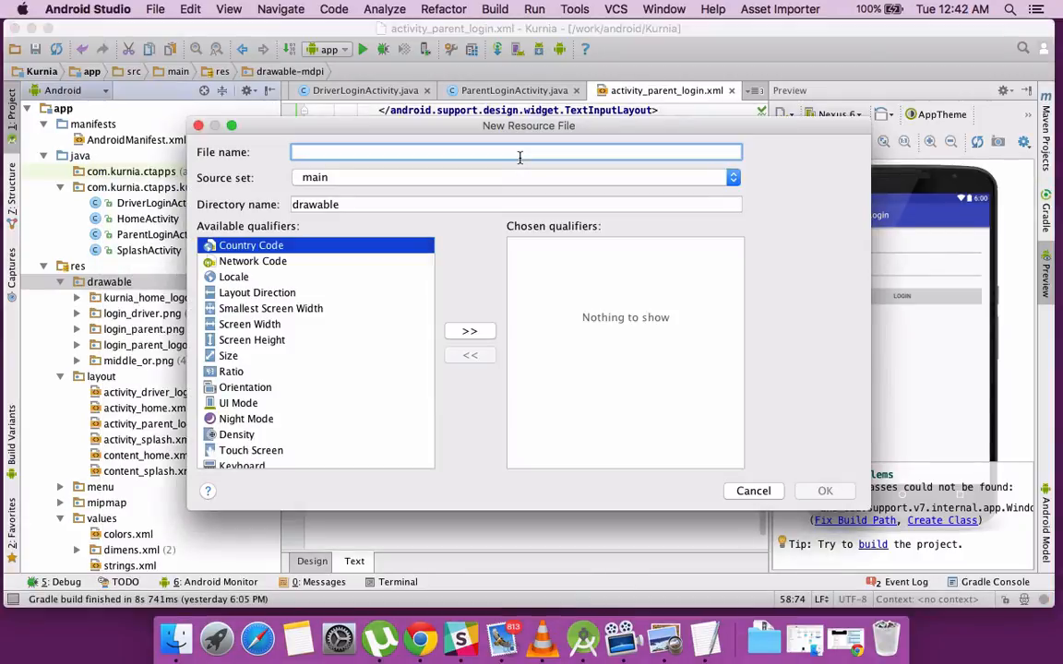
text(edit_text_background)
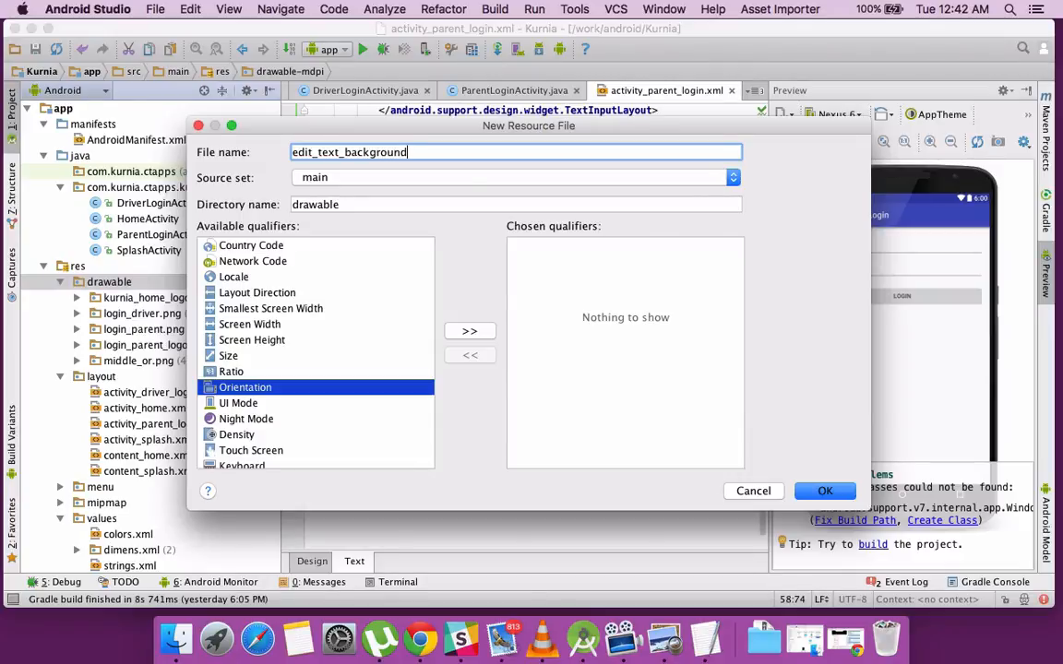
mouse_move(740, 354)
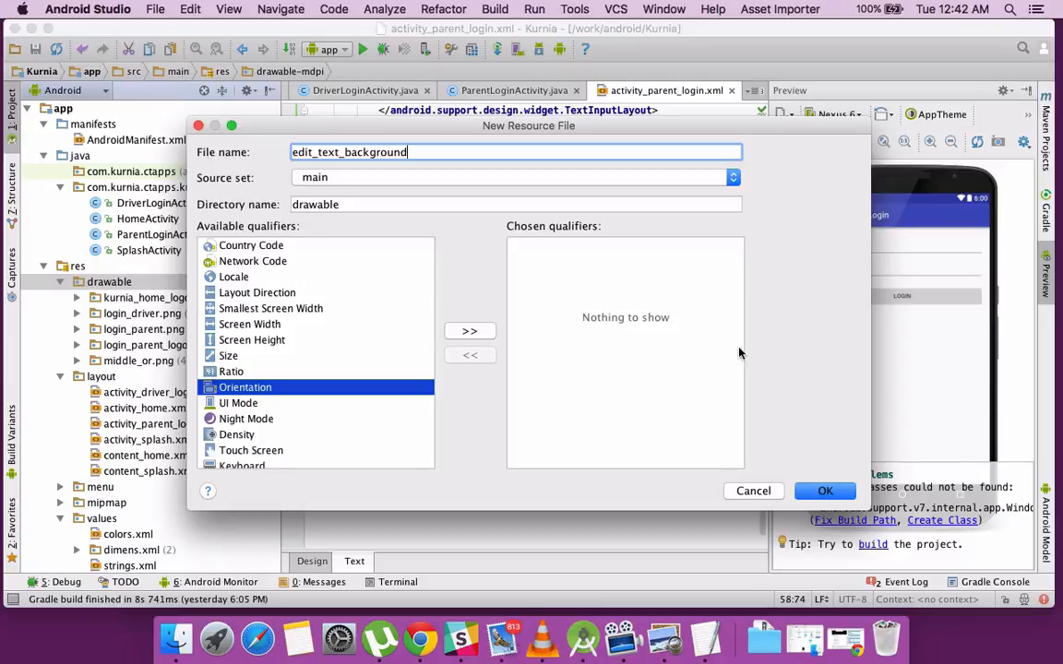
mouse_move(825, 491)
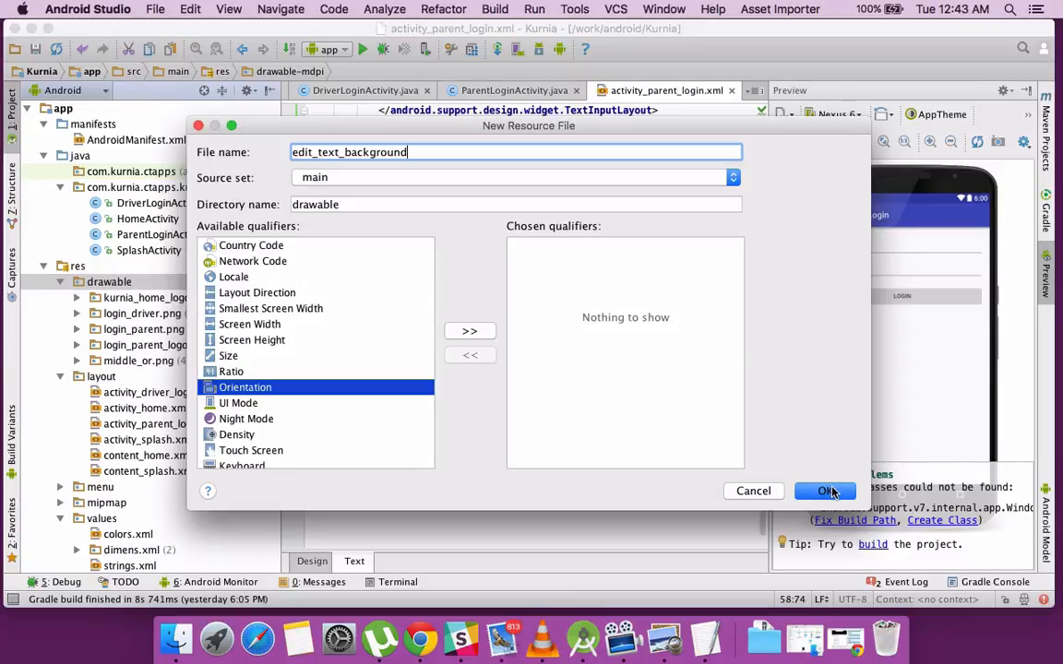
click(825, 491)
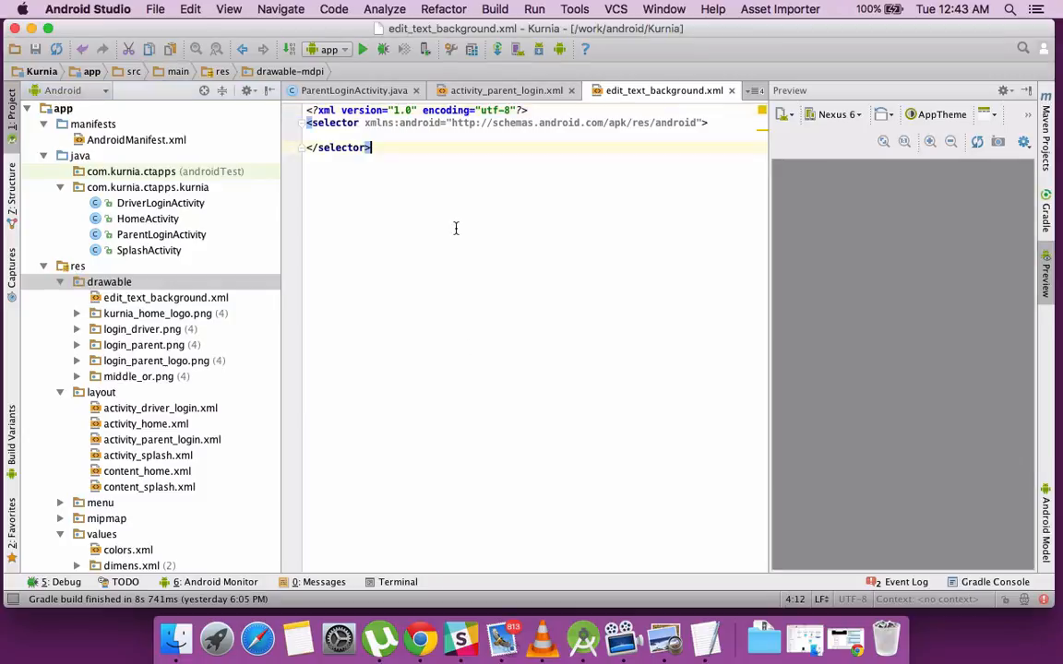
Paste a white rounded shape with 25dp corners, 8dp padding, 270x50dp size and 1dp #1fbba6 stroke, then close the file.
key(cmd+a)
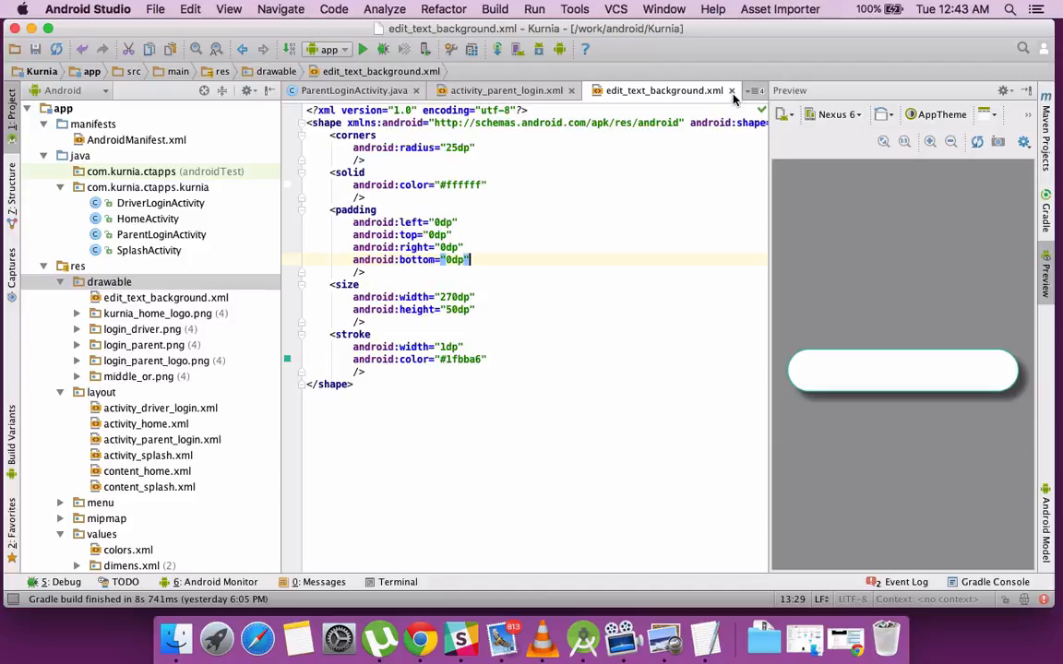
click(520, 91)
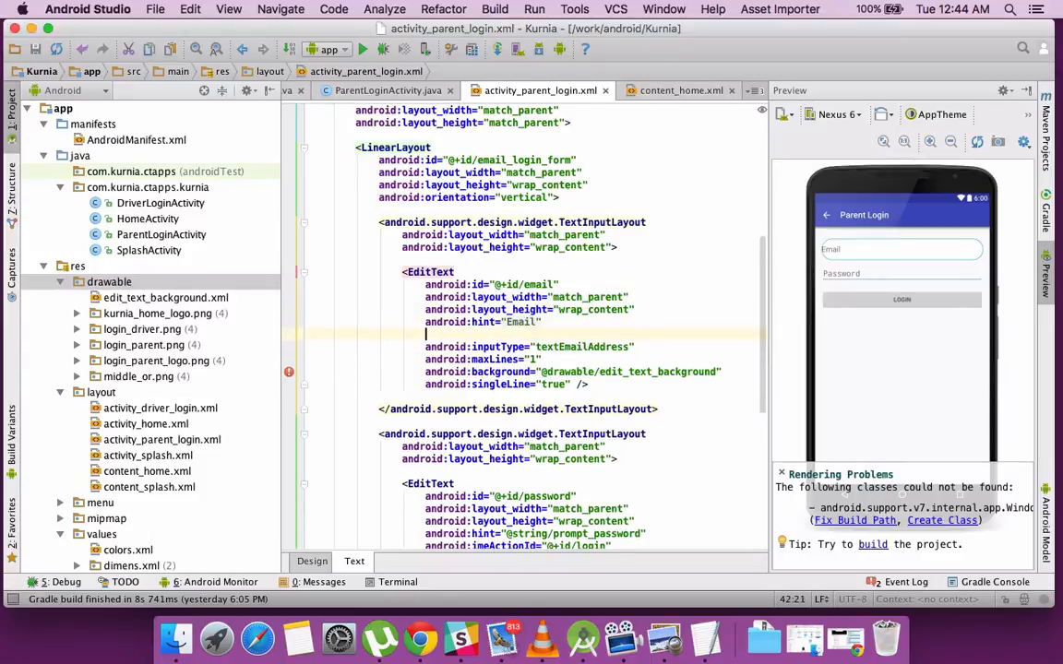
text(gra)
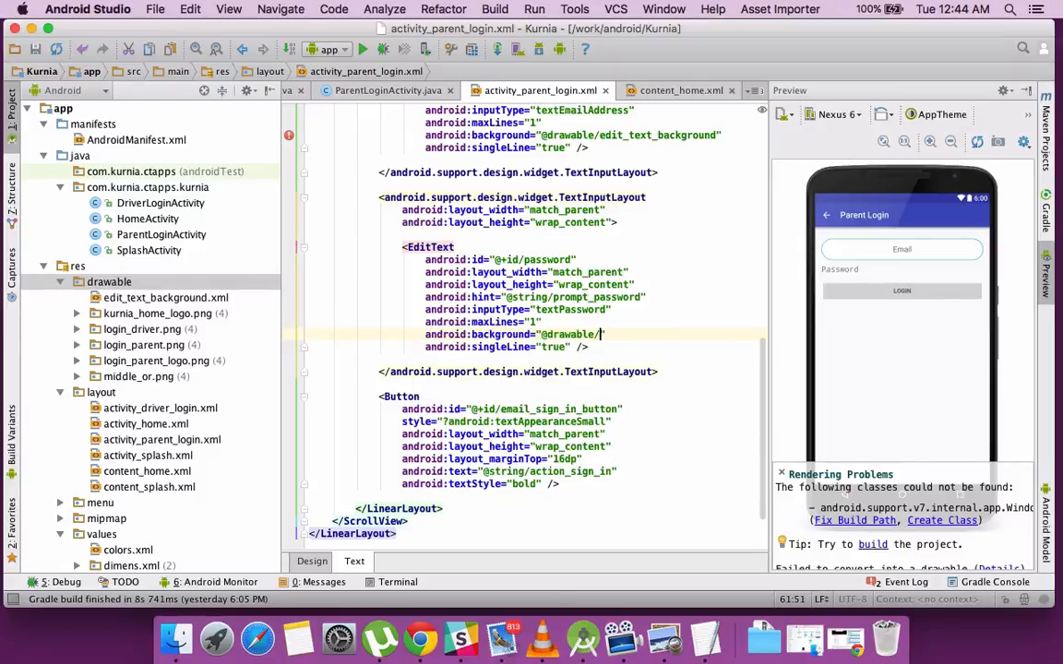
text(edit_text_background)
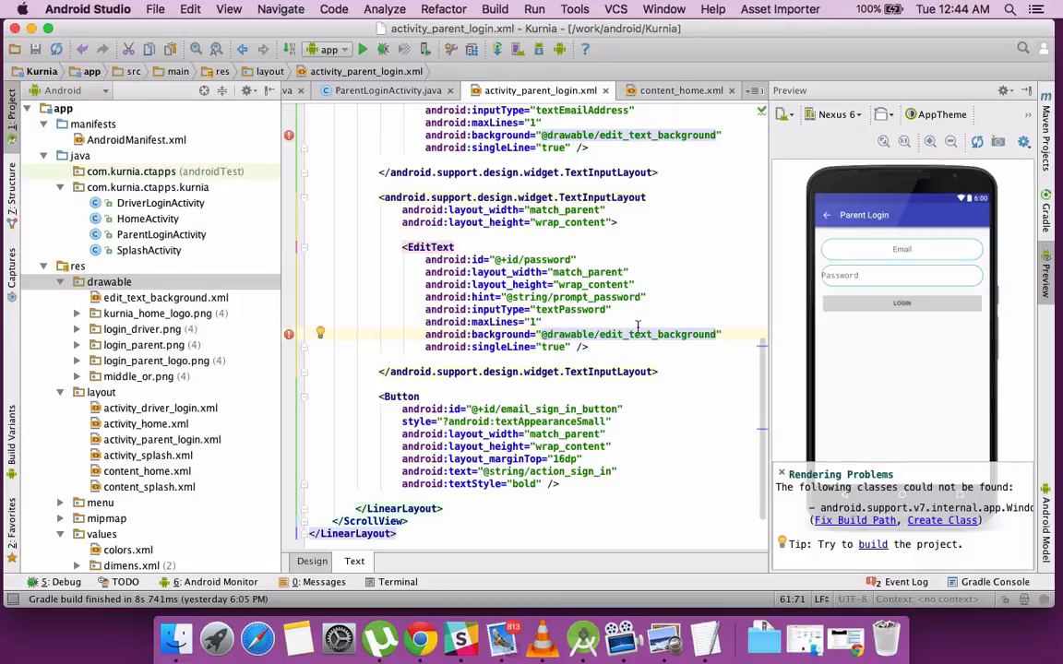
text(gravity=")
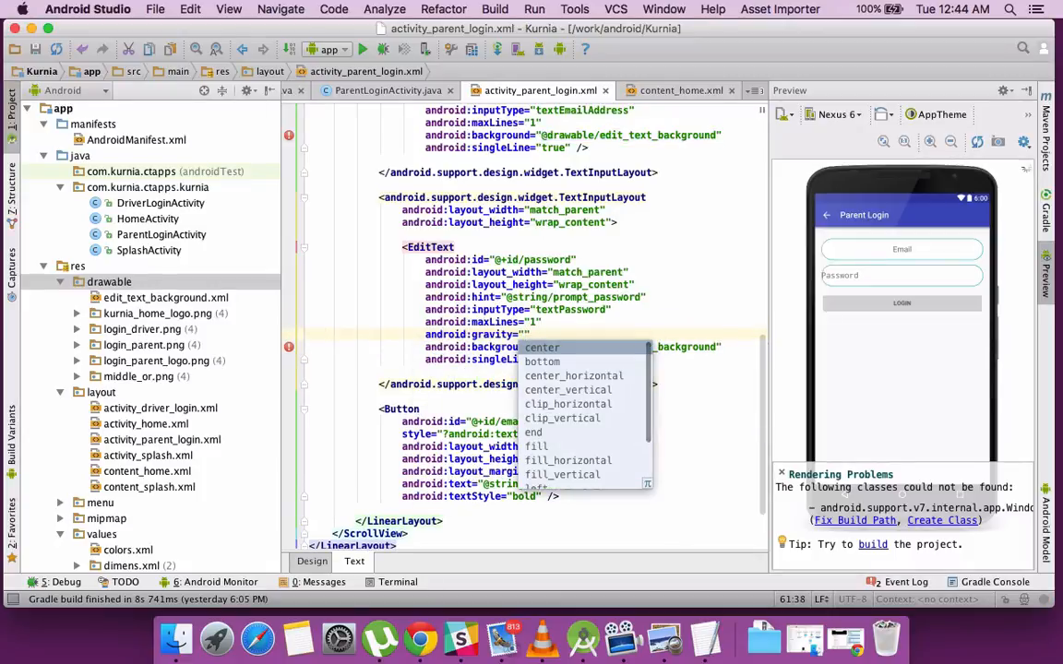
click(543, 347)
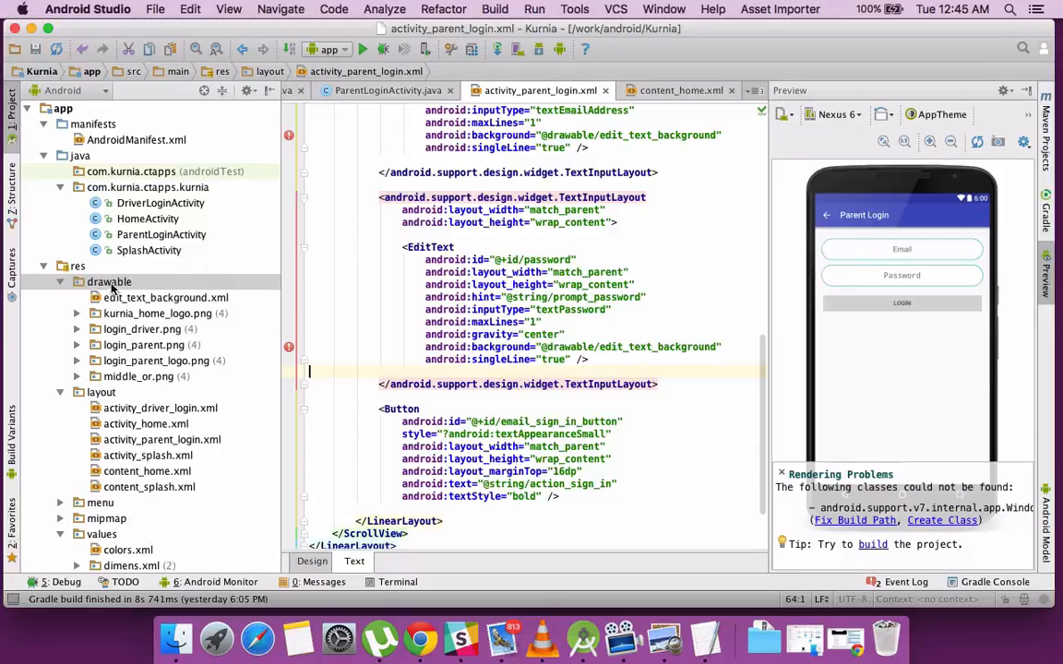
Create a new drawable resource file named button_background holding the rounded shape code.
right_click(109, 281)
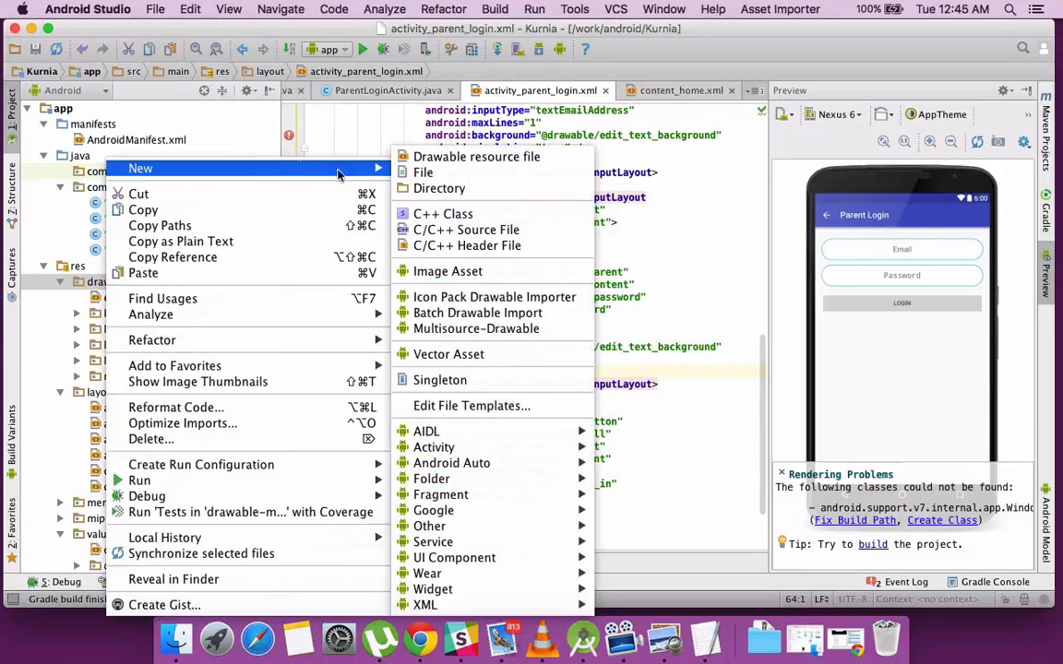
click(476, 155)
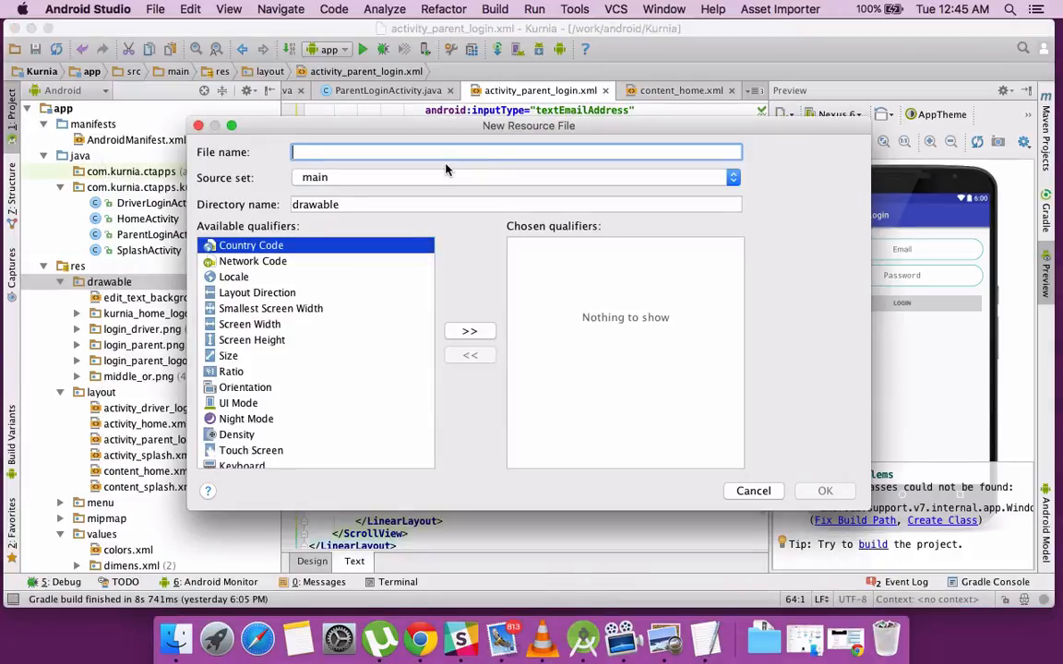
text(button_)
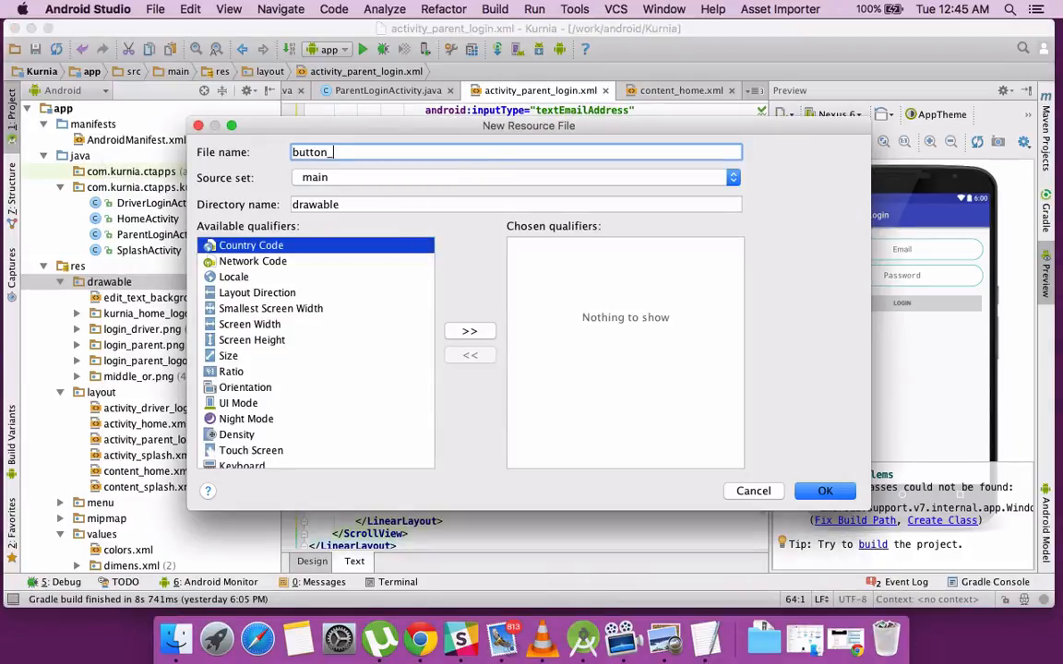
text(backg)
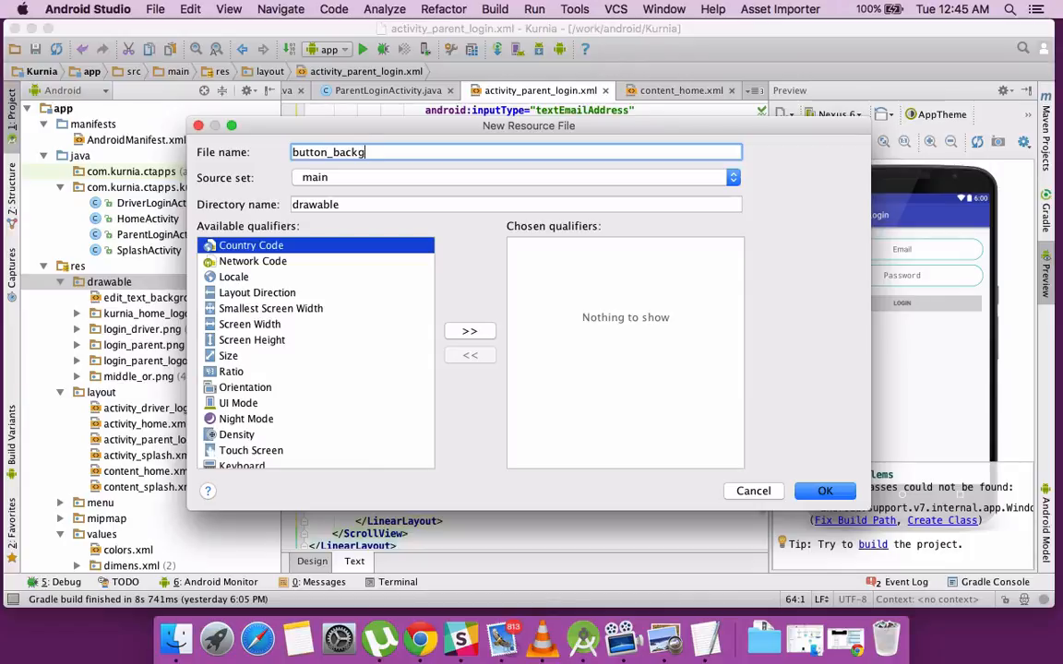
text(round)
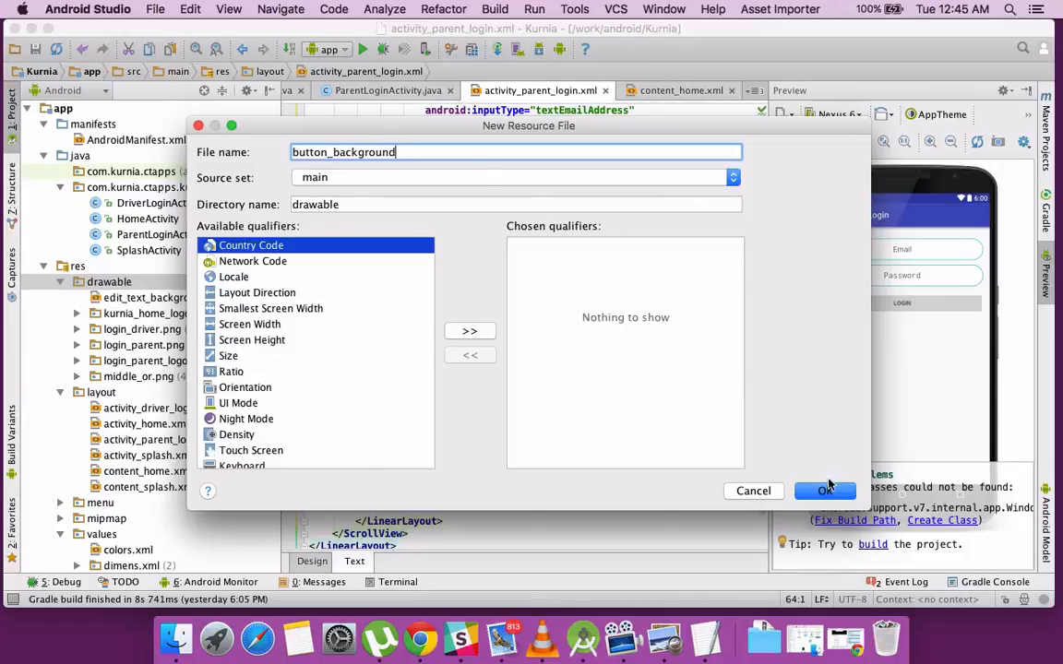
click(826, 491)
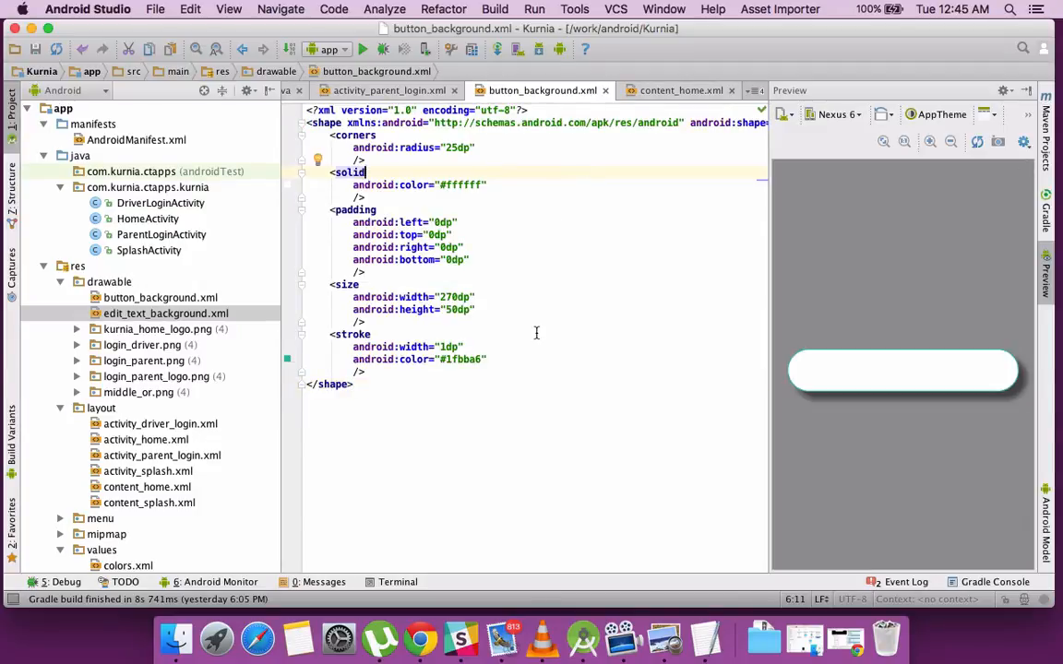
Remove the stroke, set the fill colour to #f7a22f, and return to activity_parent_login.xml.
click(362, 371)
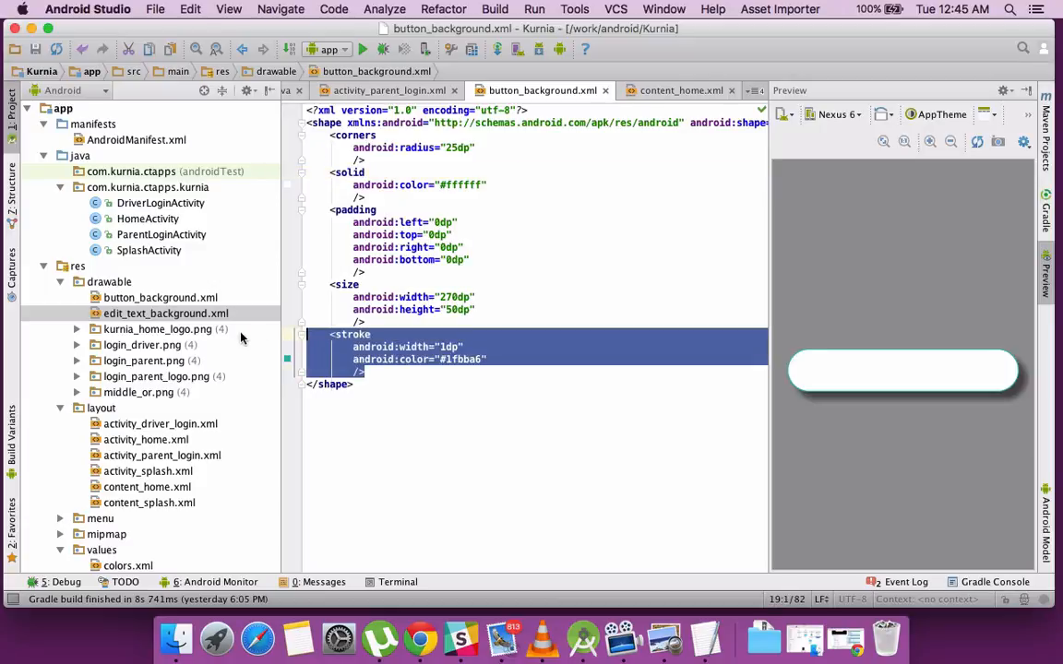
key(Delete)
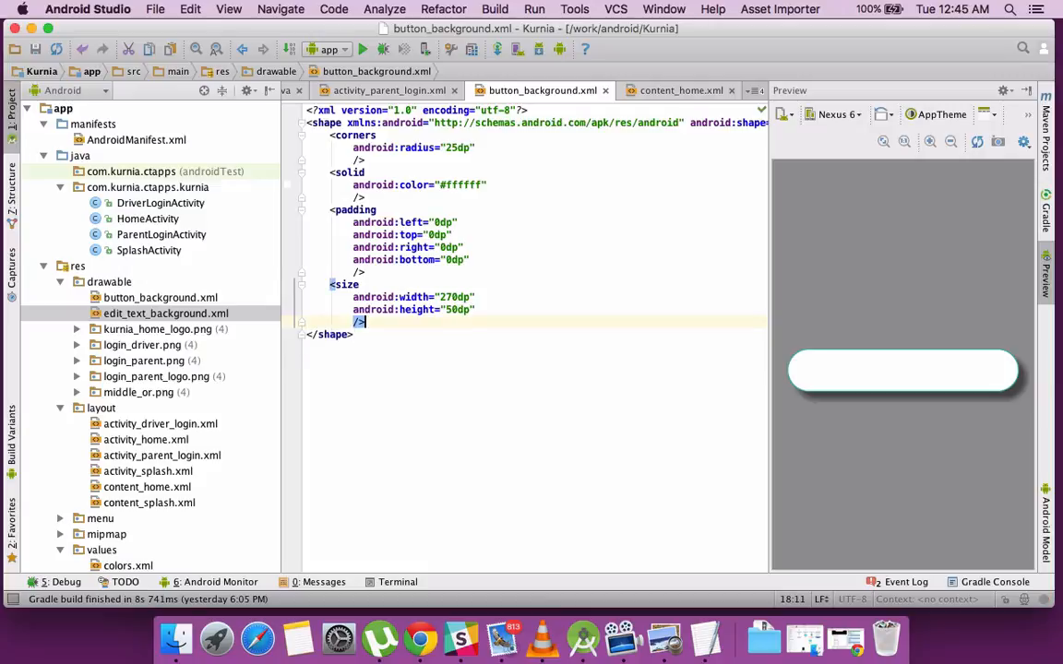
double_click(459, 184)
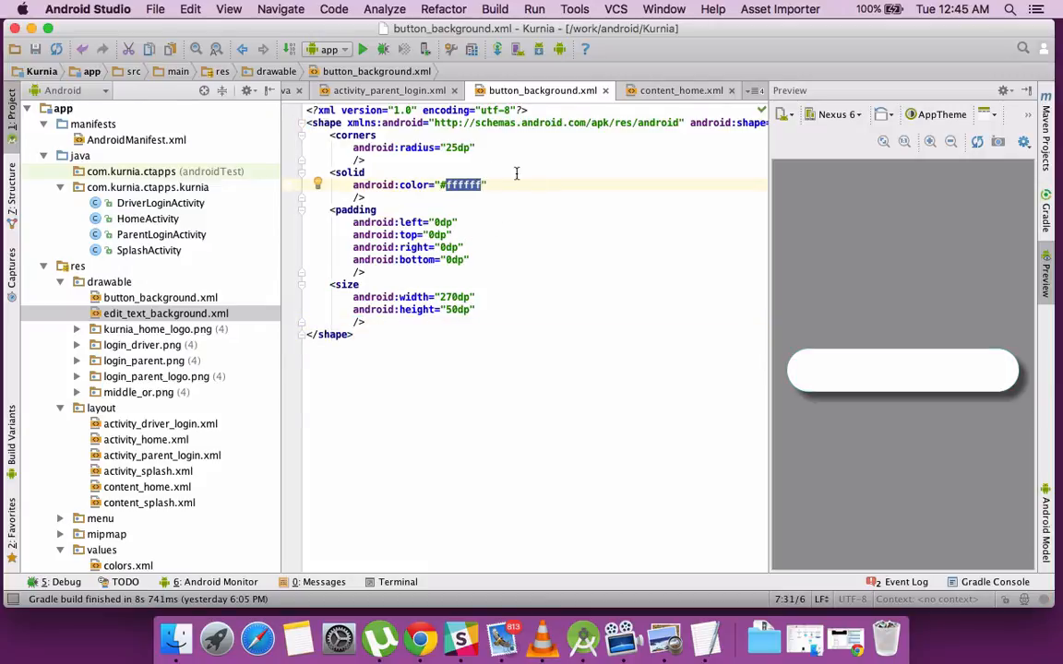
text(333333)
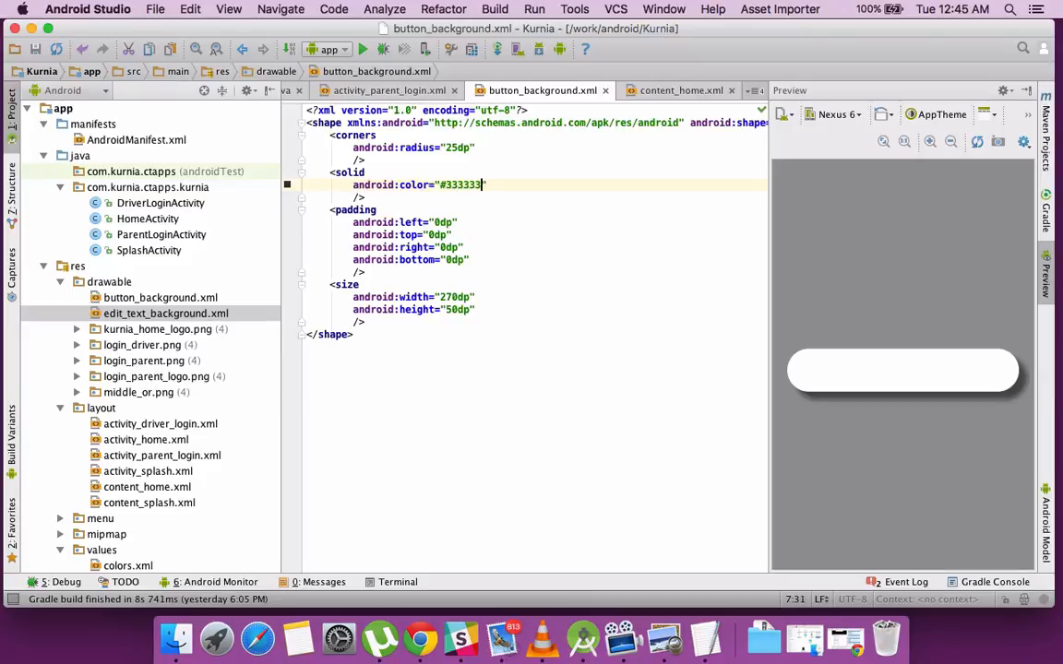
double_click(461, 184)
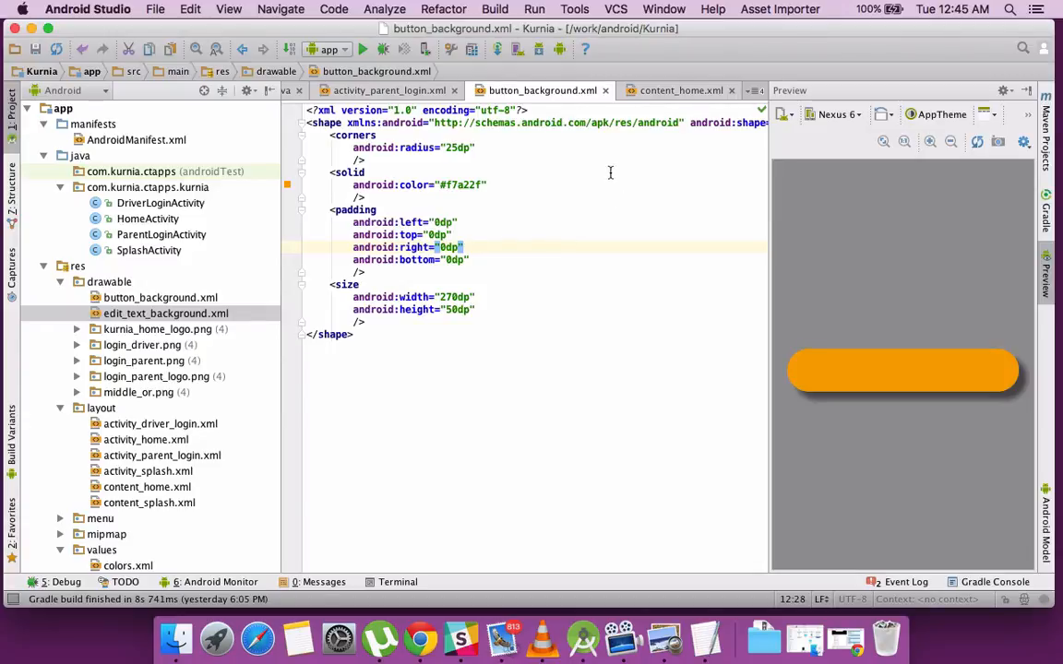
click(539, 88)
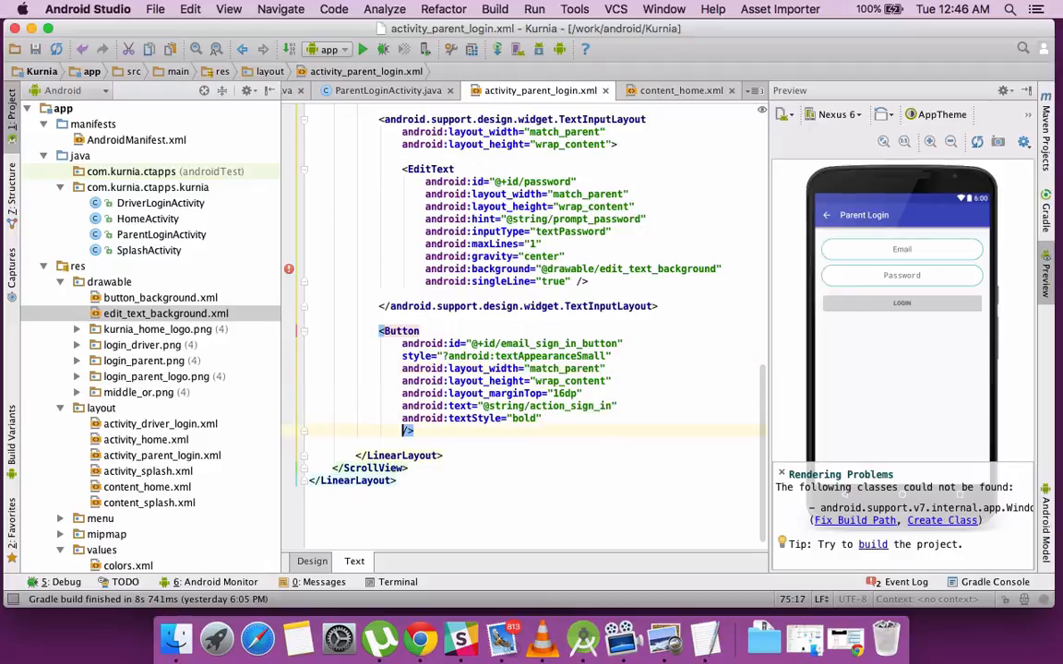
text(android:background=")
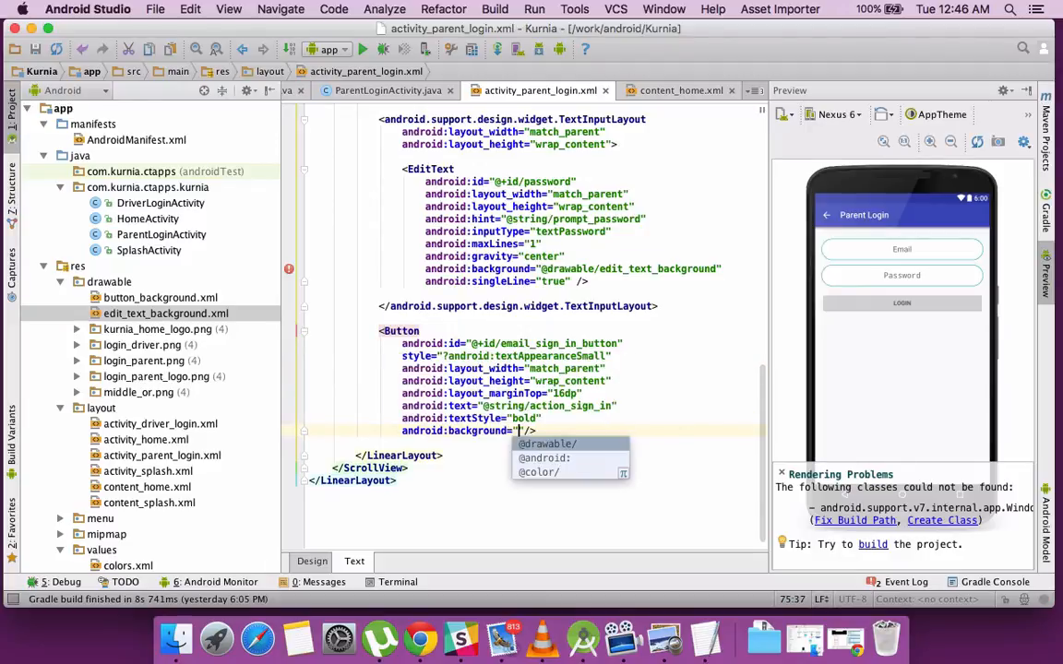
text(@drawable/)
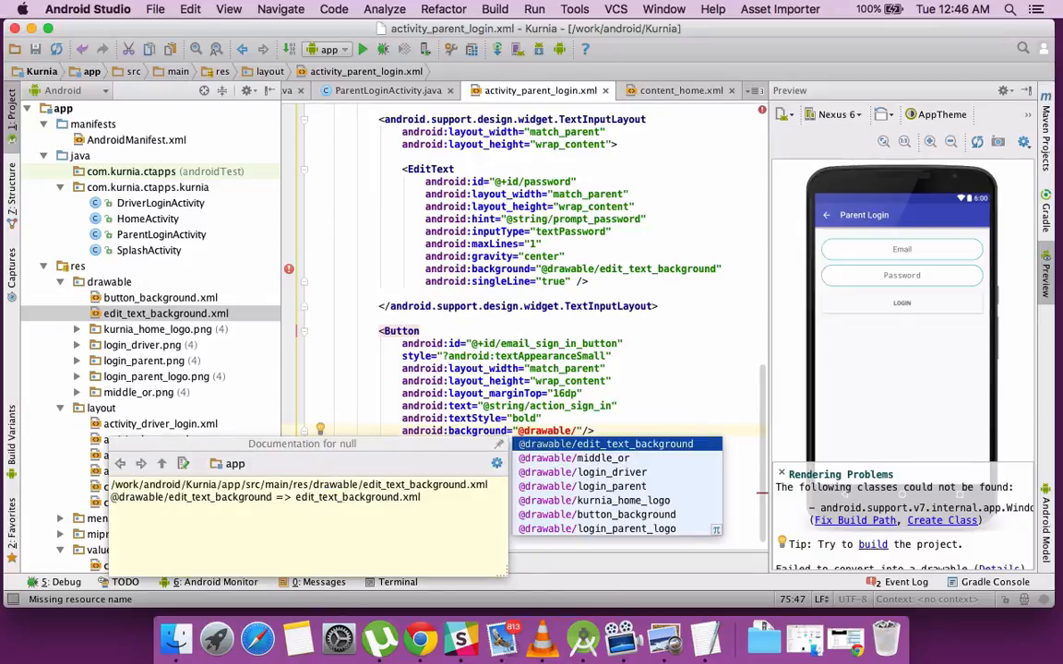
click(587, 513)
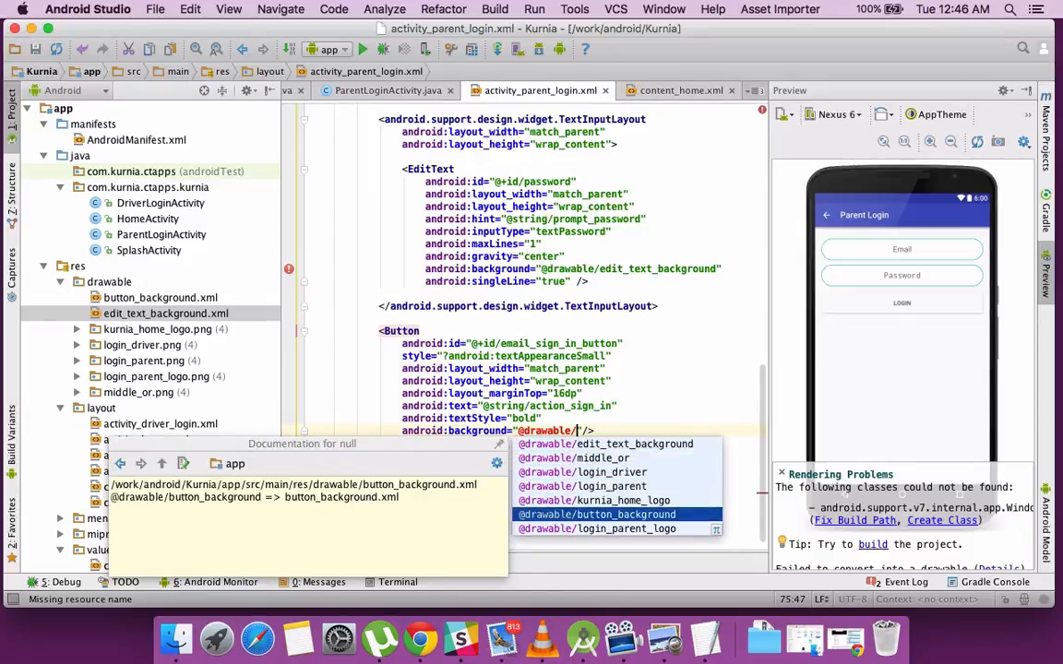
click(598, 513)
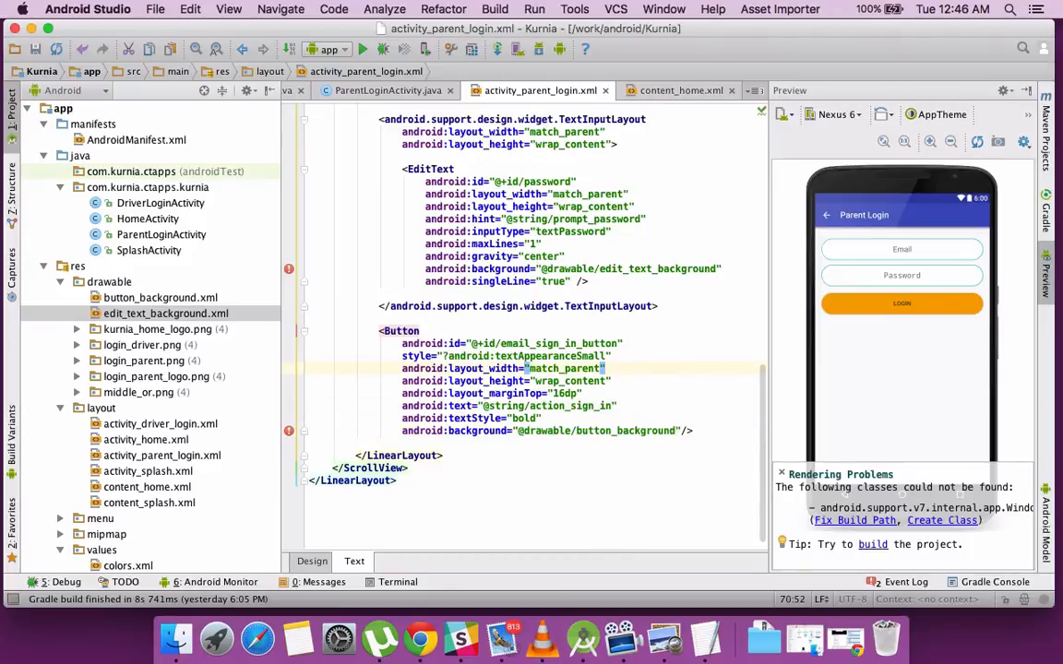
Add android:textColor="#ffffff" to the button and remove its text appearance style attribute.
text(font)
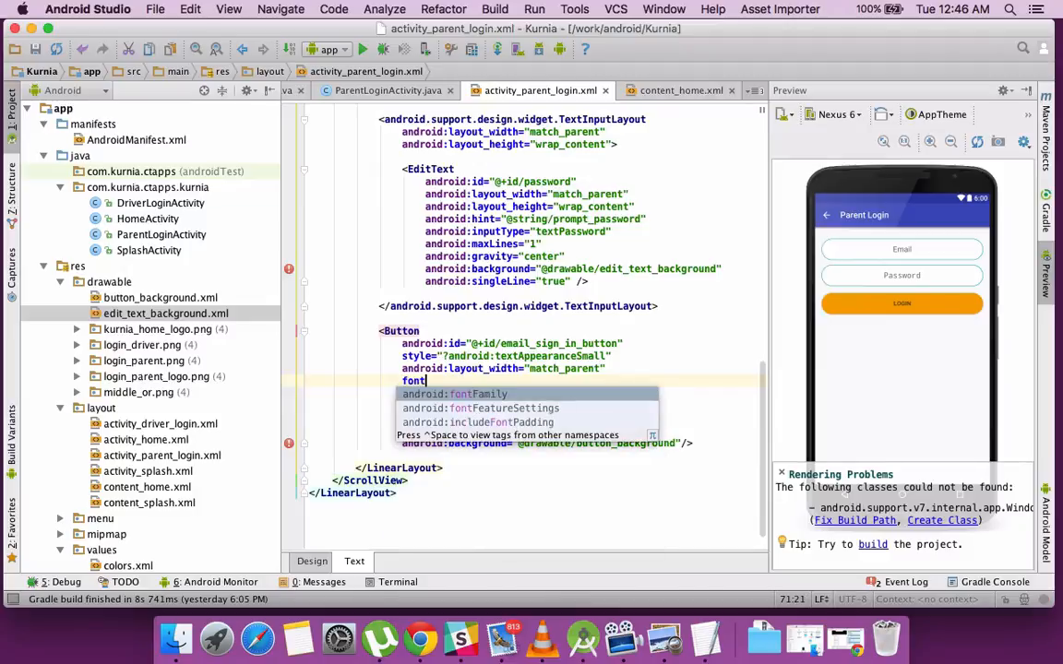
text(colo)
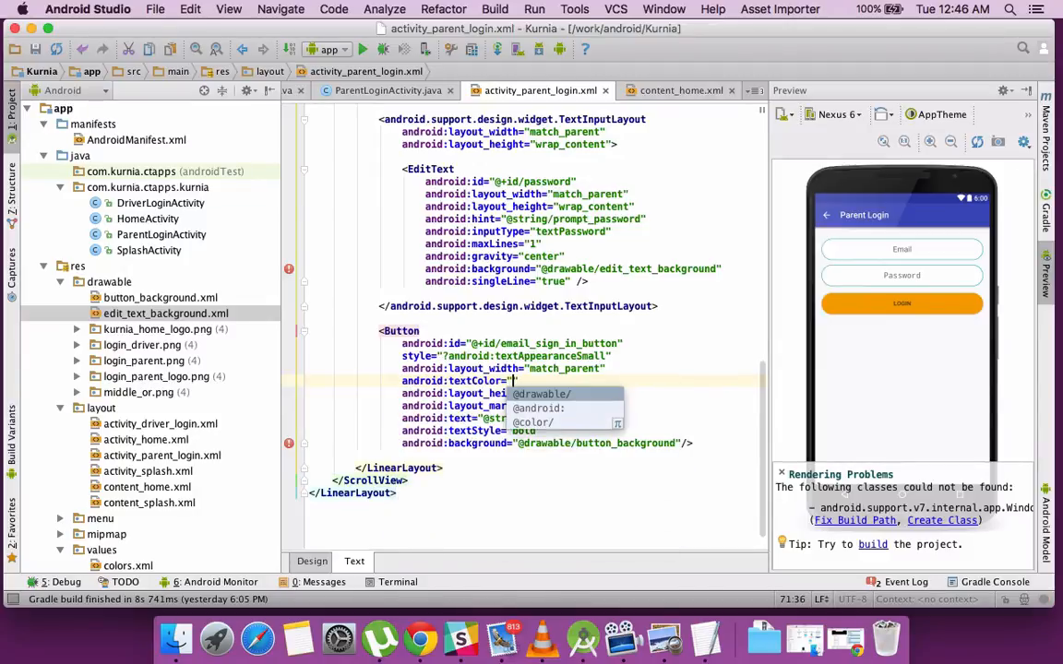
text(#)
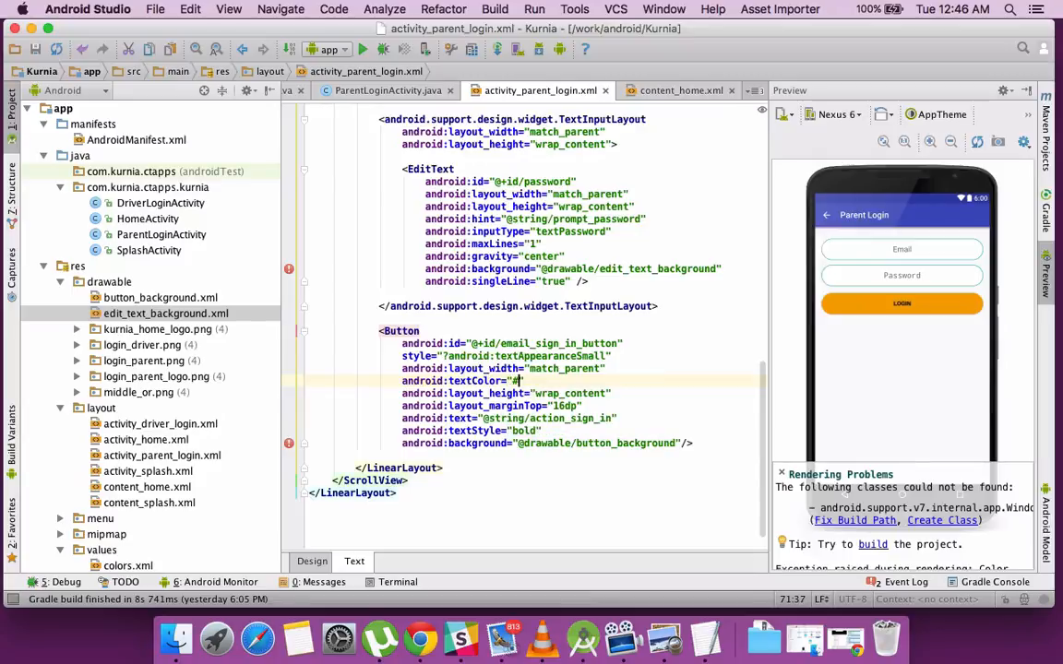
text(ffffff)
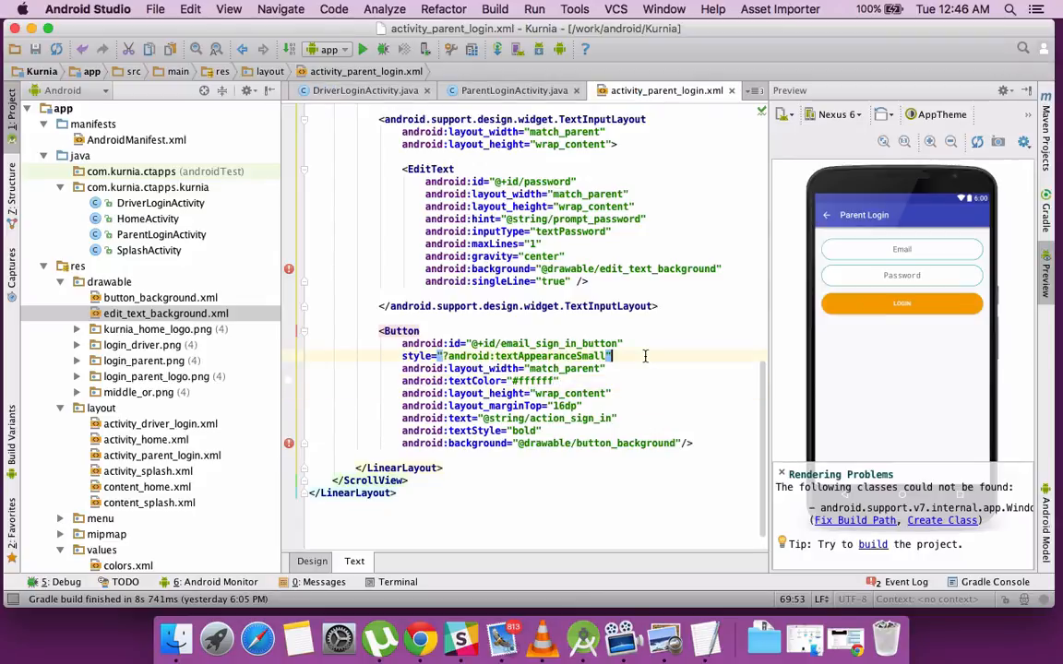
key(Delete)
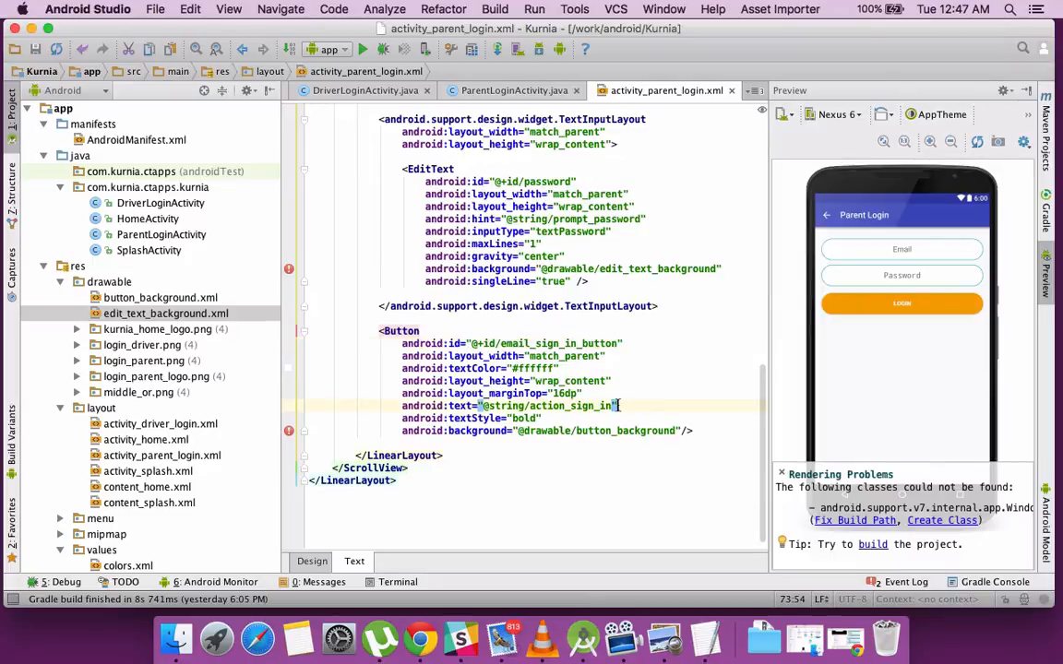
text(tex)
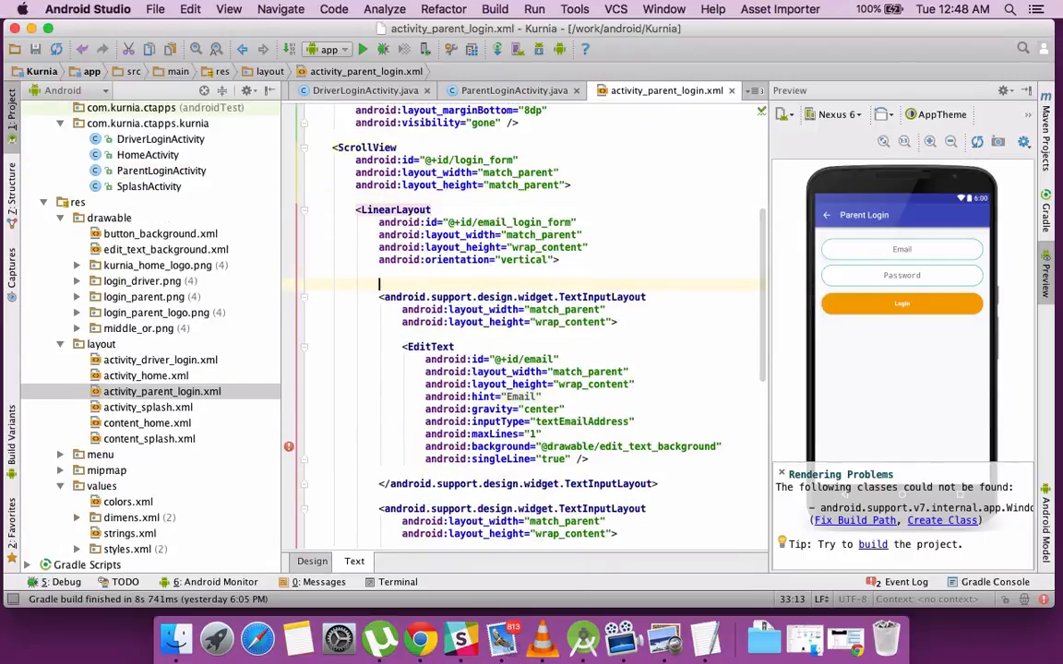
Add an ImageView above the email field with its src set to the drawable logo.
text(<i)
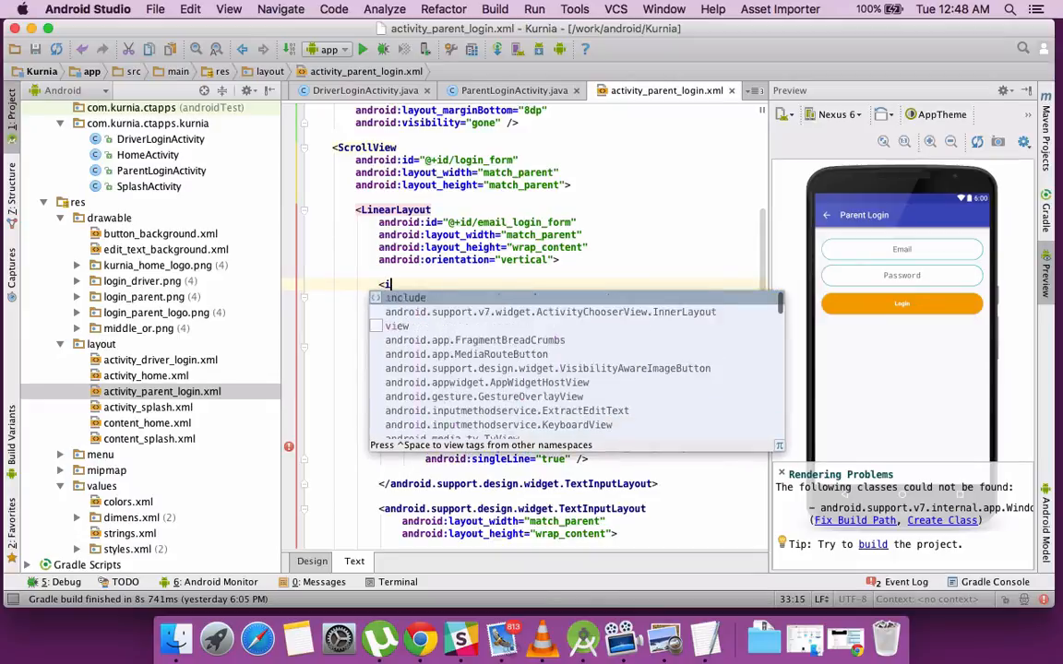
text(ImageView)
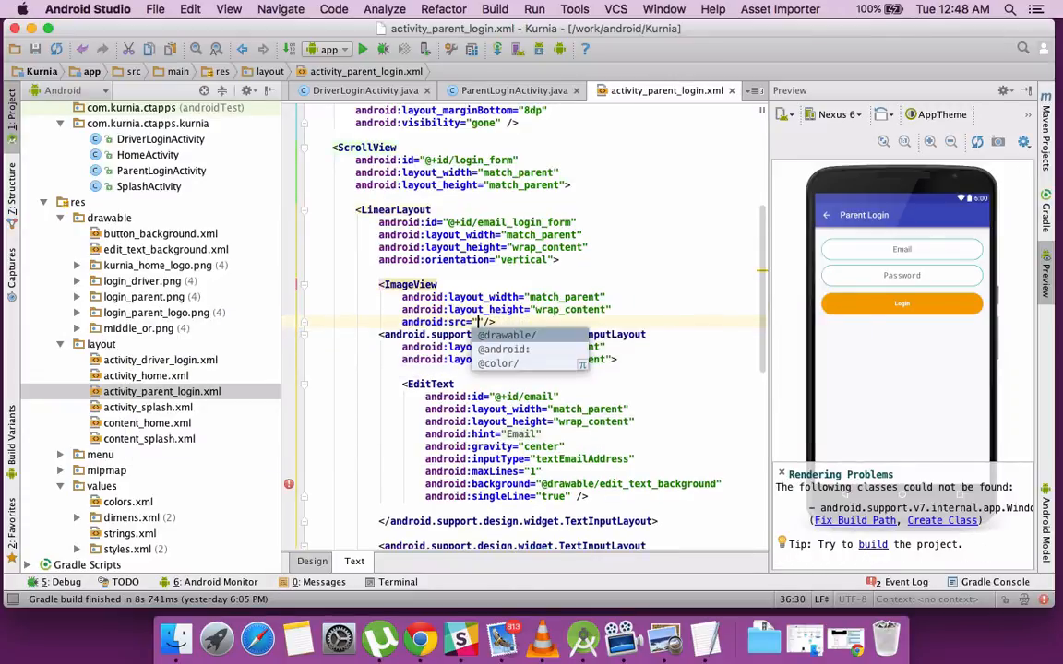
text(@drawable/)
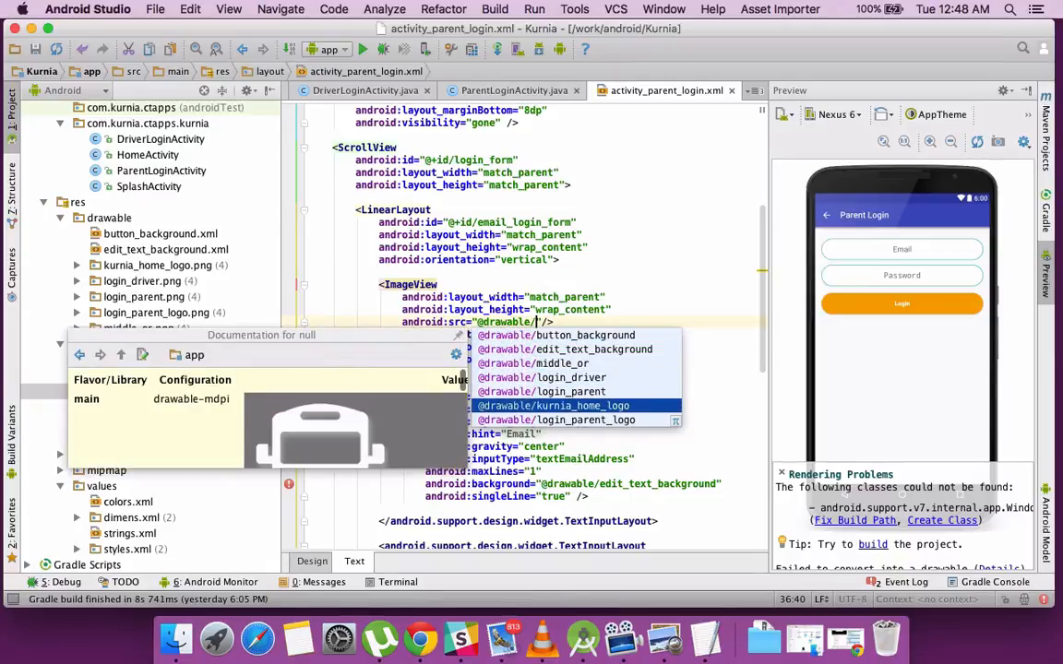
click(569, 421)
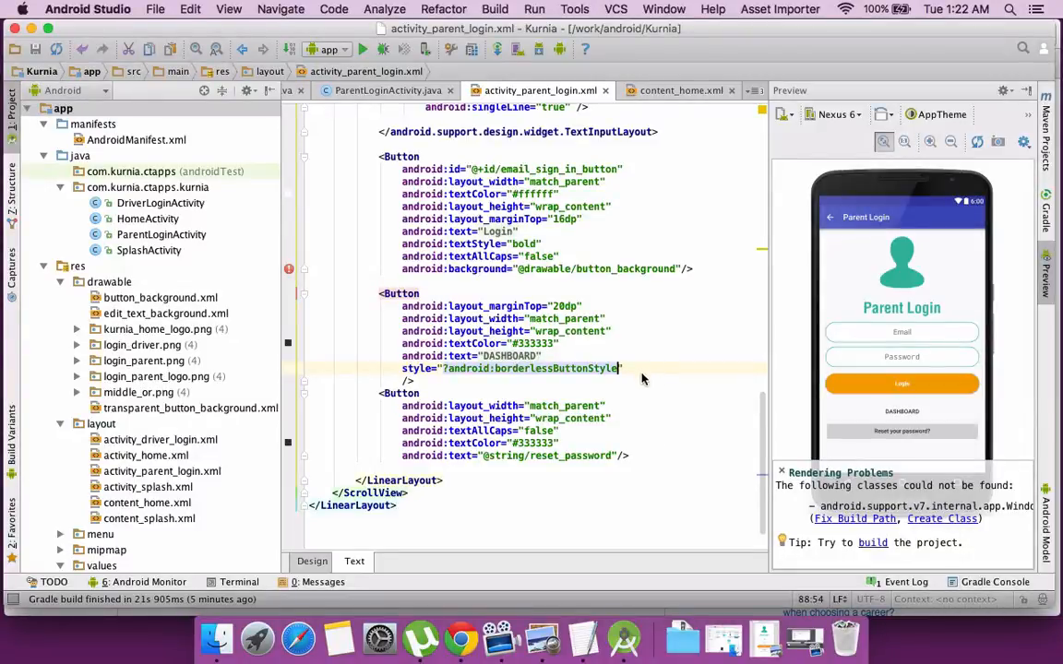
Give the logo ImageView android:layout_marginTop="20dp", then switch to content_home.xml.
double_click(513, 369)
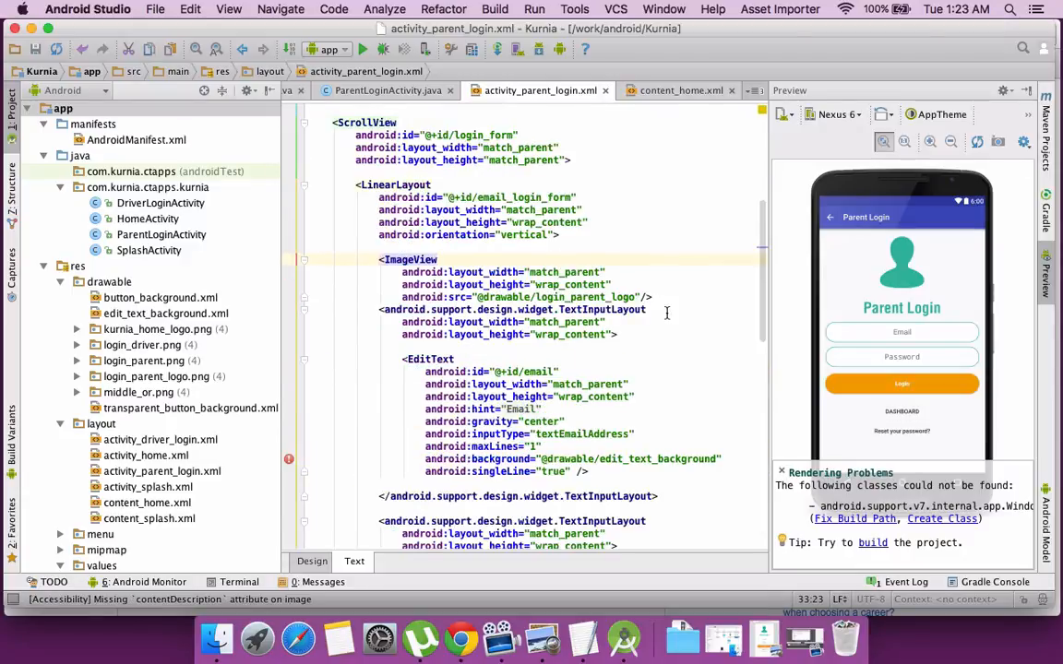
mouse_move(689, 321)
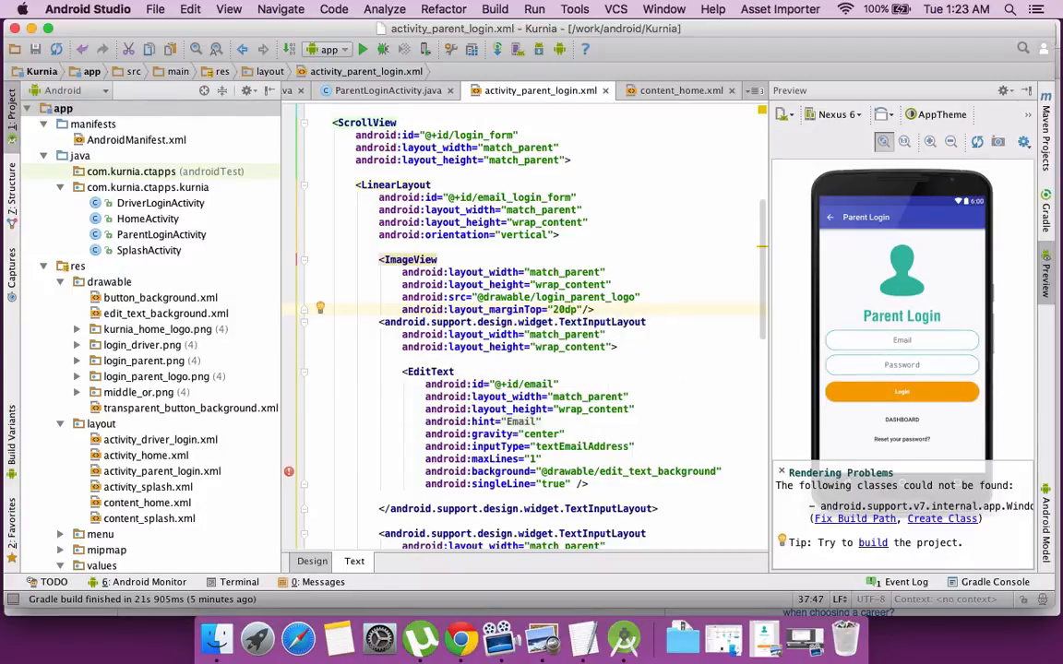
text(mageButton)
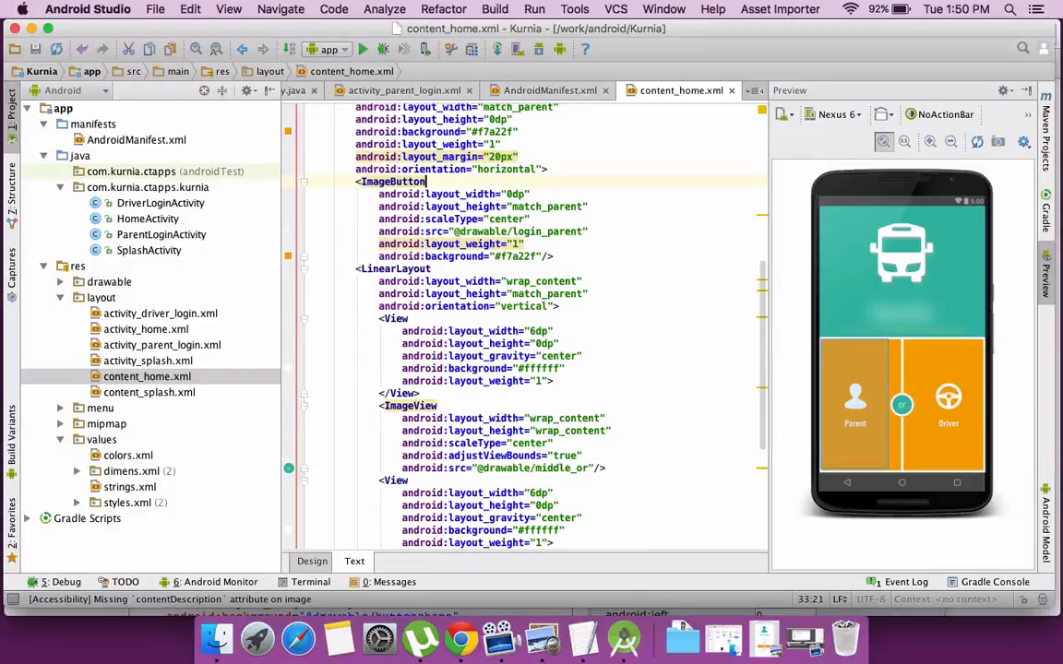
Assign ids @+id/btnParentLogin and @+id/btnDriverLogin to the two home-screen ImageButtons.
text(android:id="@+id/)
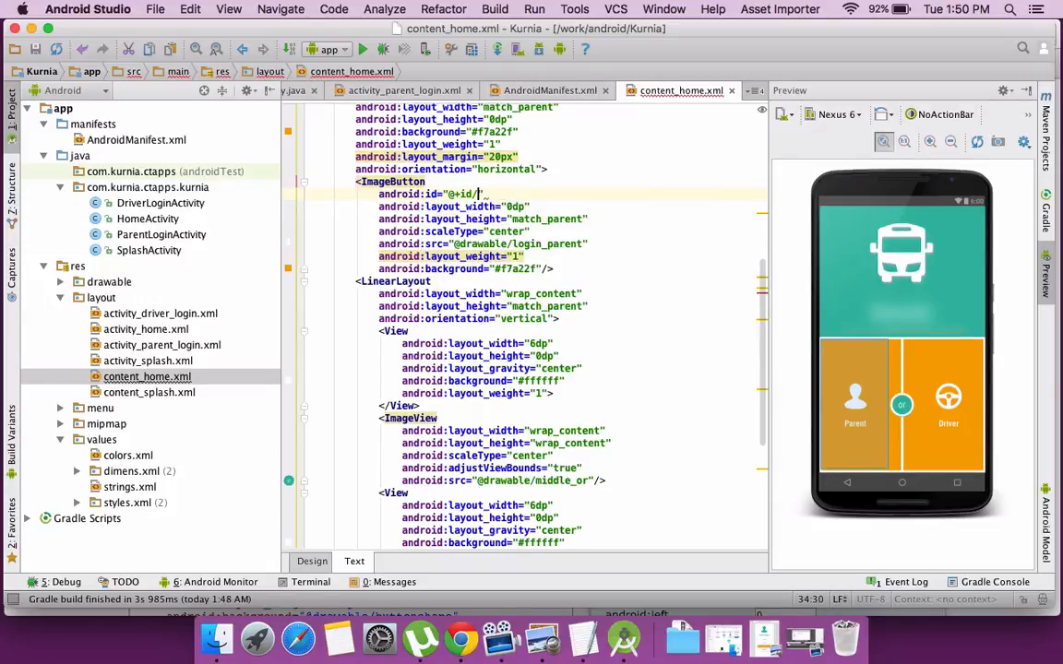
text(btnParentLogin")
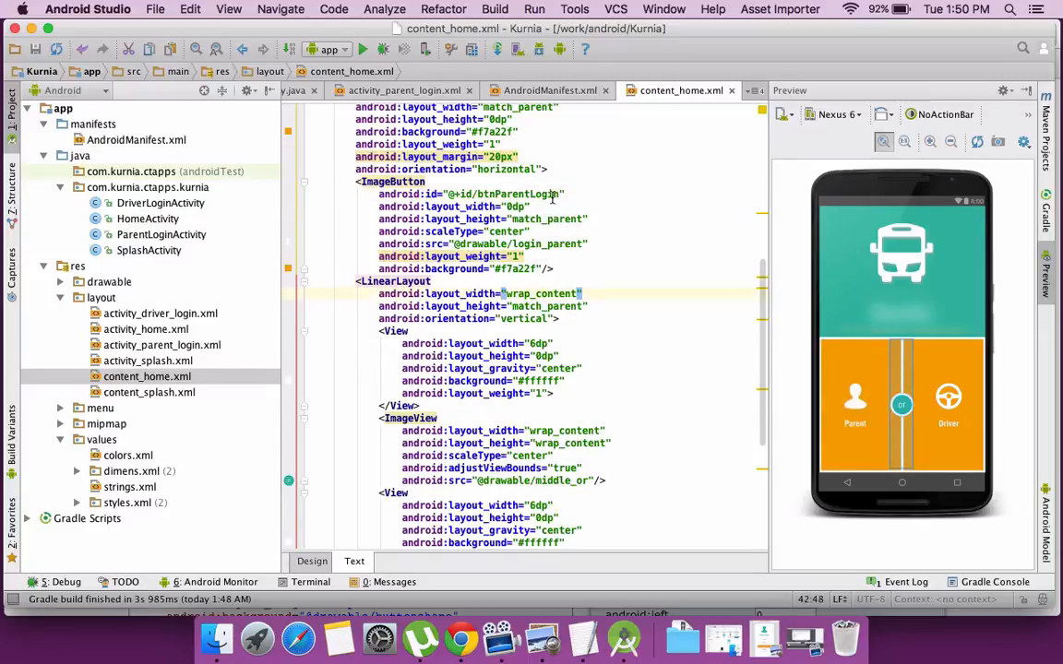
scroll(down, 3)
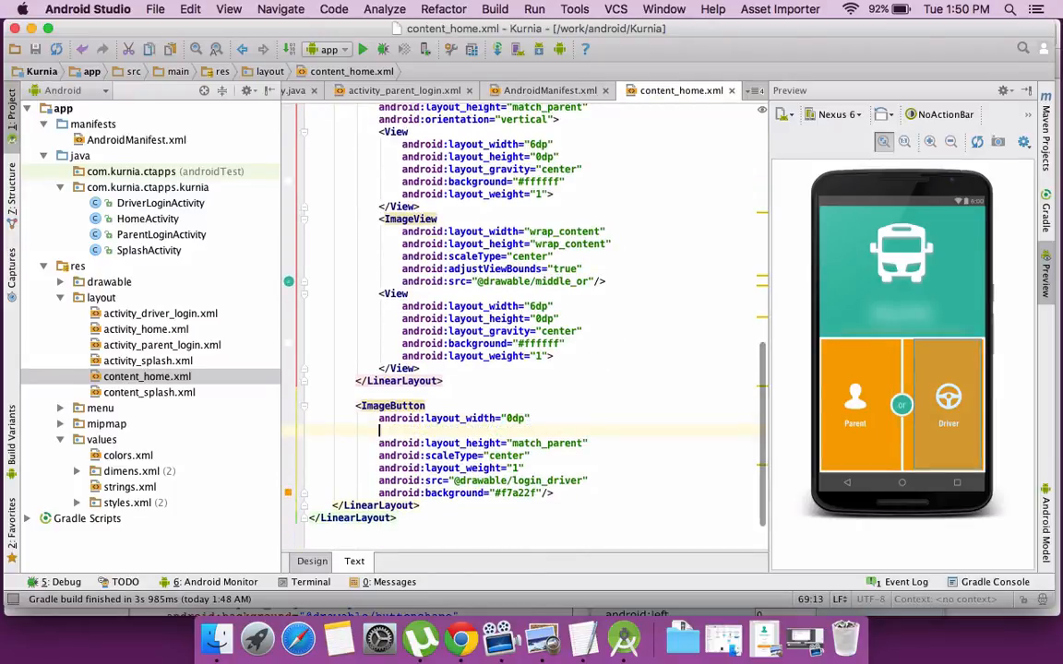
text(id:id="@+id/btn)
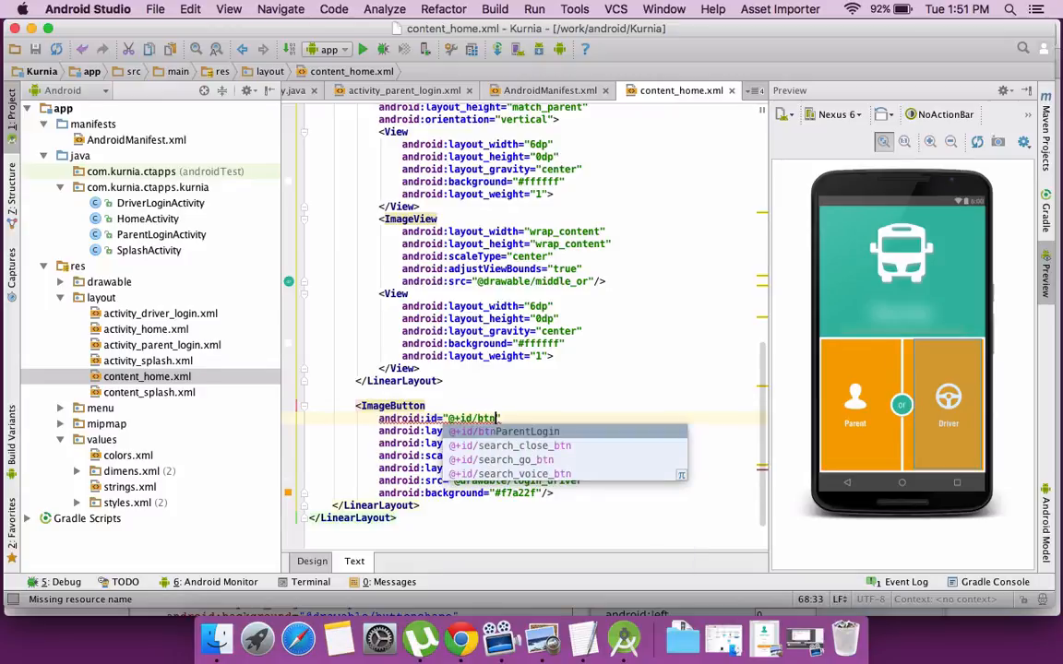
text(Driver)
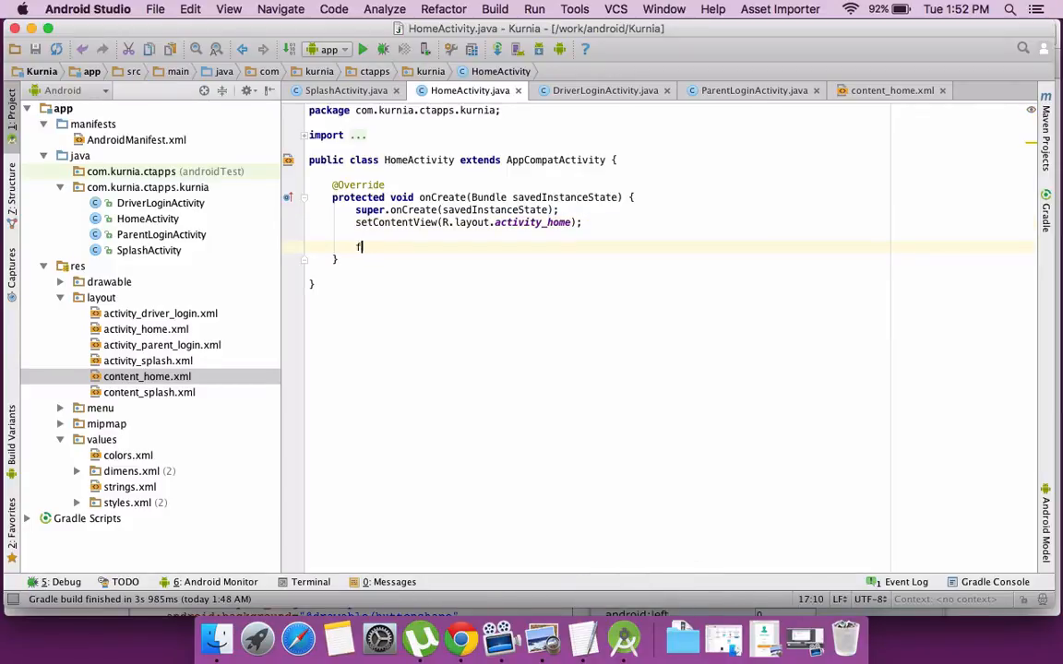
Write the findViewById lookup in onCreate using R.id.btnDriverLogin from autocomplete.
text(indvi)
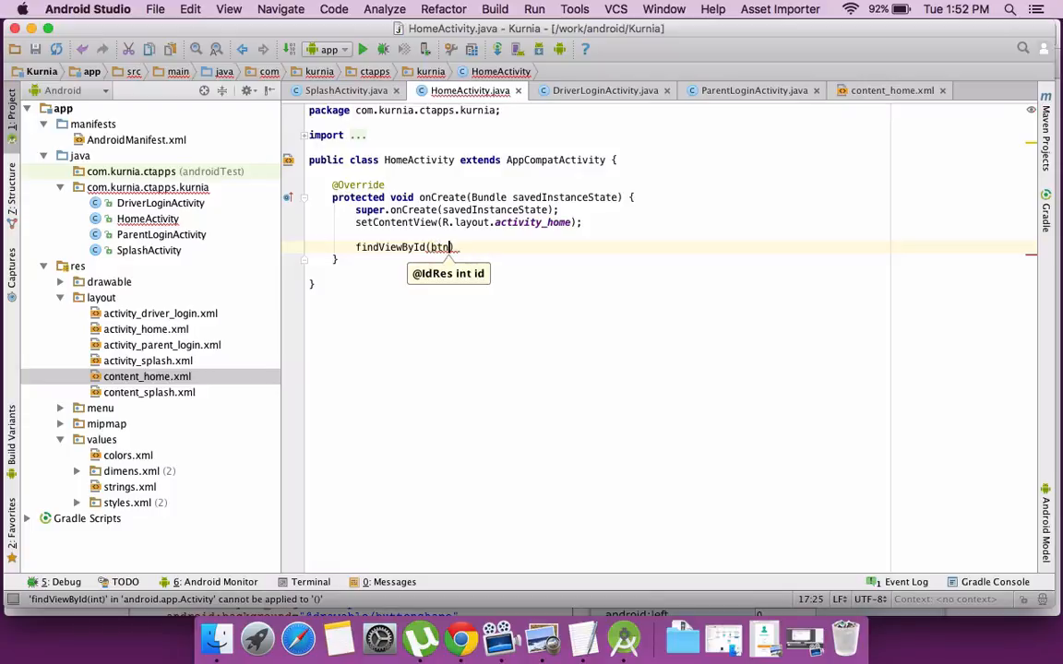
key(Backspace)
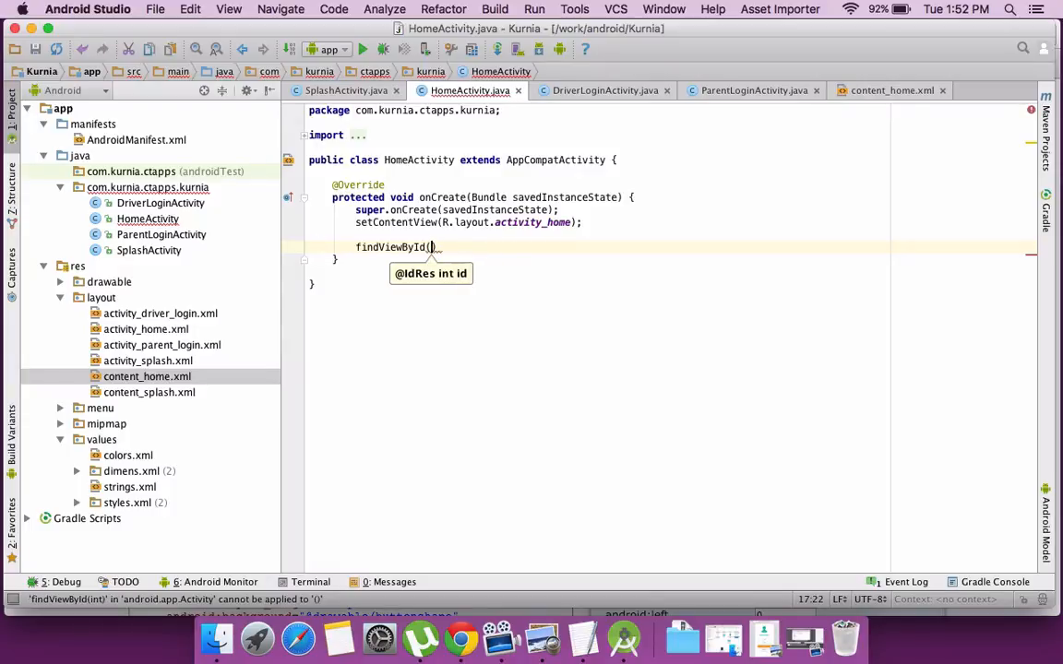
text(R.)
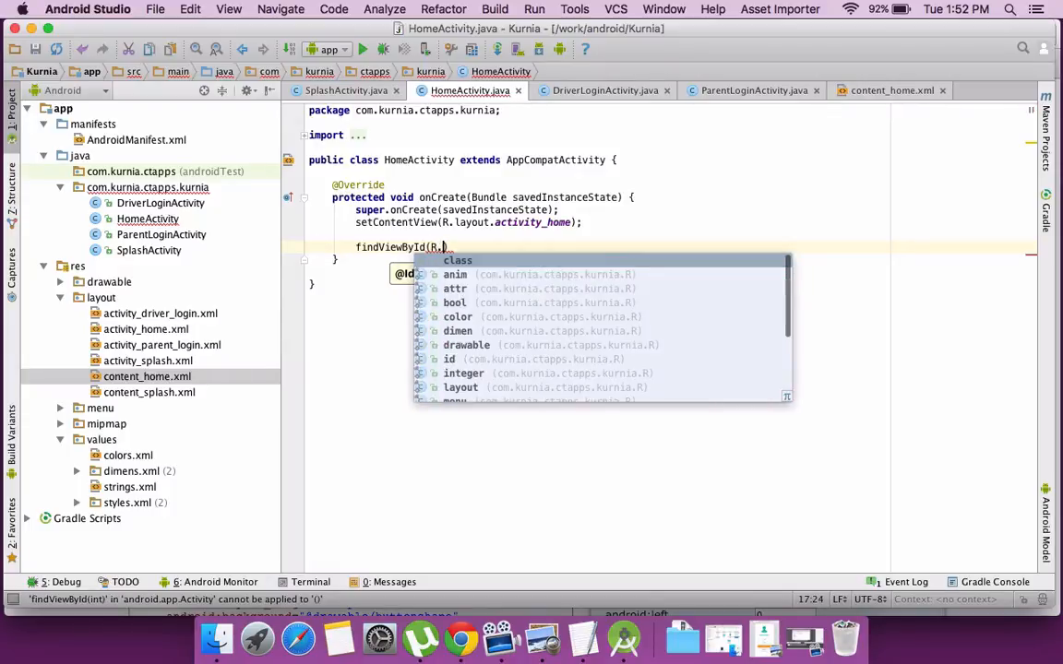
text(id.)
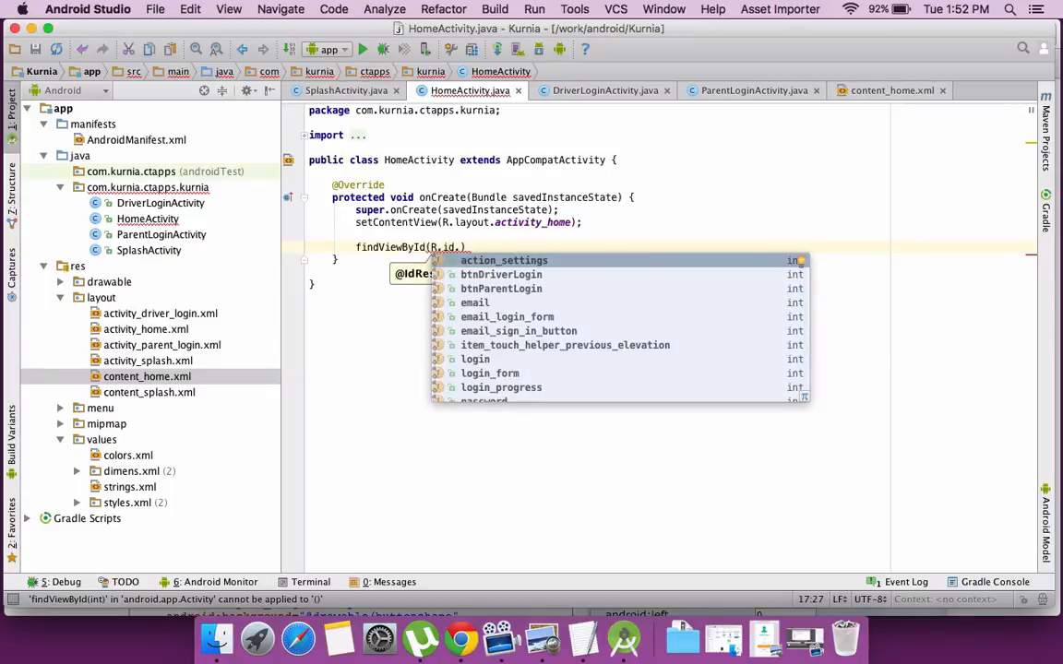
text(btn)
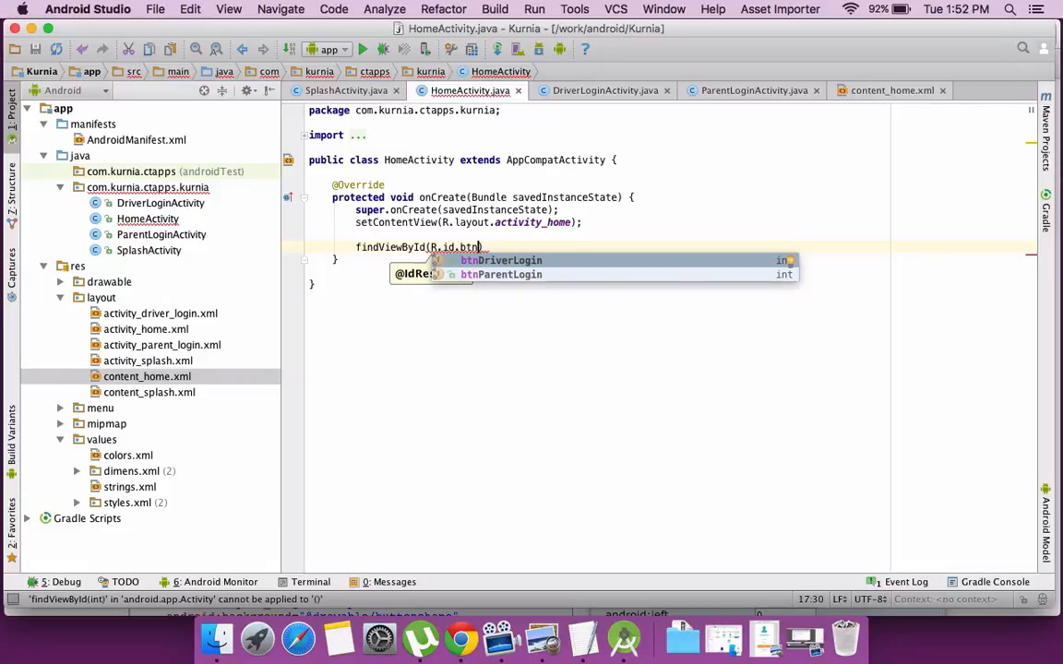
click(502, 260)
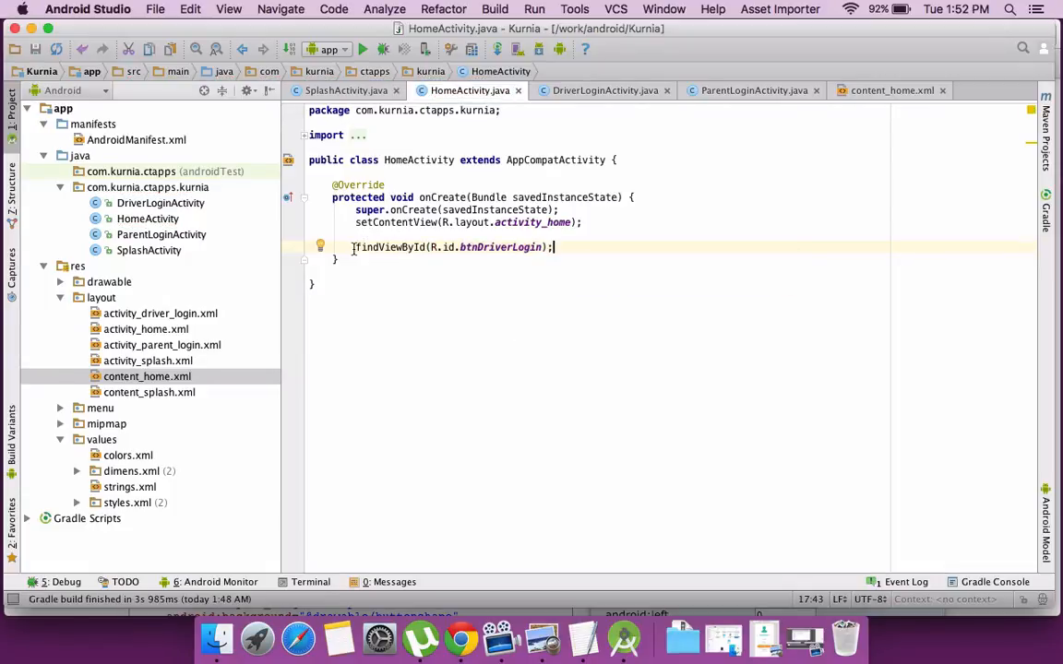
Declare ImageButton btnParentLogin with the ImageButton import and cast, then start a new line.
text(Button btn)
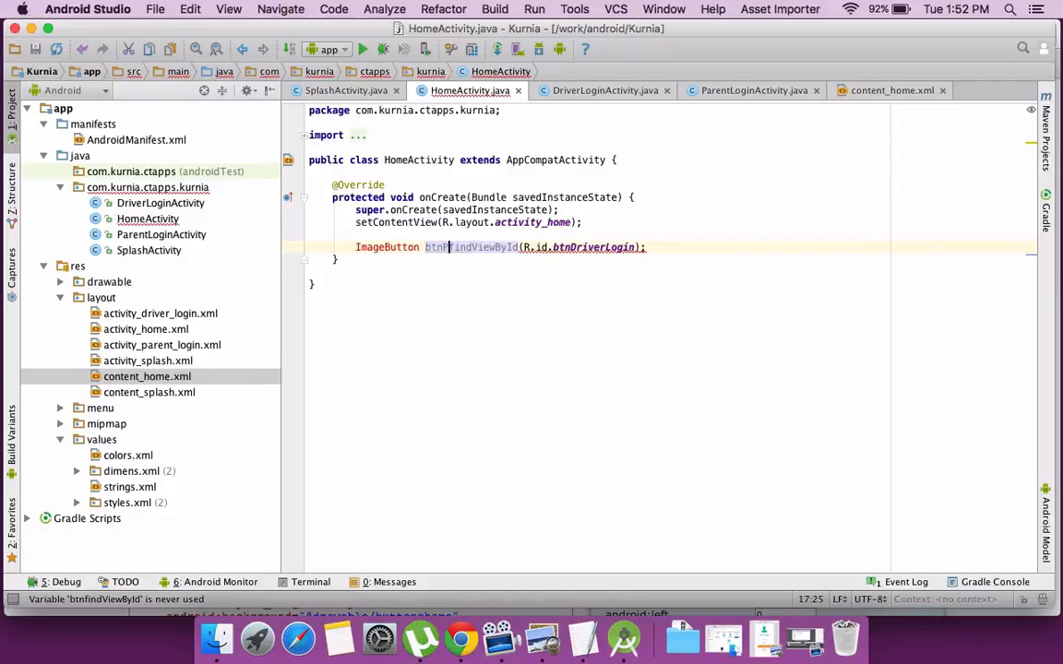
text(ParentLogin = f)
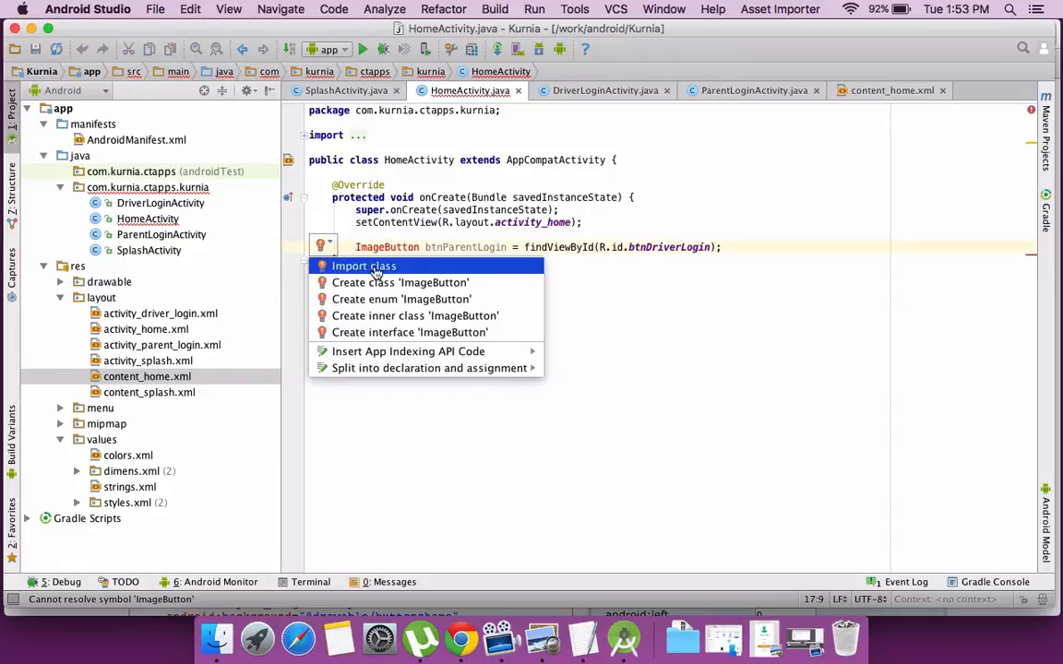
click(361, 266)
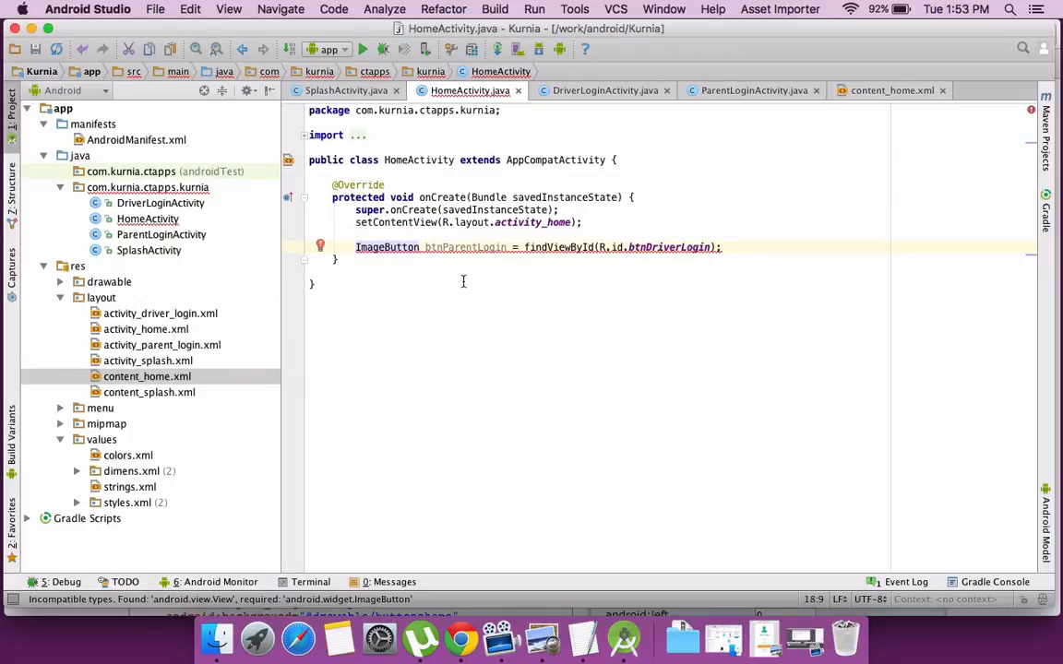
click(524, 247)
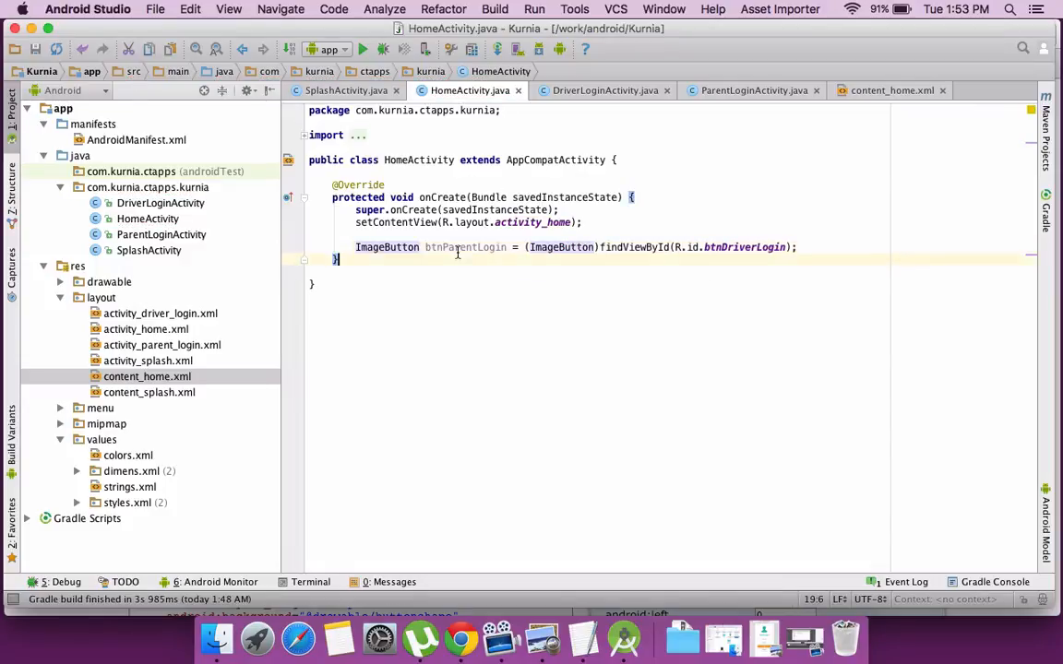
double_click(465, 248)
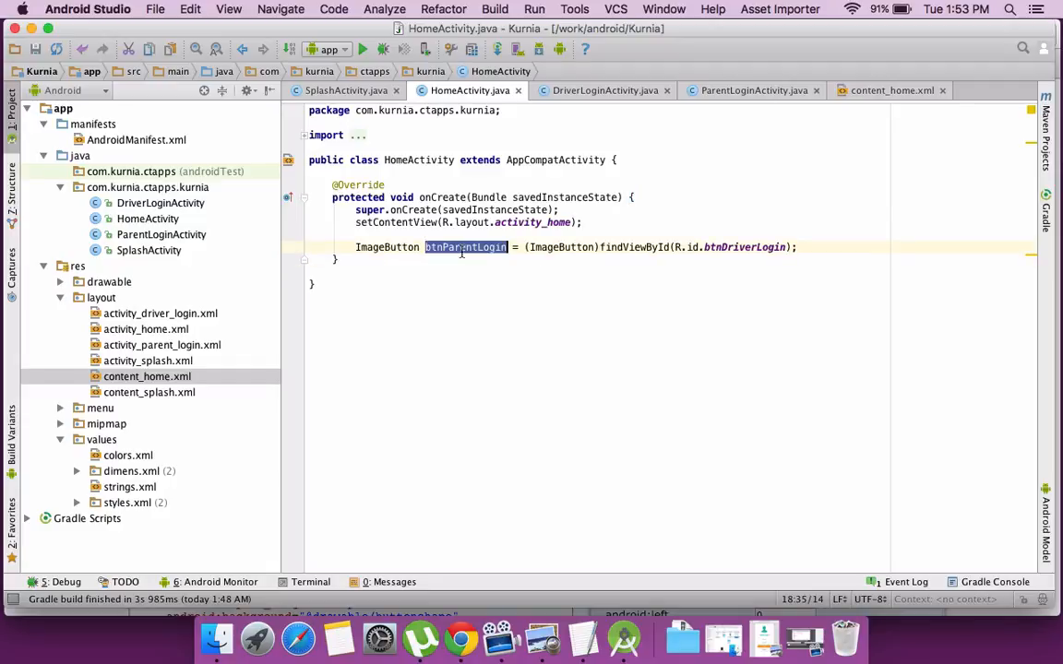
key(Enter)
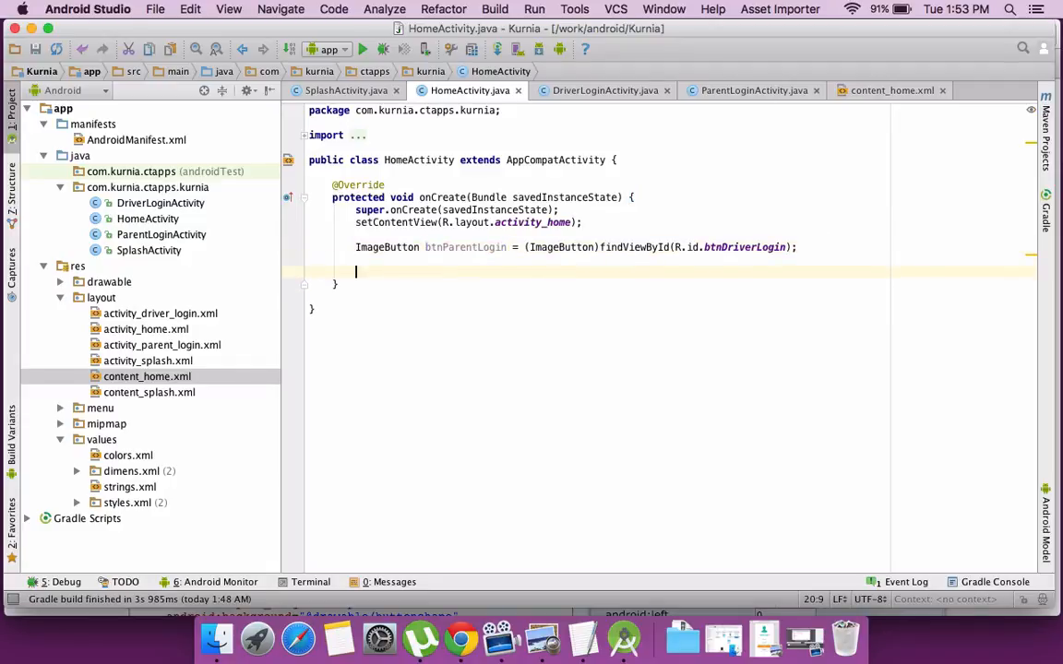
Attach a setOnClickListener to btnParentLogin and begin the parentLoginIntent declaration in onClick.
text(btnParentLogin.seto)
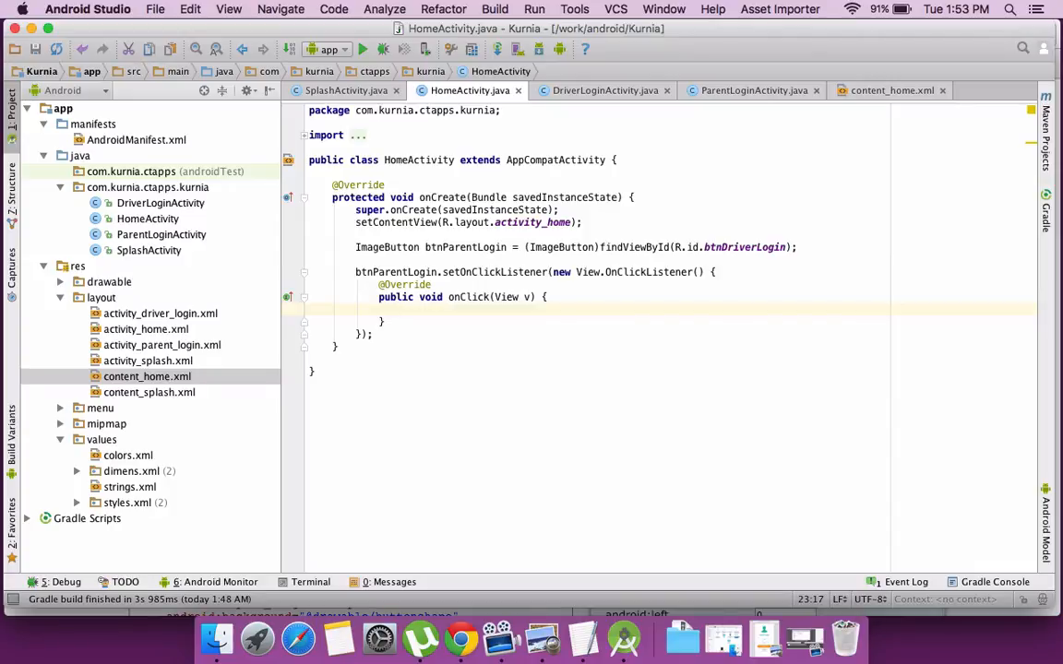
text(Intent)
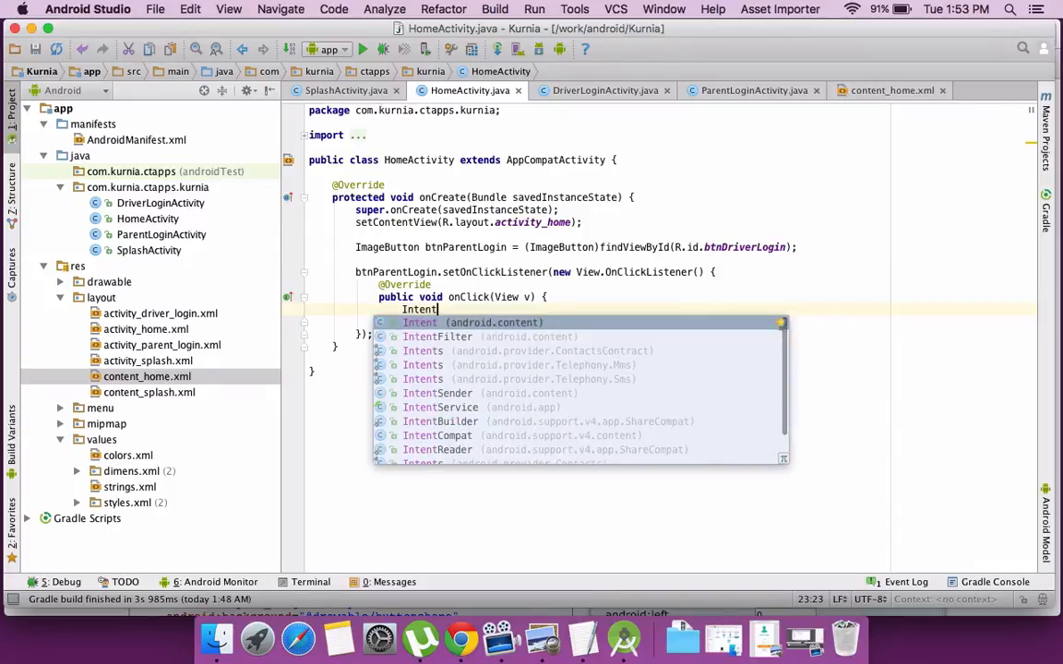
text(_)
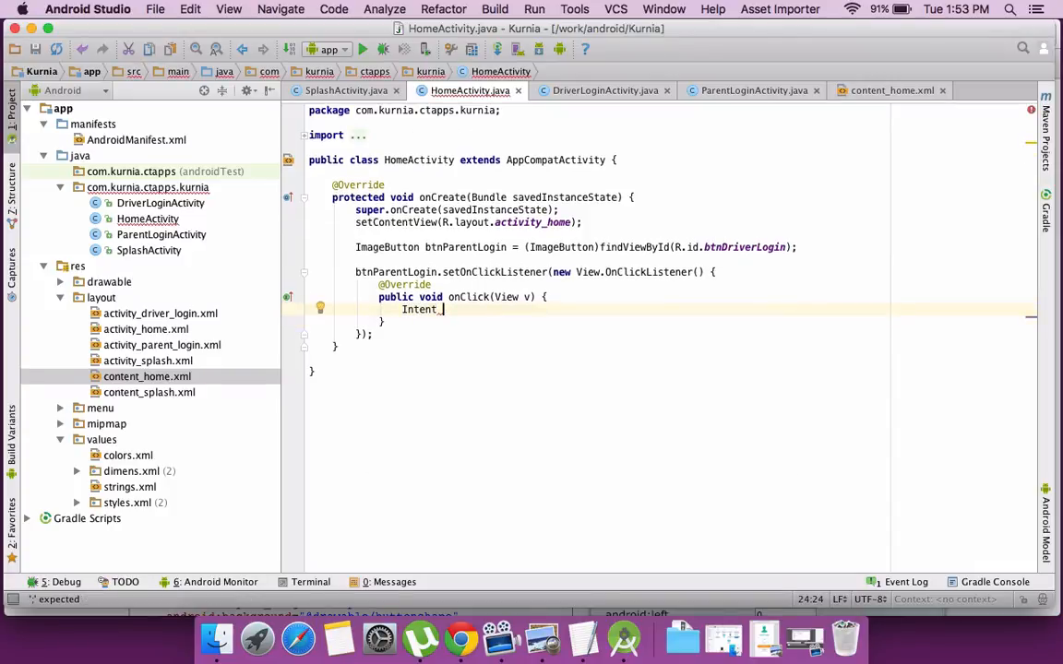
text(parentLoginIntent = new)
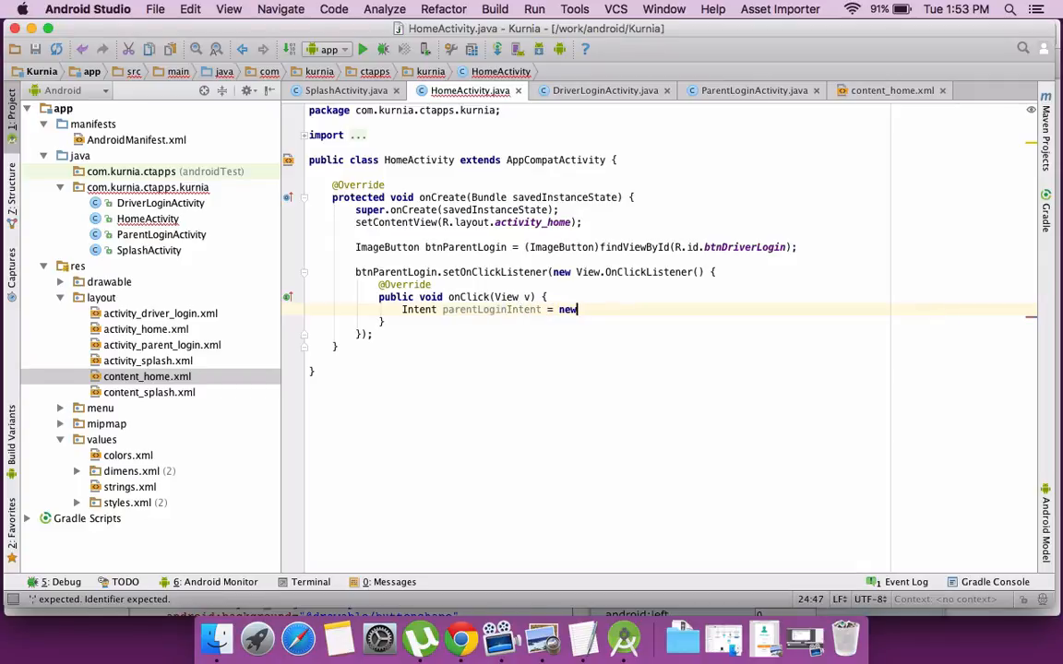
Complete new Intent(HomeActivity.this, ParentLoginActivity.class) for parentLoginIntent.
text(Intent())
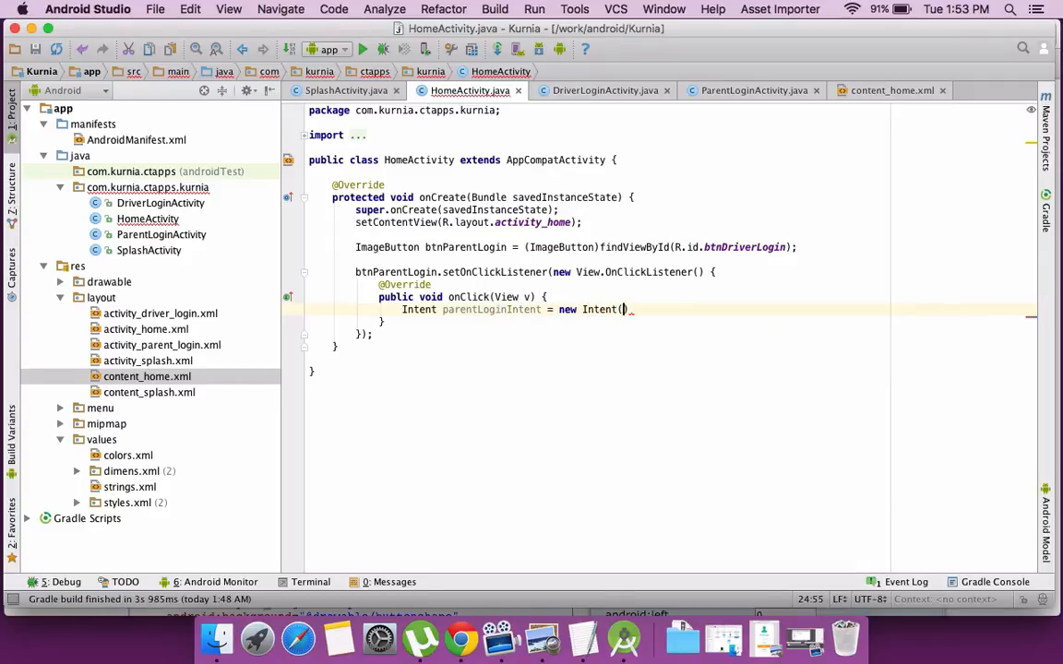
text(()
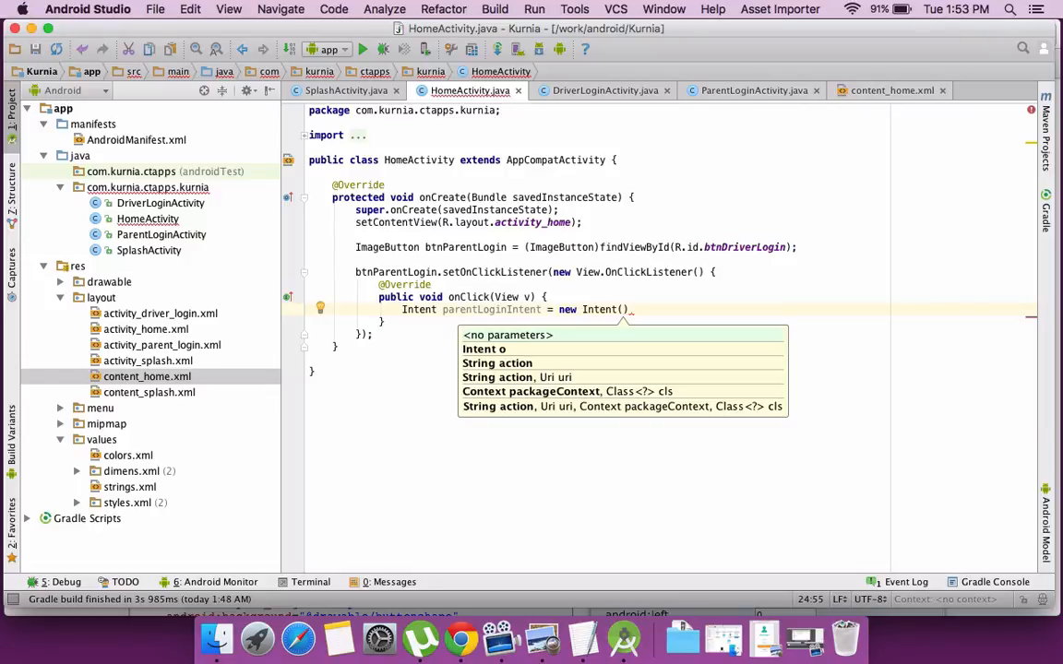
text(H)
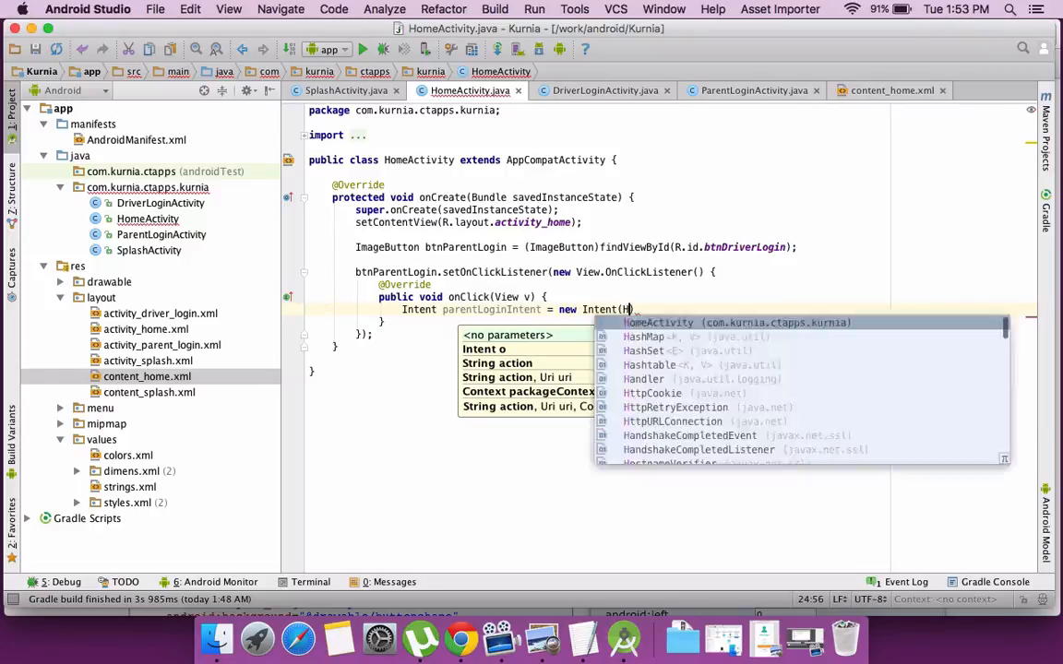
text(HomeActivity.this,)
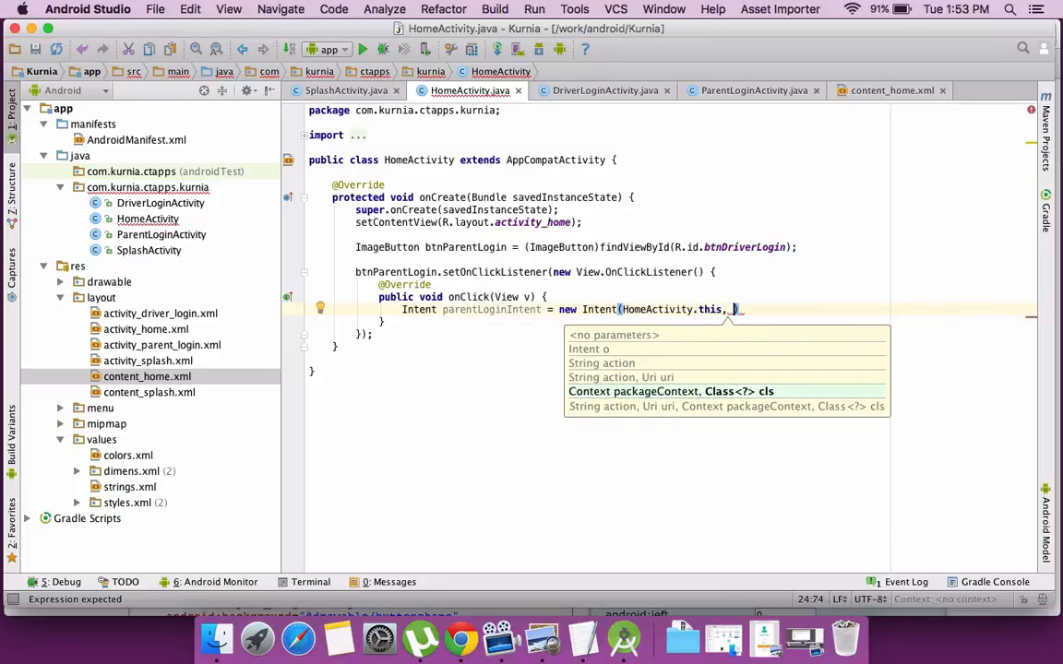
key(Backspace)
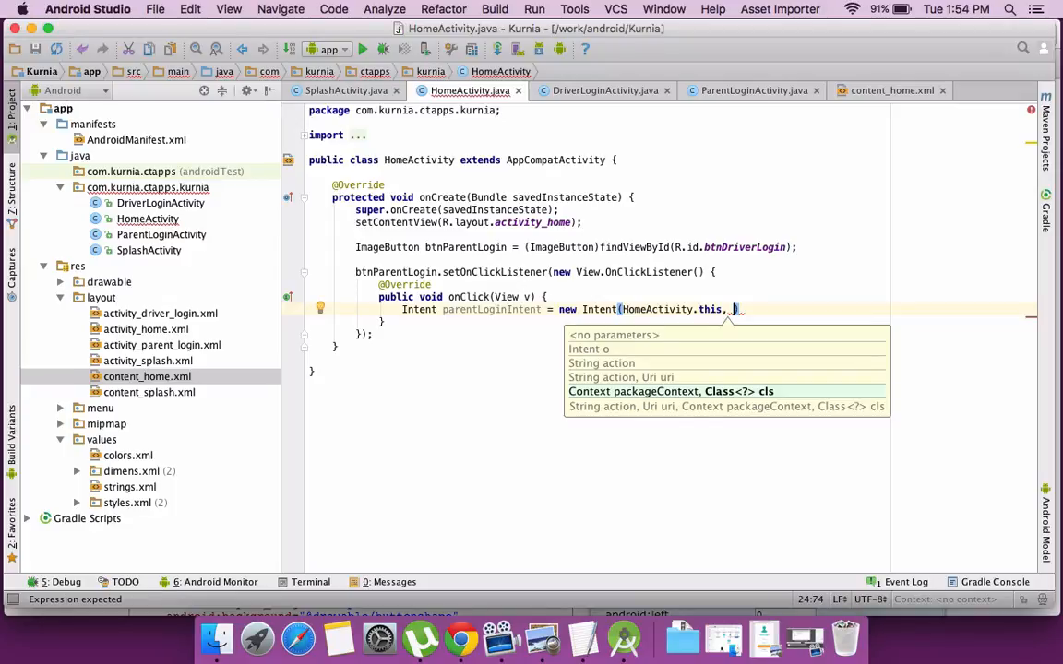
text(ParentLoginActivity.class)
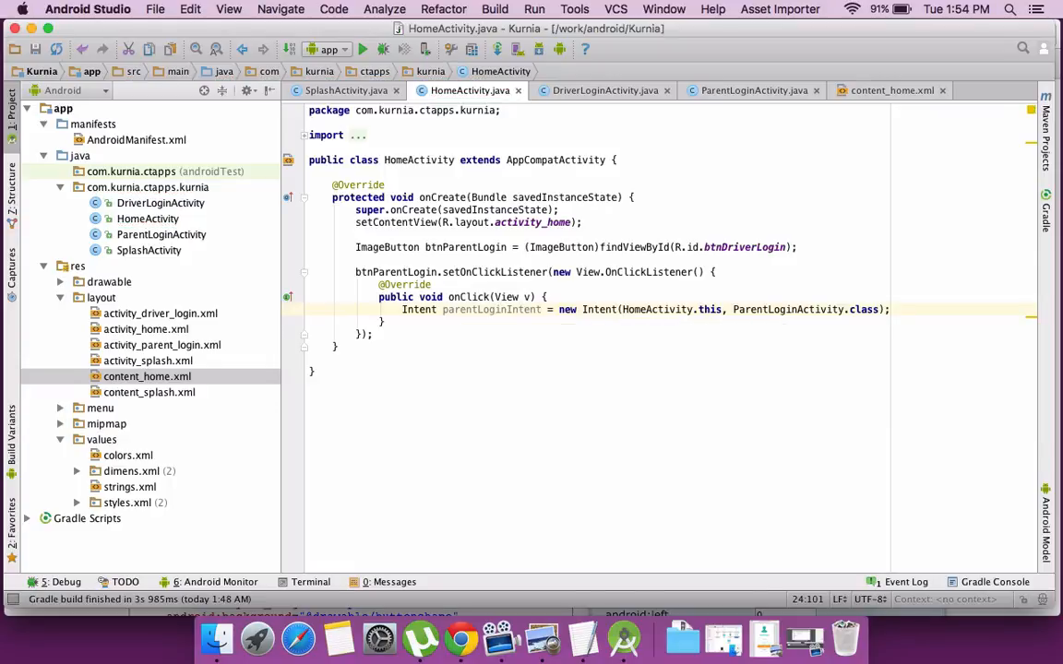
Call v.getContext().startActivity(parentLoginIntent) in onClick and run the app to the Device Chooser.
text(v)
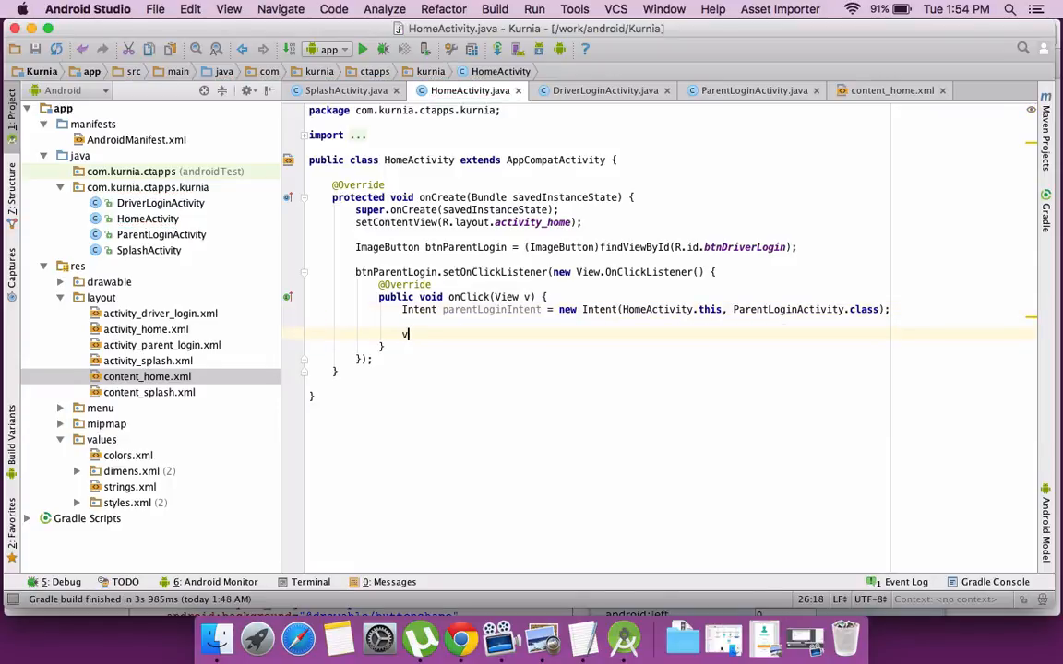
text(.st)
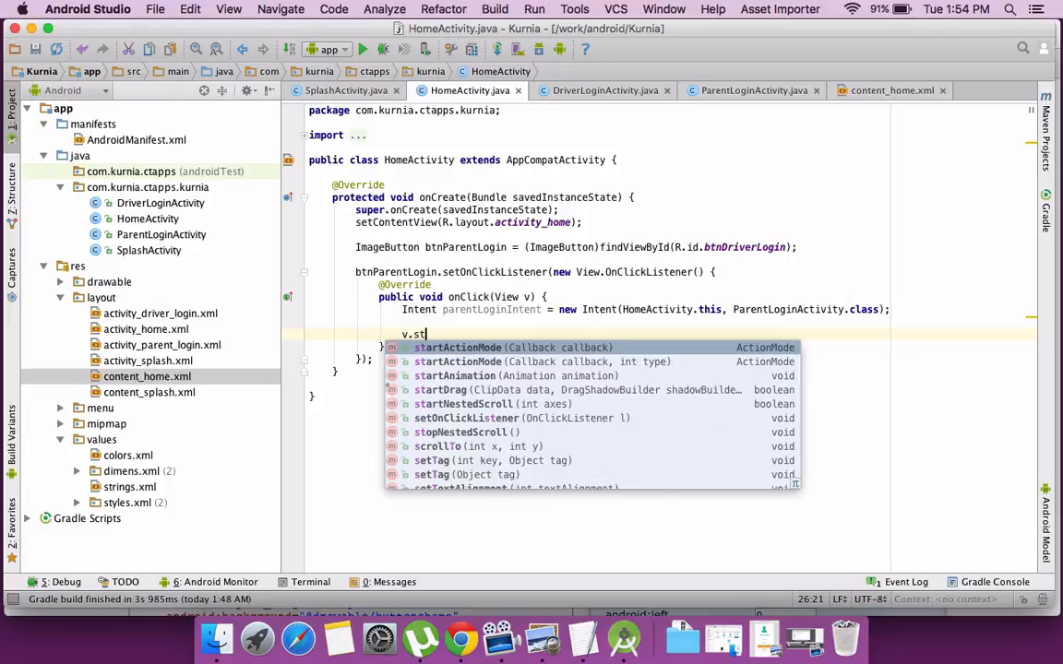
text(a)
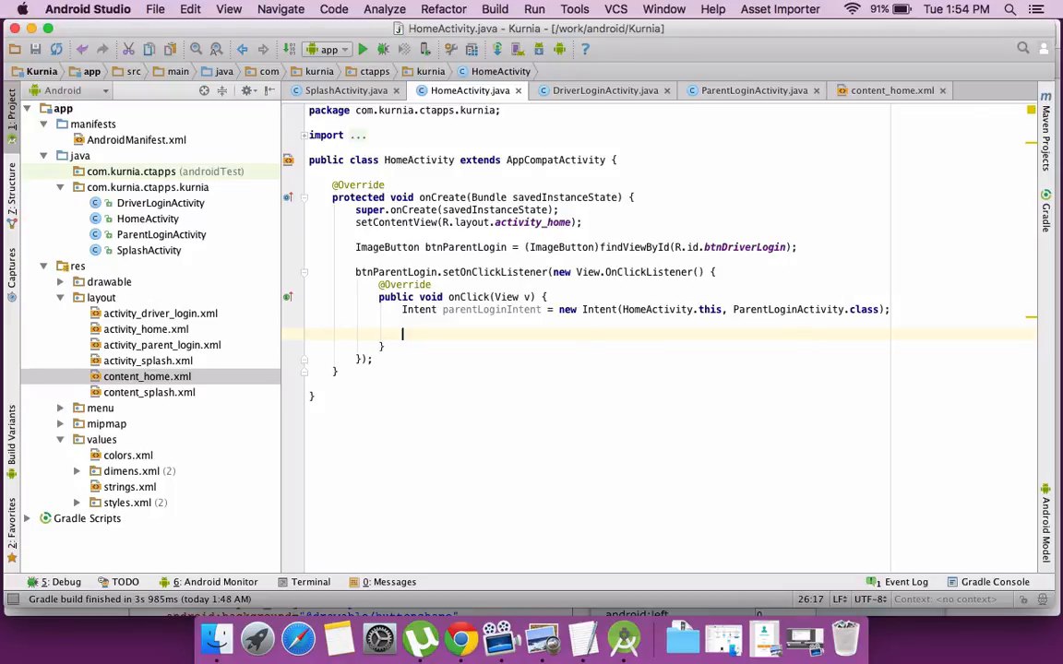
text(ParentLoginActivity.thi)
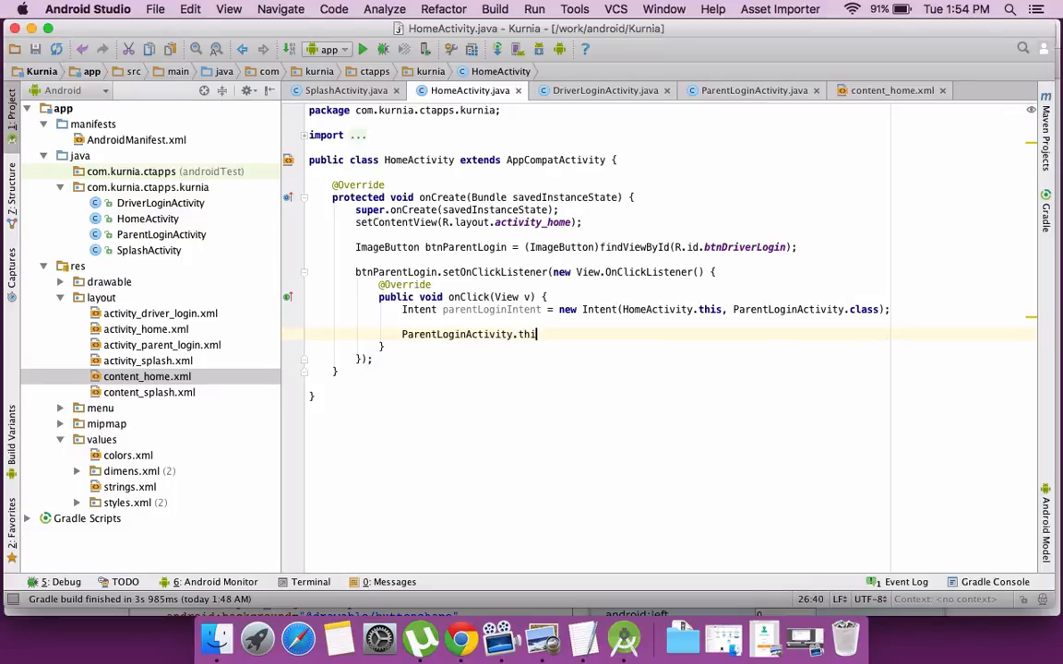
text(.startActivity();)
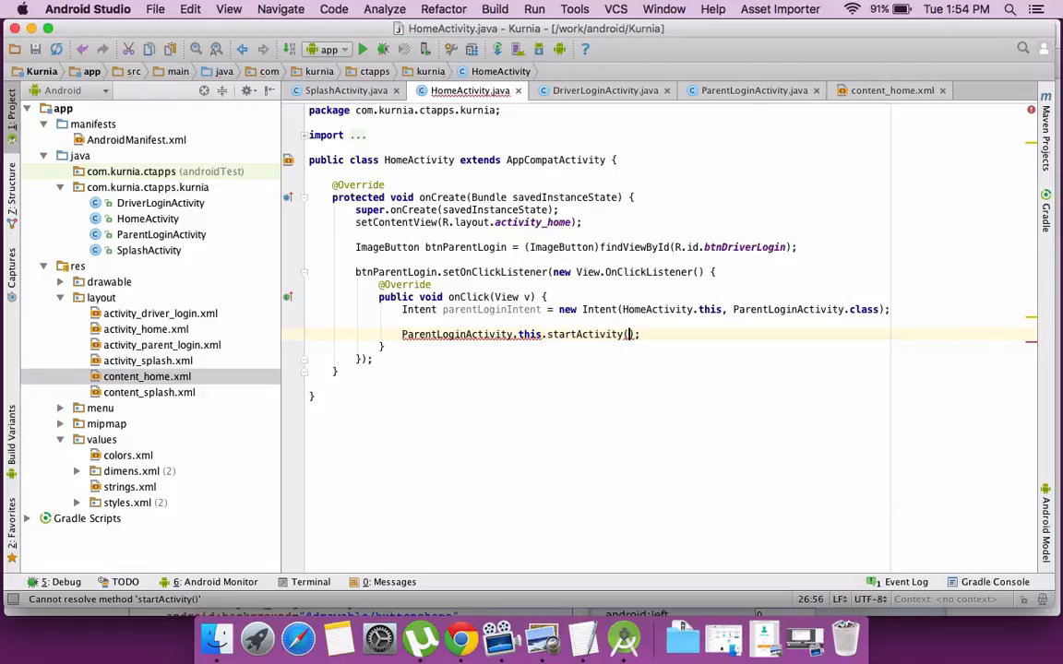
text(parentLoginIntent)
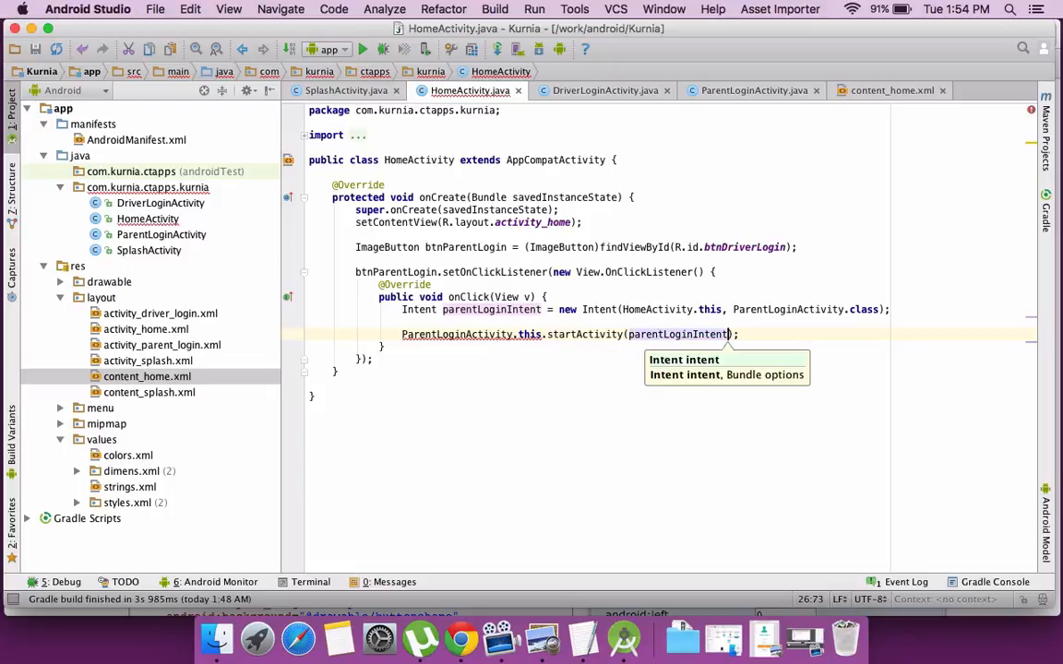
mouse_move(481, 334)
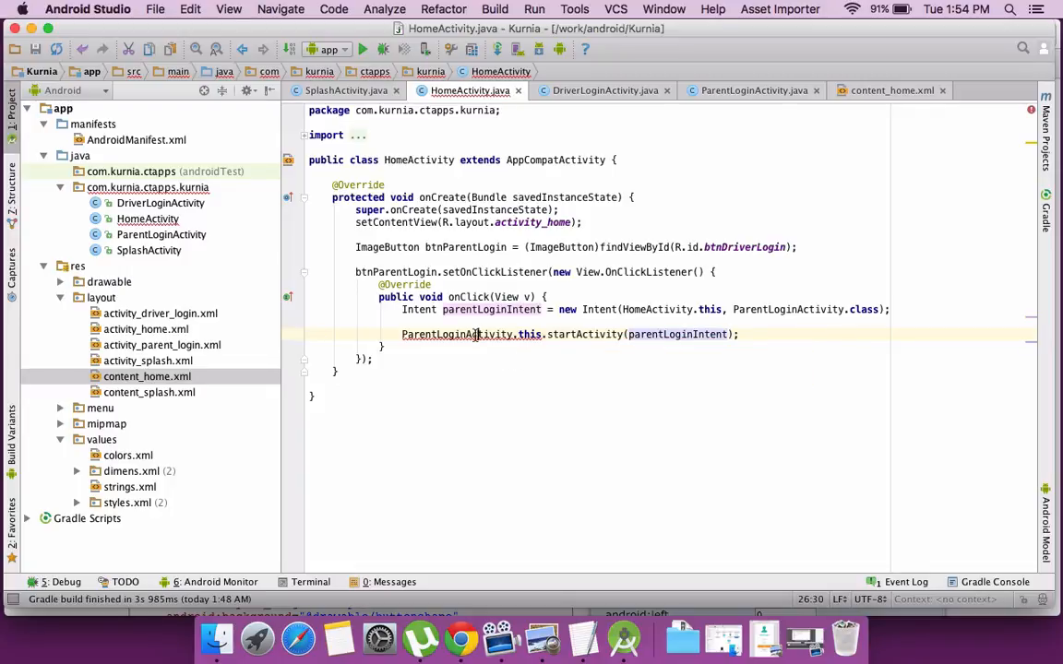
text(v.)
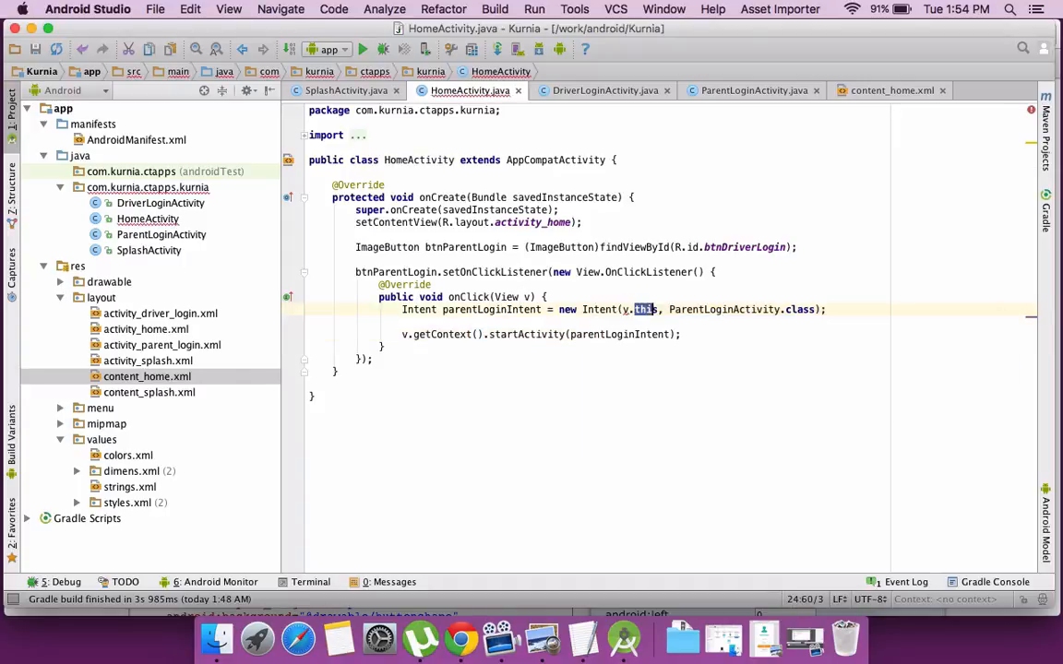
text(getcon)
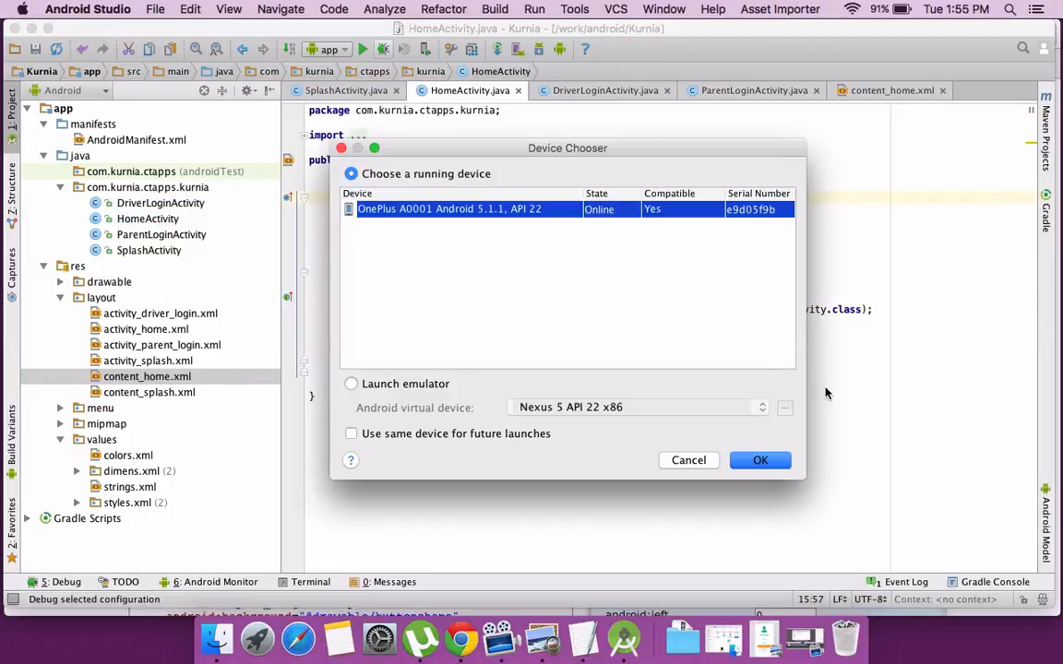
Launch the app on the OnePlus phone and tap Parent to reach the Parent Login screen.
click(761, 461)
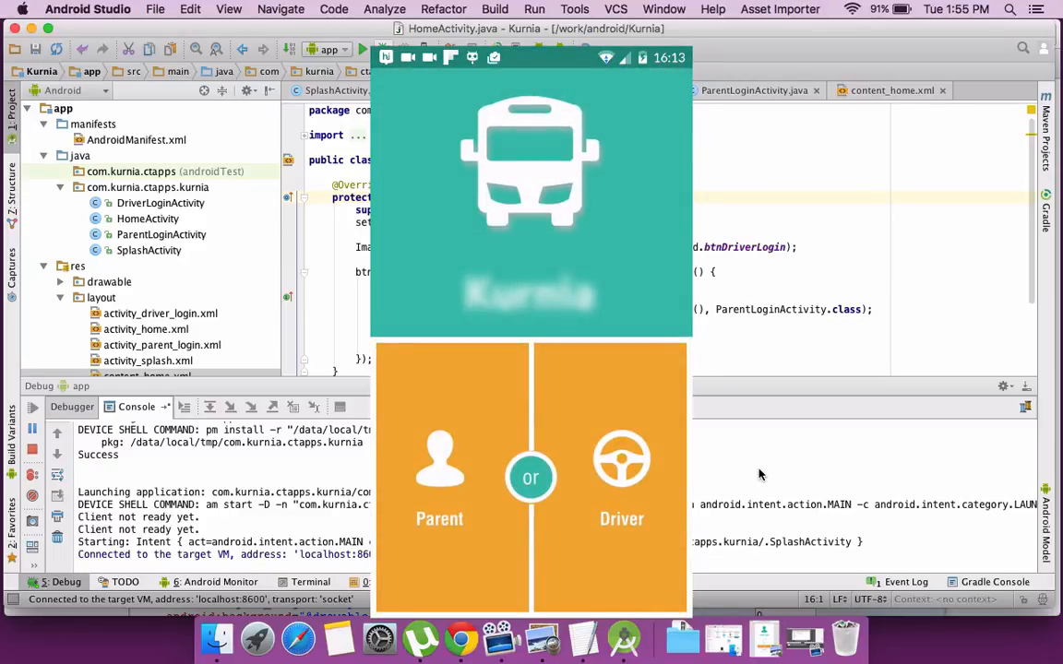
click(440, 480)
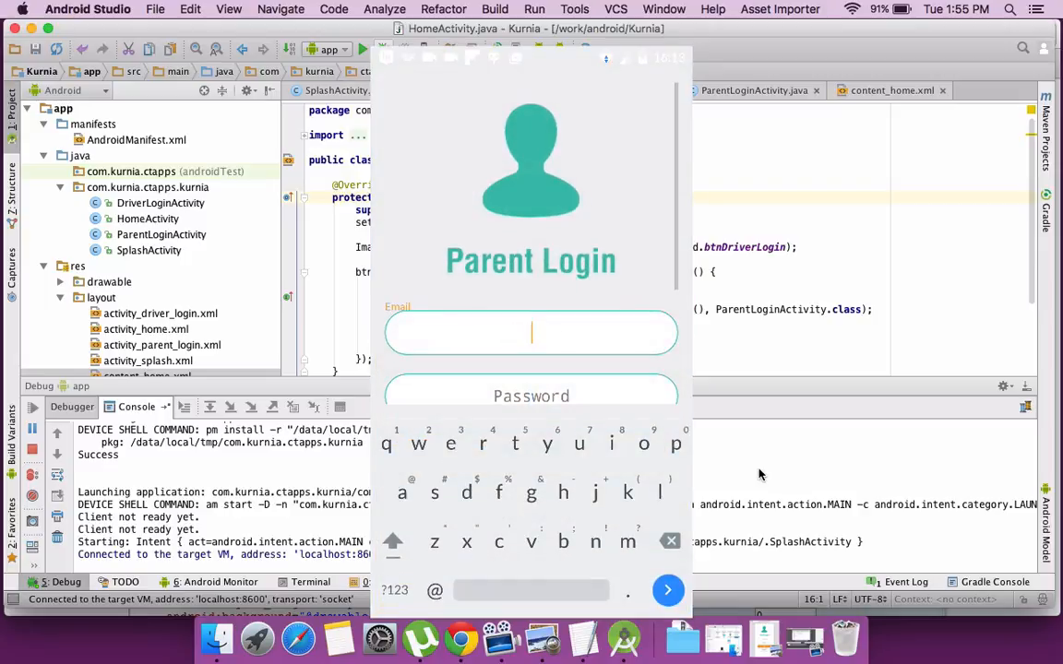